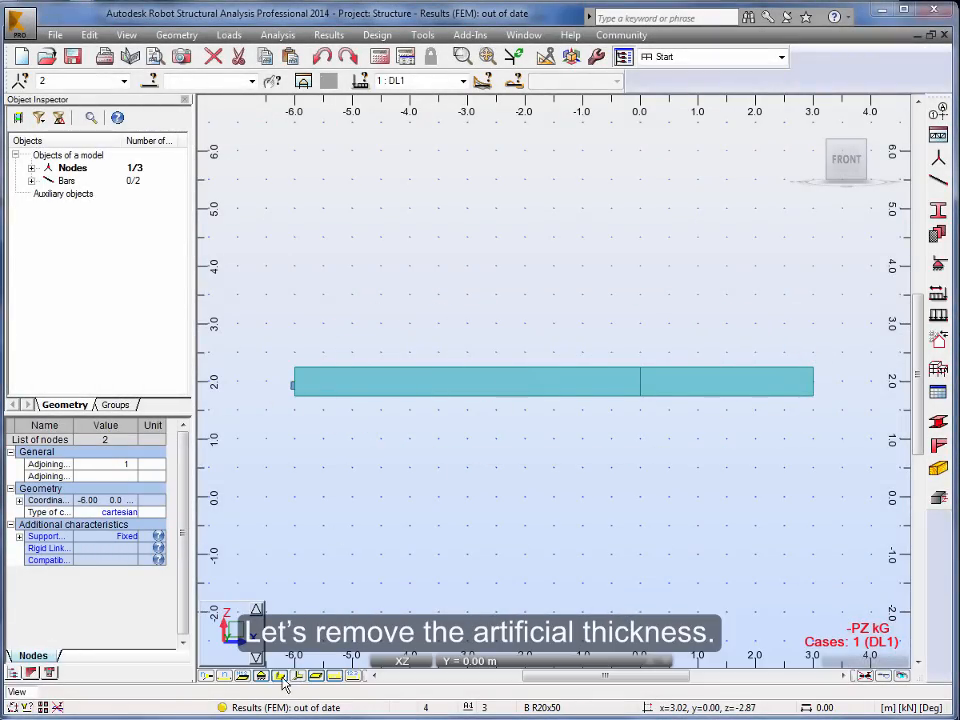
Step: Hide the beam's section thickness so it shows as a line, then select its end node
left_click(280, 676)
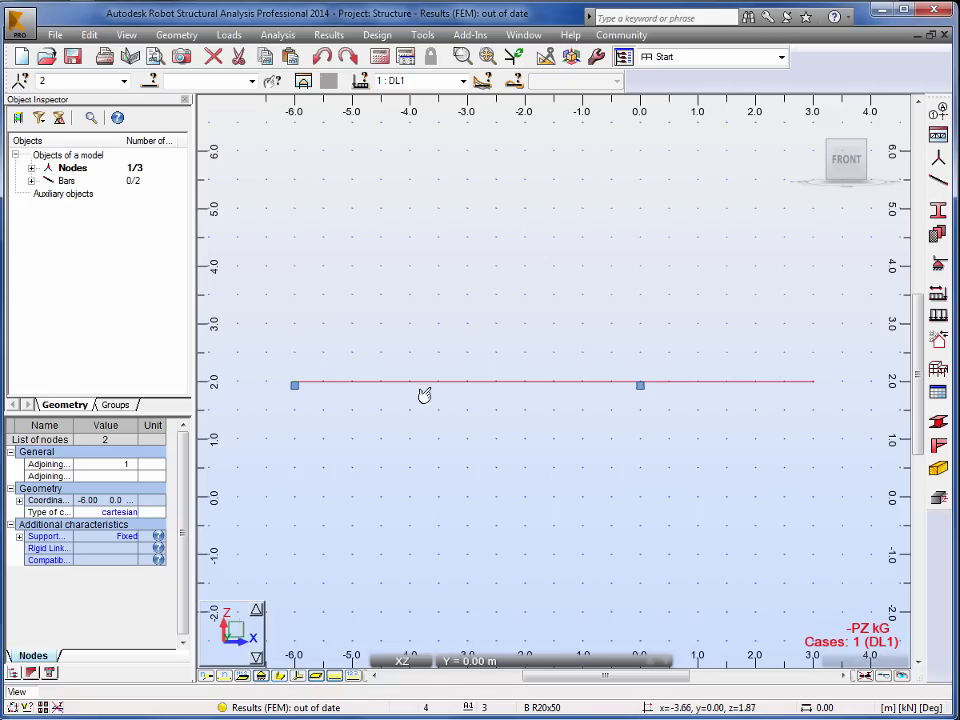
left_click(450, 384)
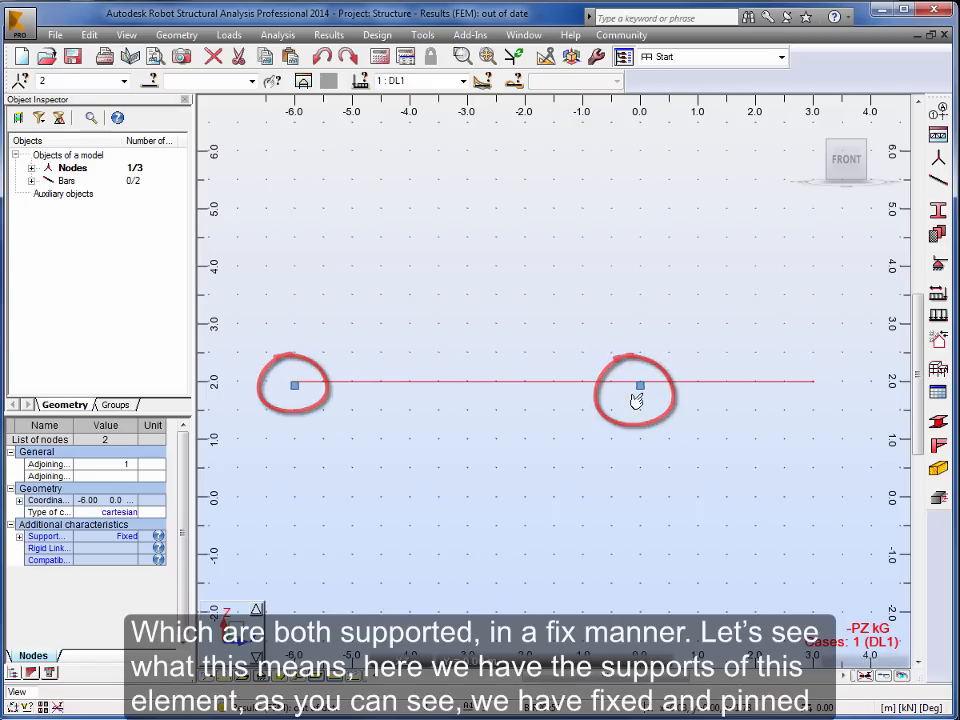
Step: Review the Fixed support definition's Elastic, Friction, Gap and Damping pages without changes
left_click(936, 270)
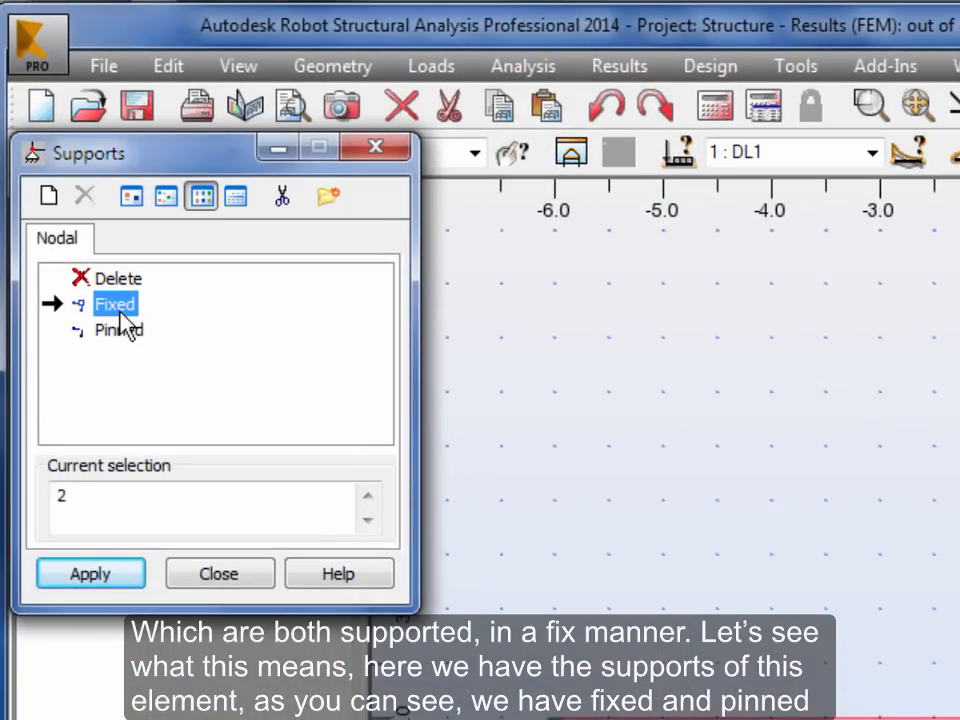
mouse_move(120, 340)
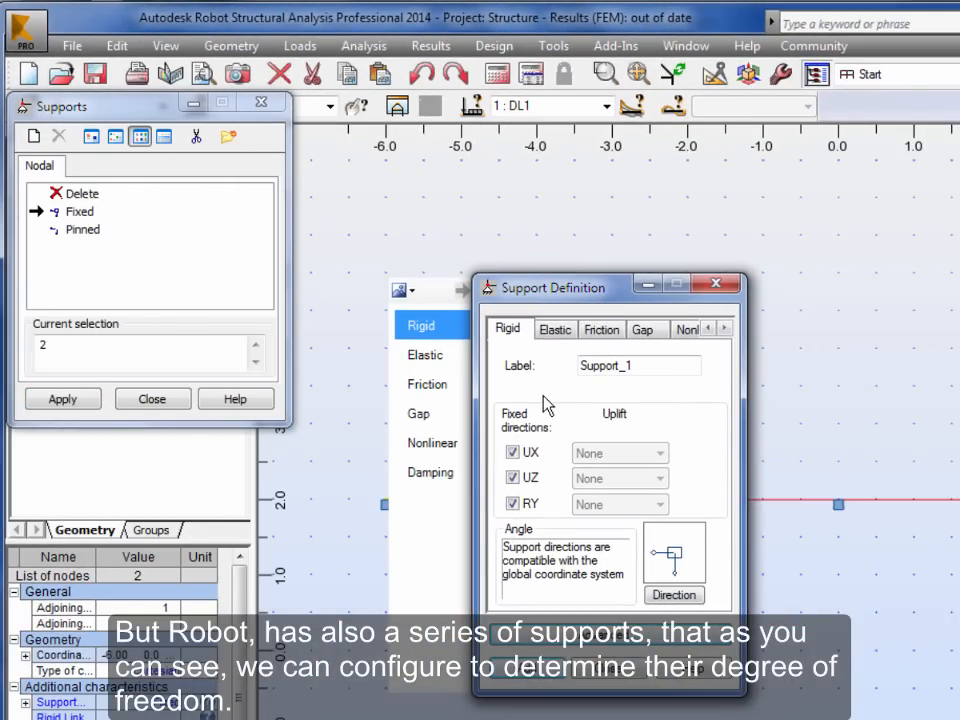
mouse_move(548, 440)
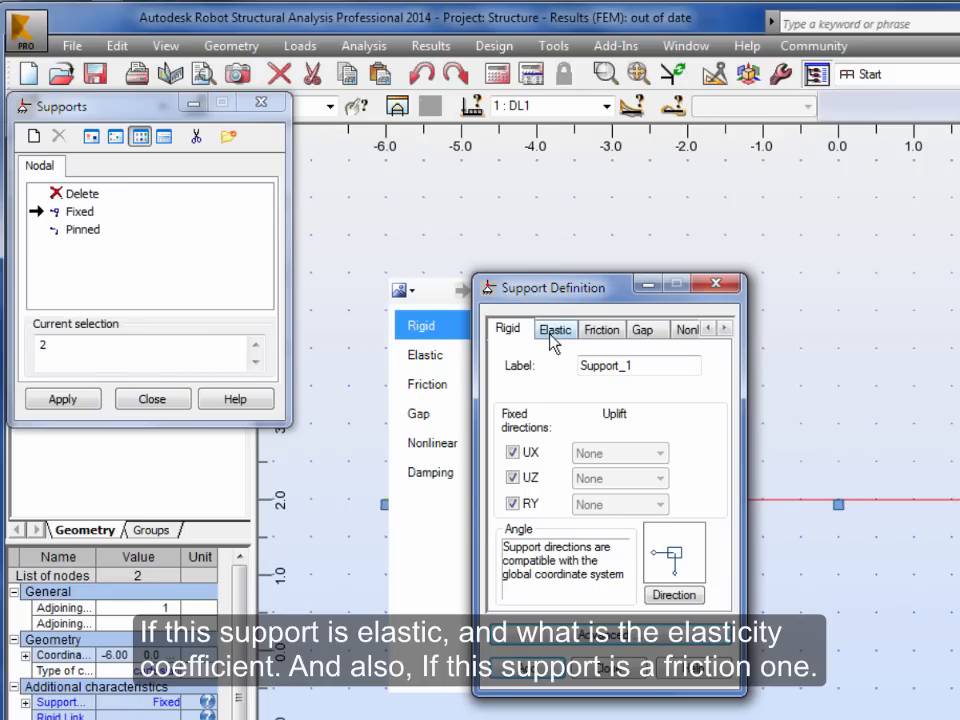
left_click(556, 328)
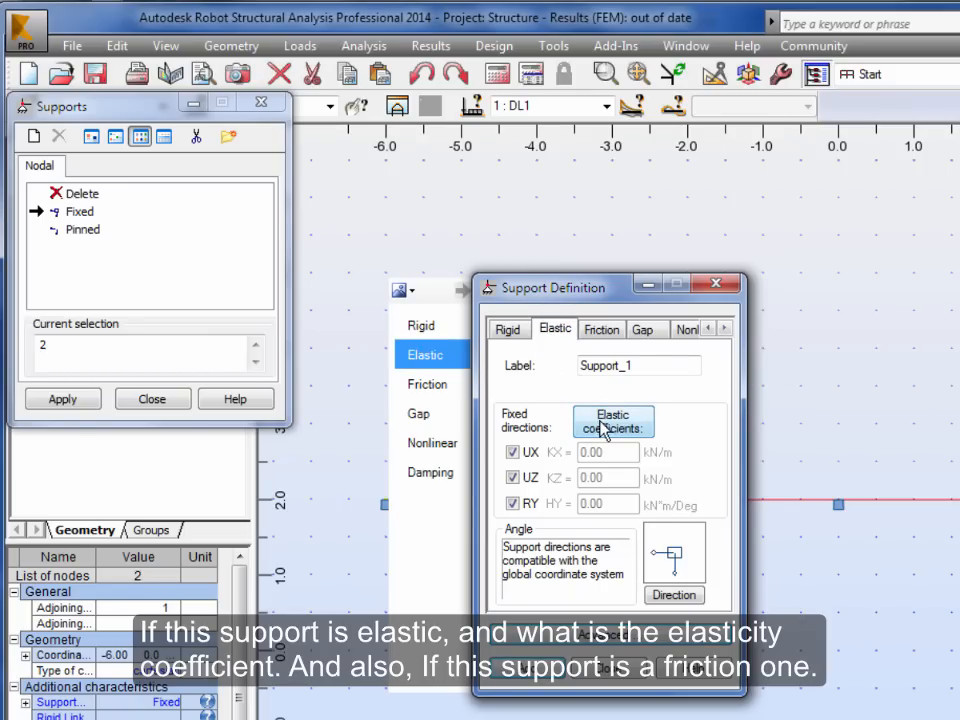
left_click(600, 330)
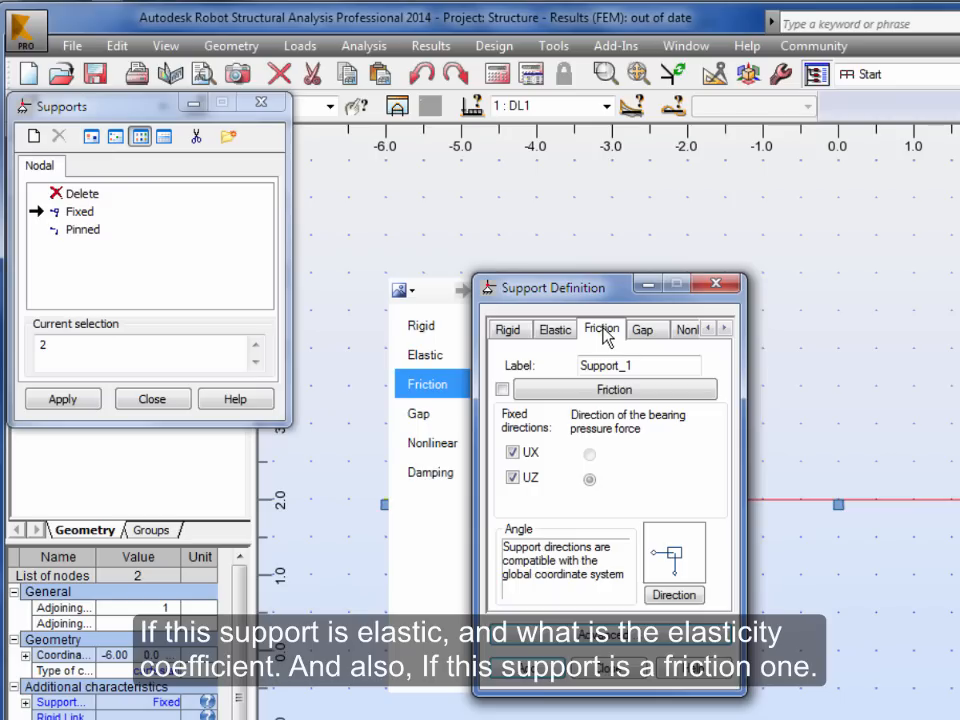
left_click(644, 328)
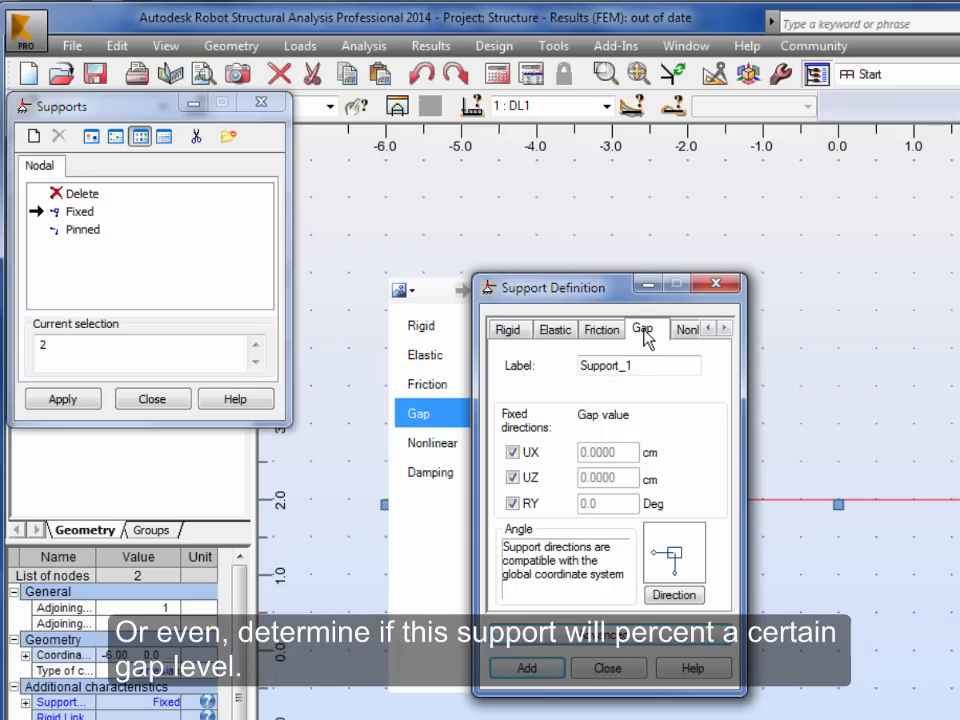
mouse_move(688, 336)
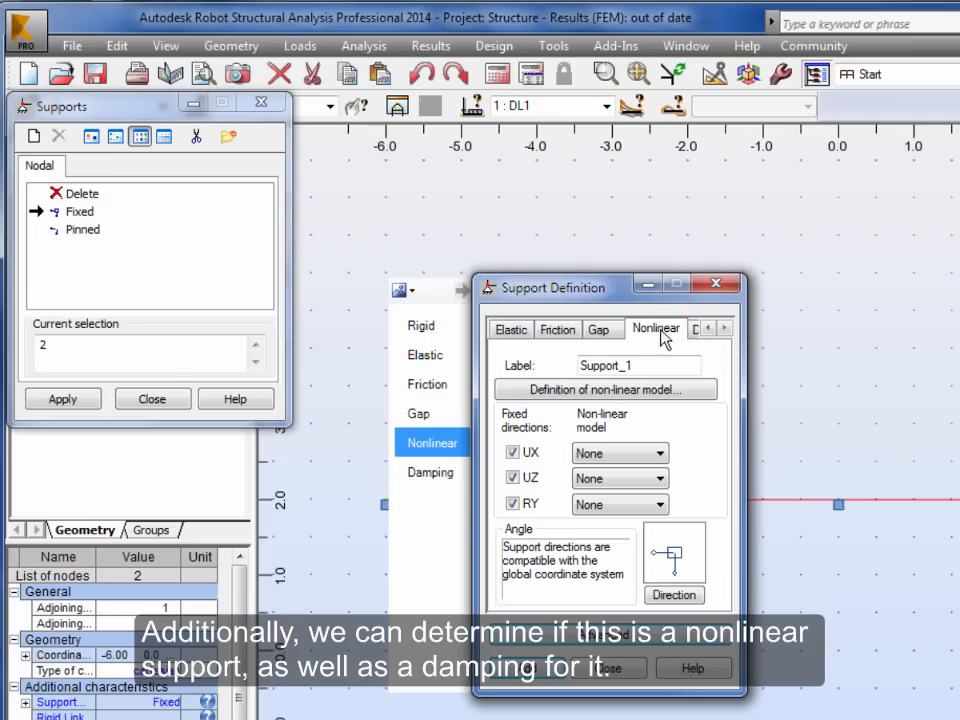
left_click(668, 328)
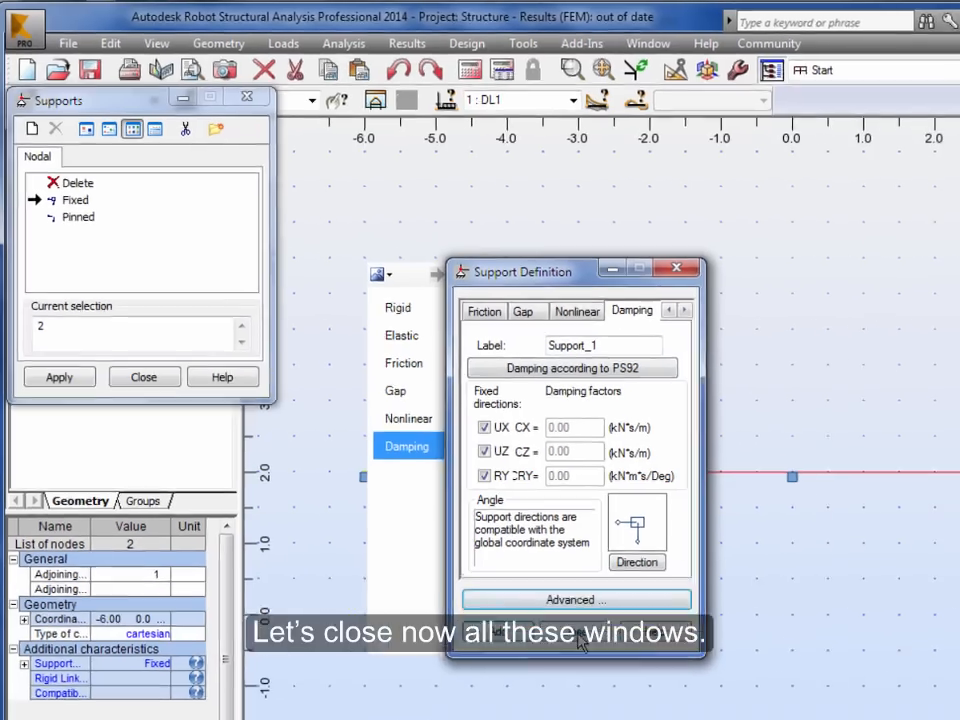
Step: Close the Support Definition and Supports dialogs and restore the section thickness display
left_click(676, 268)
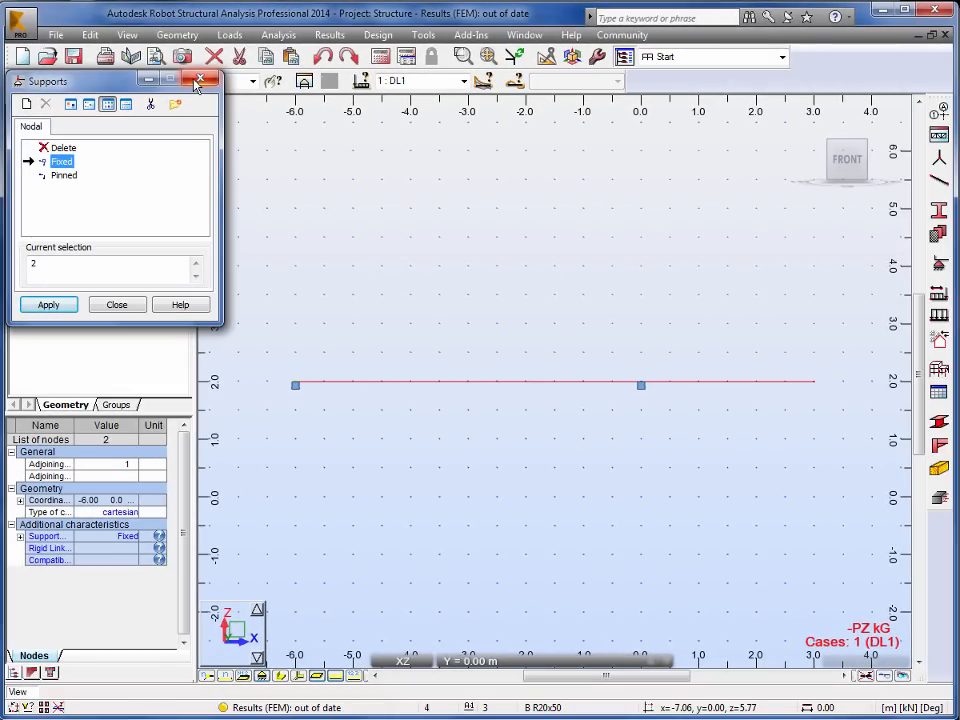
left_click(200, 80)
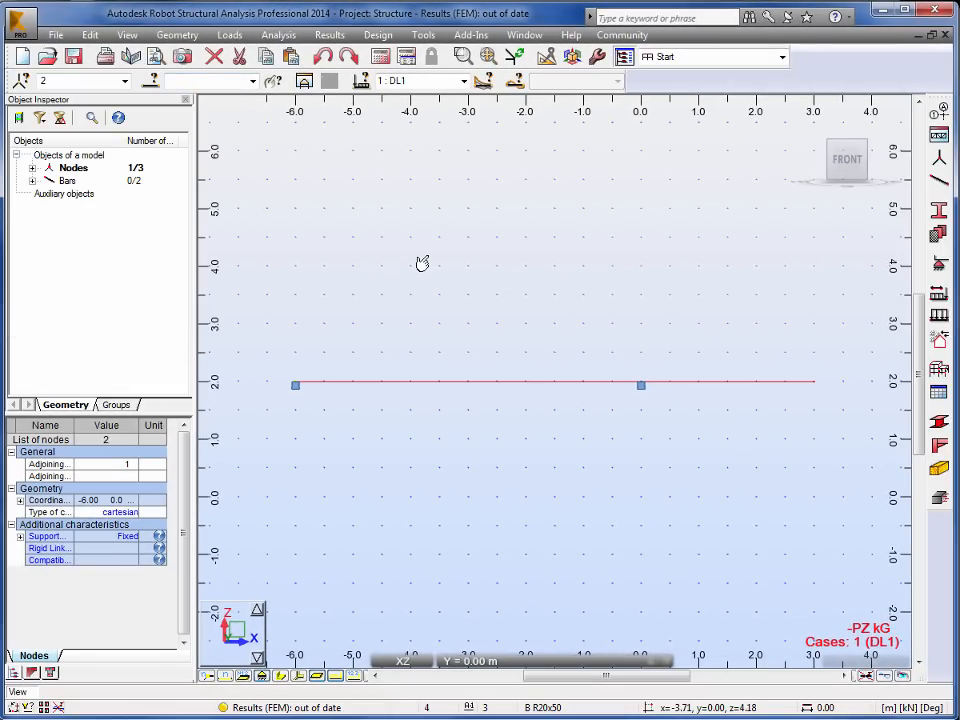
left_click(464, 80)
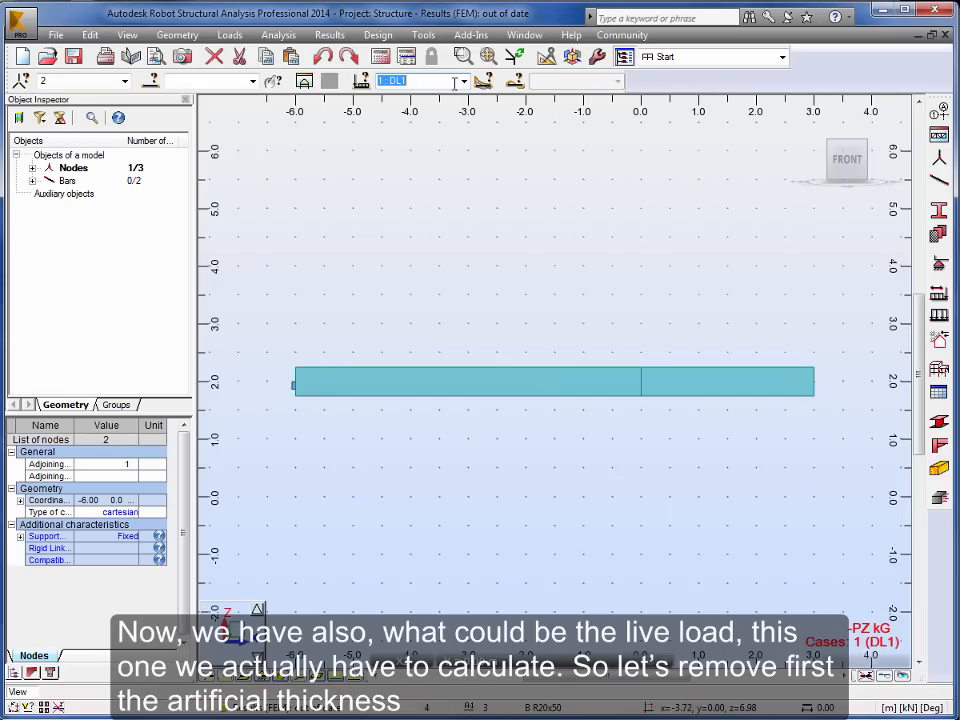
Step: Step through load cases LL1, ACC1 and COMB1 in the load case selector
left_click(464, 80)
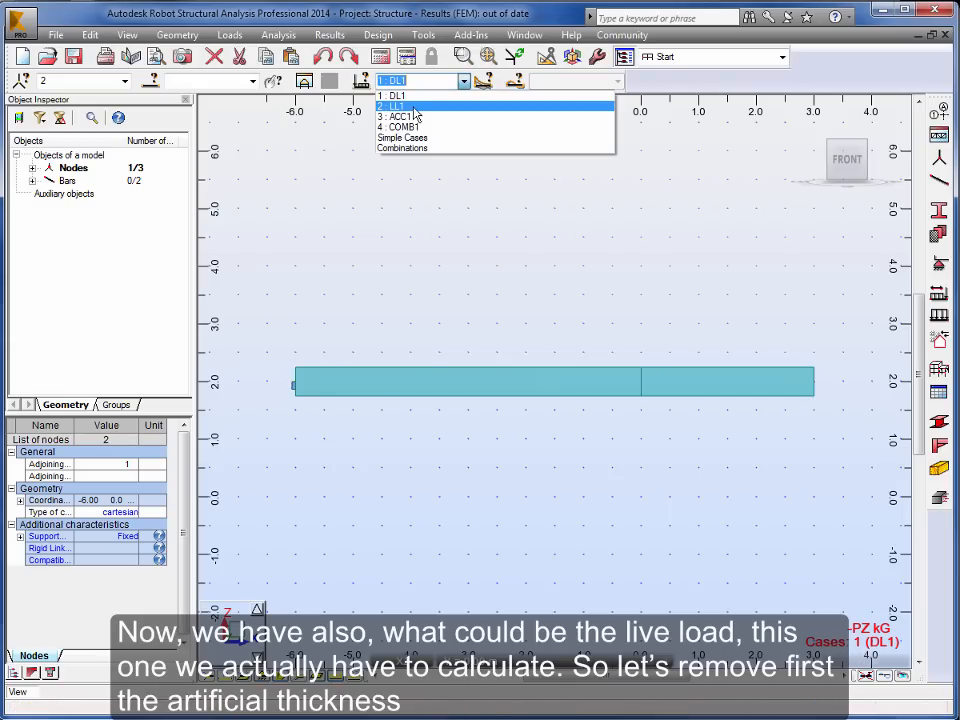
left_click(398, 106)
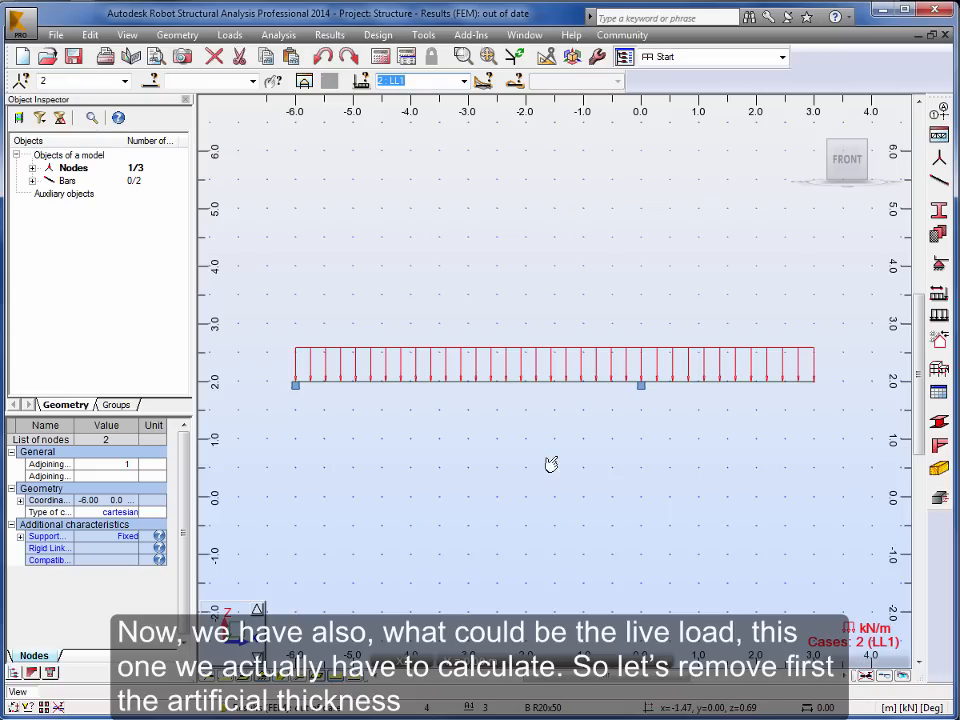
mouse_move(444, 260)
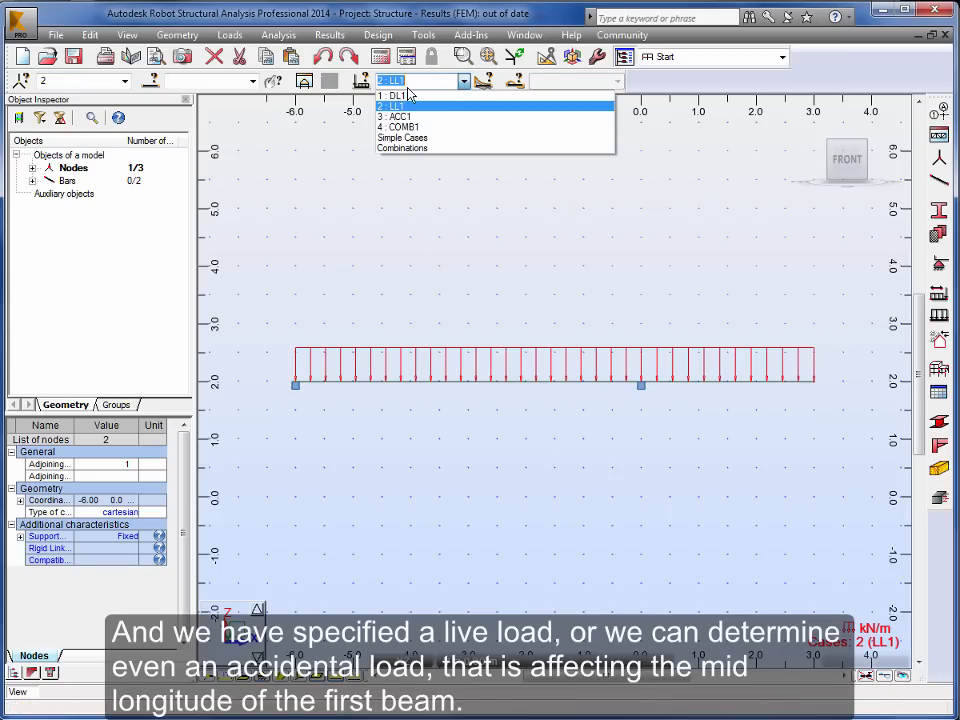
left_click(396, 116)
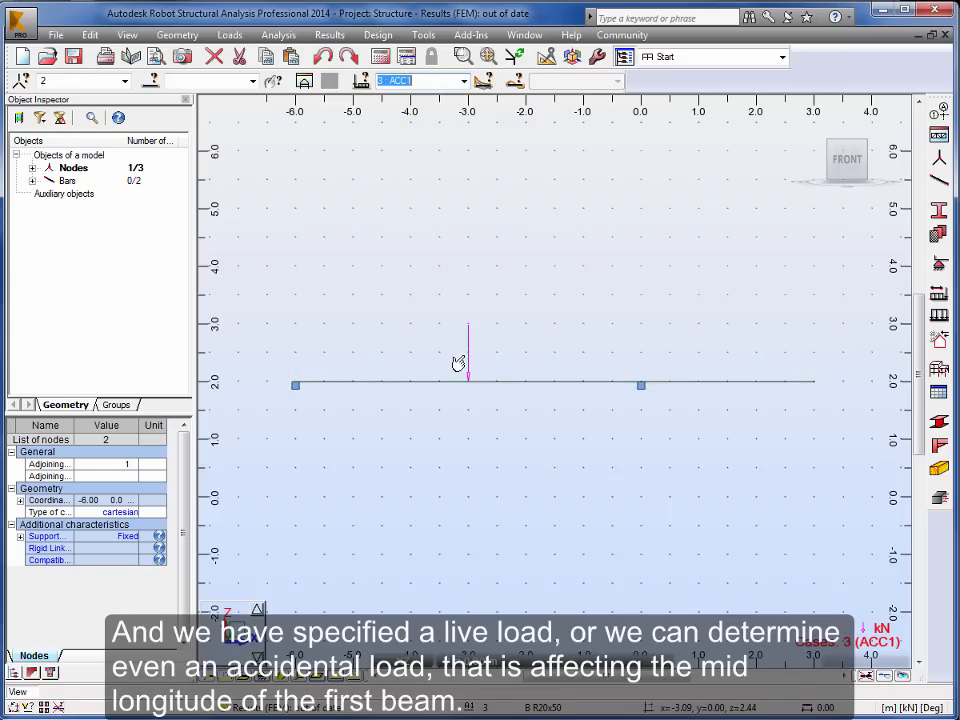
mouse_move(478, 400)
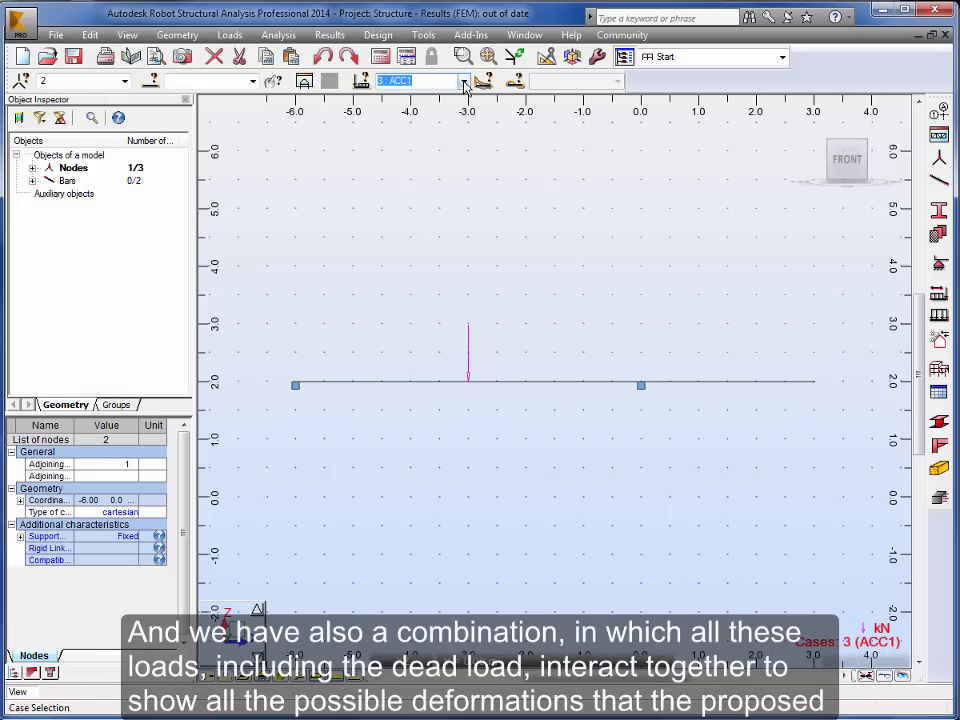
left_click(462, 80)
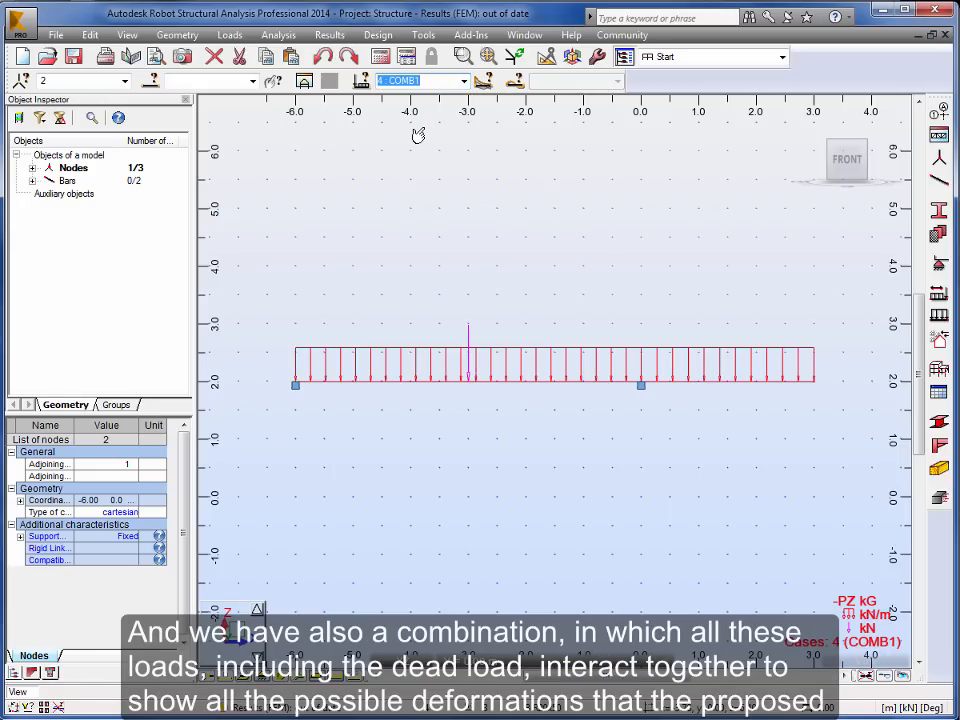
mouse_move(418, 136)
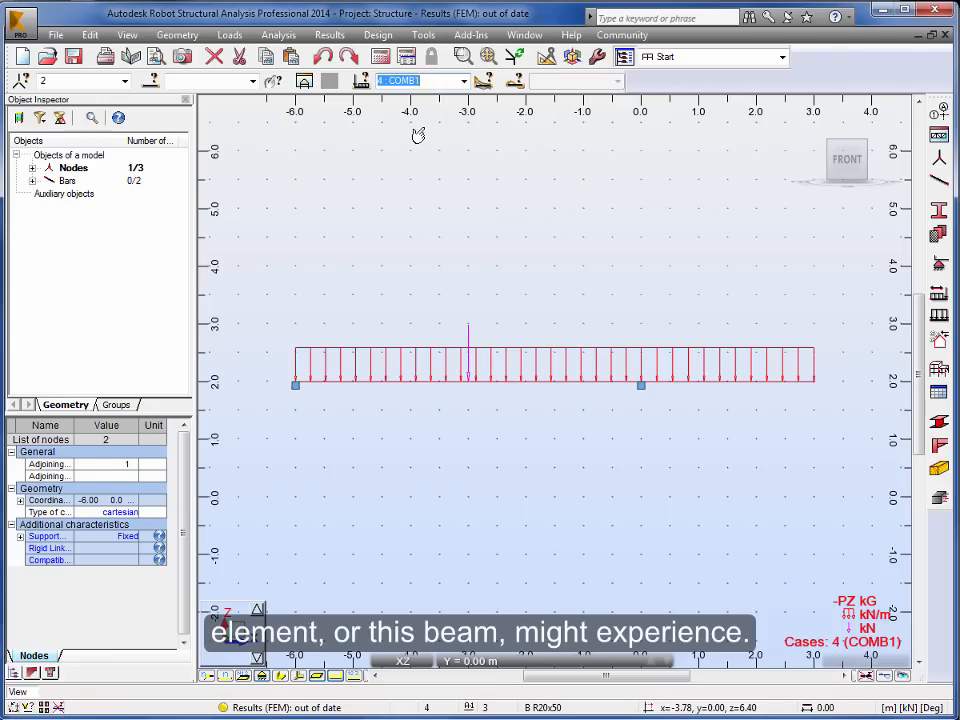
mouse_move(792, 64)
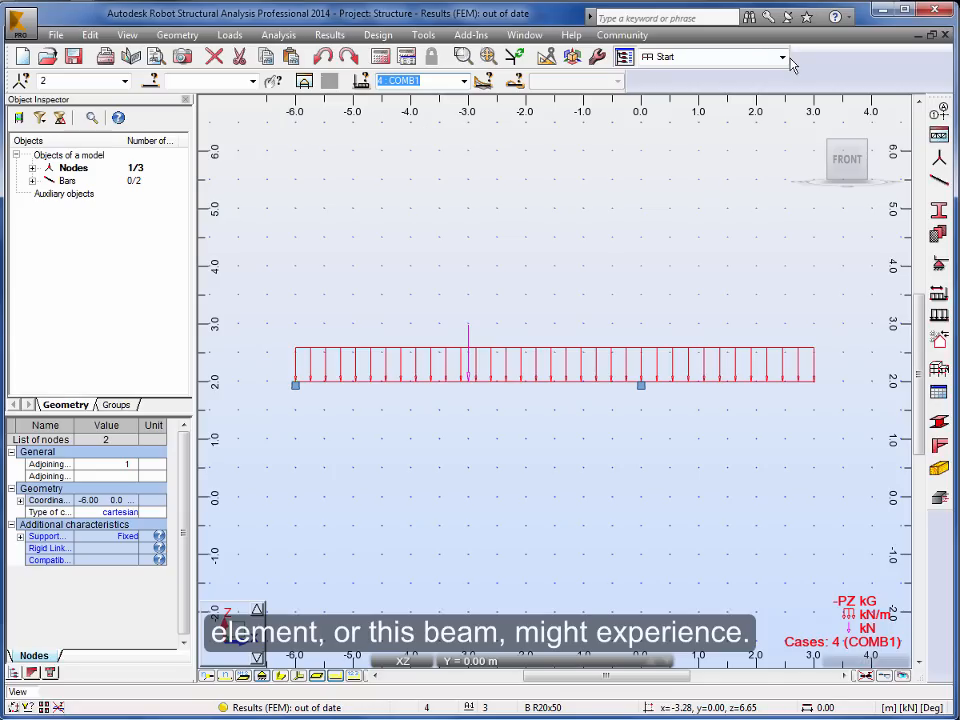
left_click(780, 56)
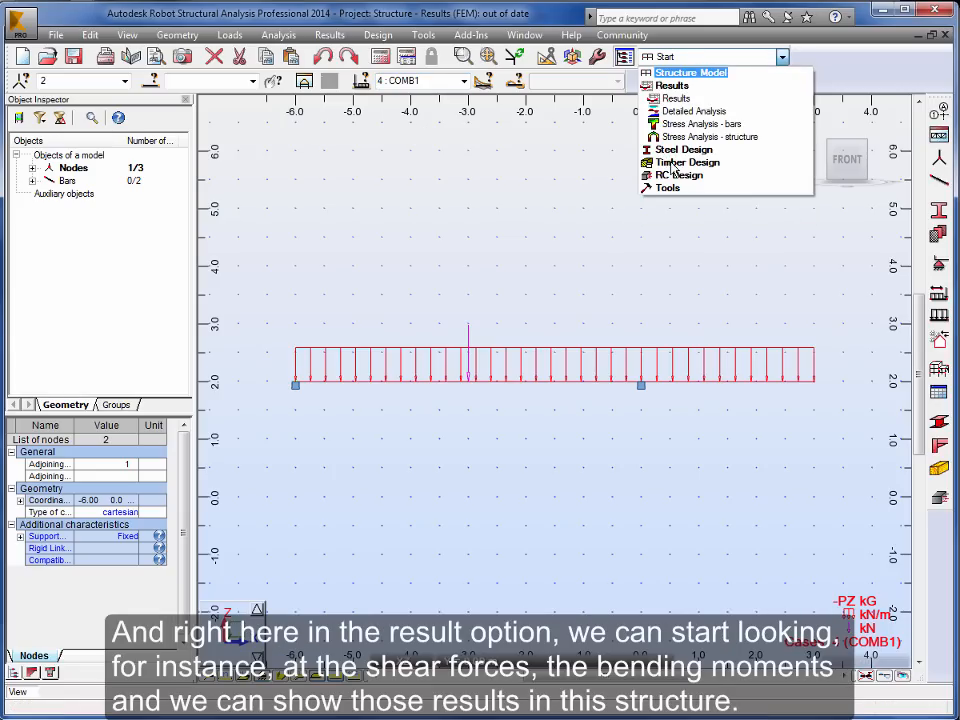
Step: In the Results layout, draw normalized Fz shear and My moment diagrams for LL1
left_click(670, 84)
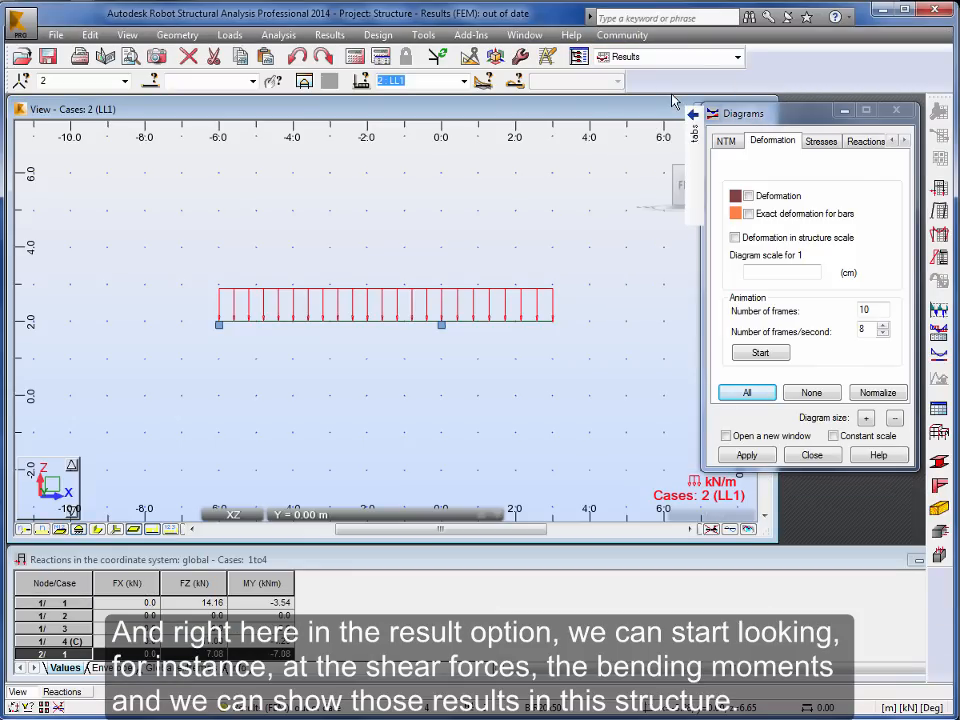
left_click(726, 140)
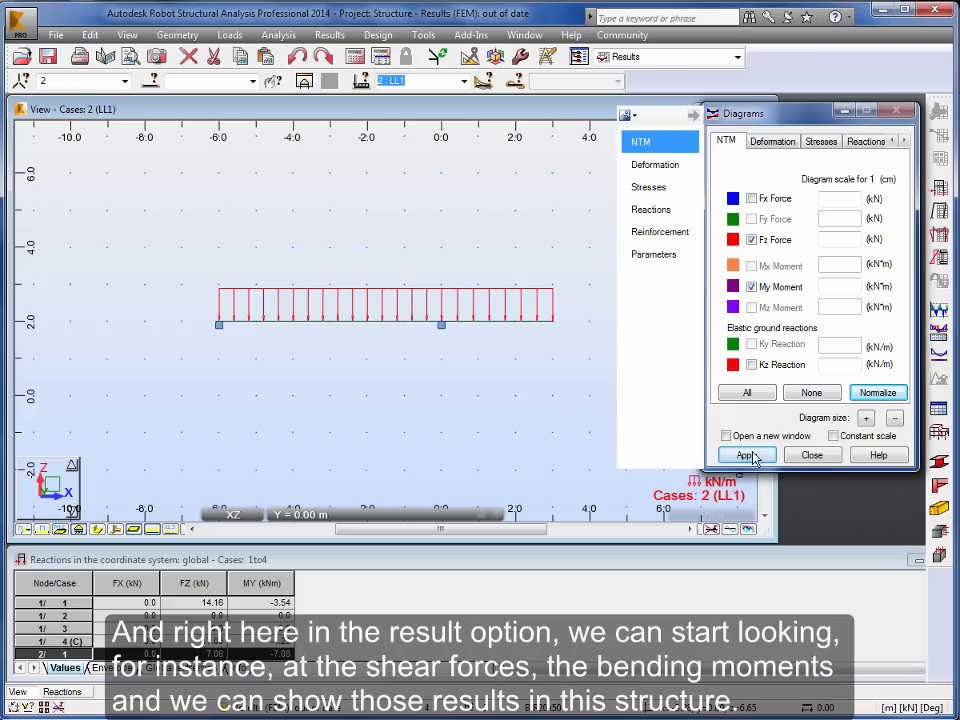
left_click(746, 456)
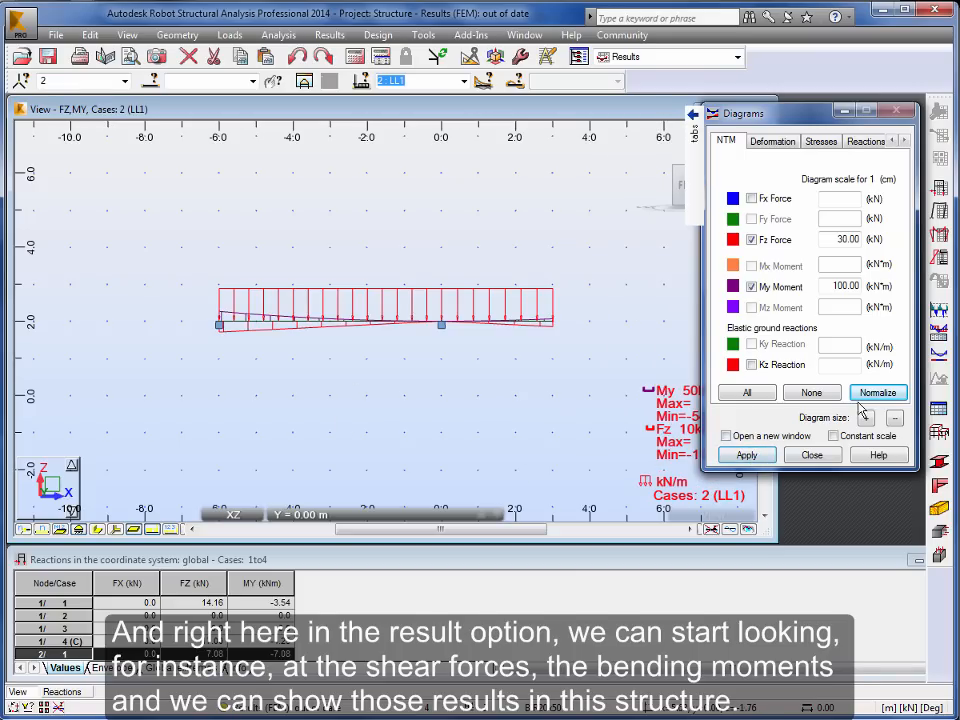
left_click(876, 392)
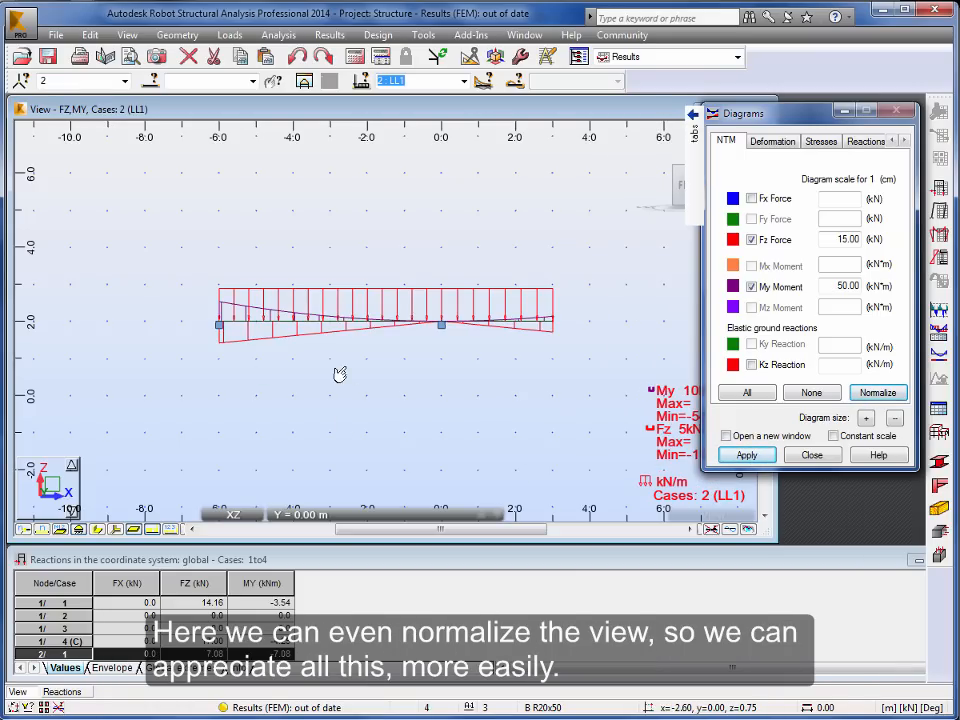
mouse_move(340, 374)
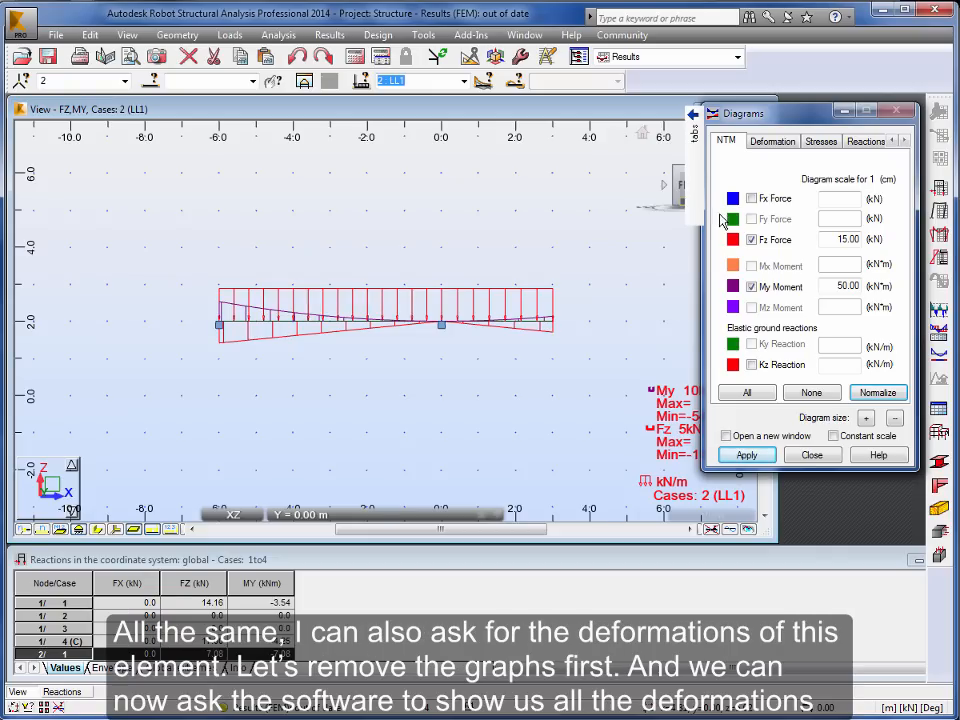
Step: Replace the force diagrams with the exact deformed shape for combination COMB1
left_click(772, 140)
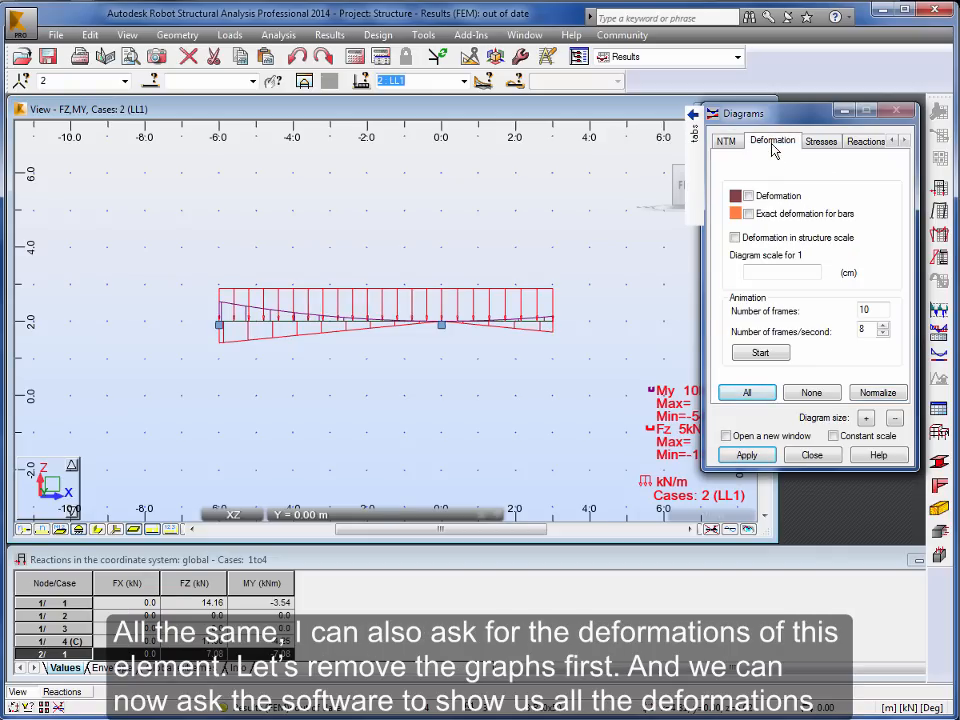
left_click(812, 392)
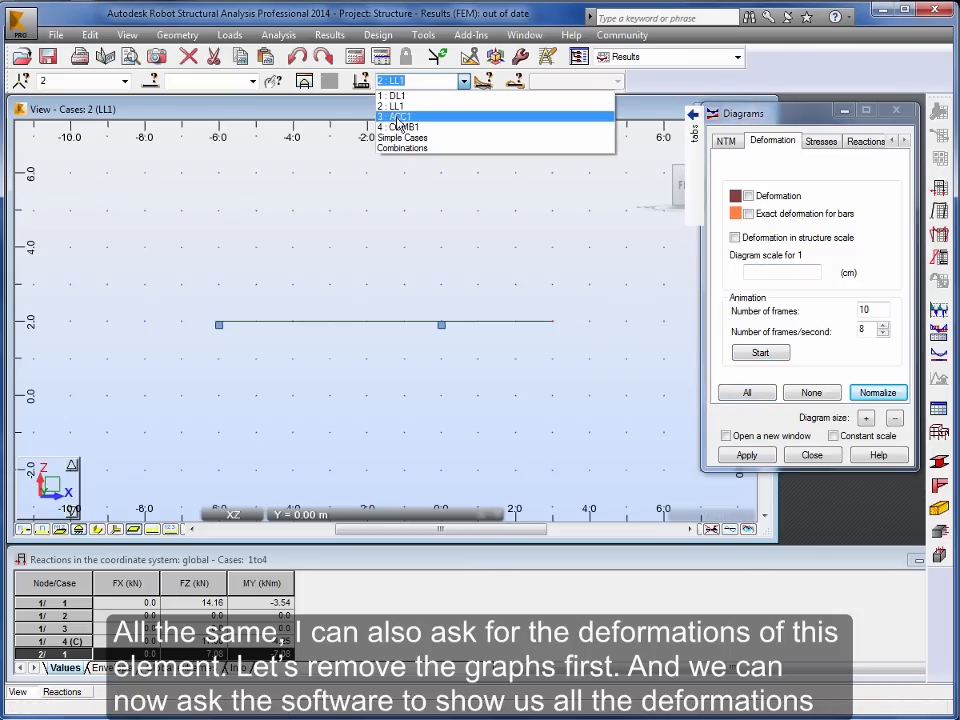
left_click(402, 128)
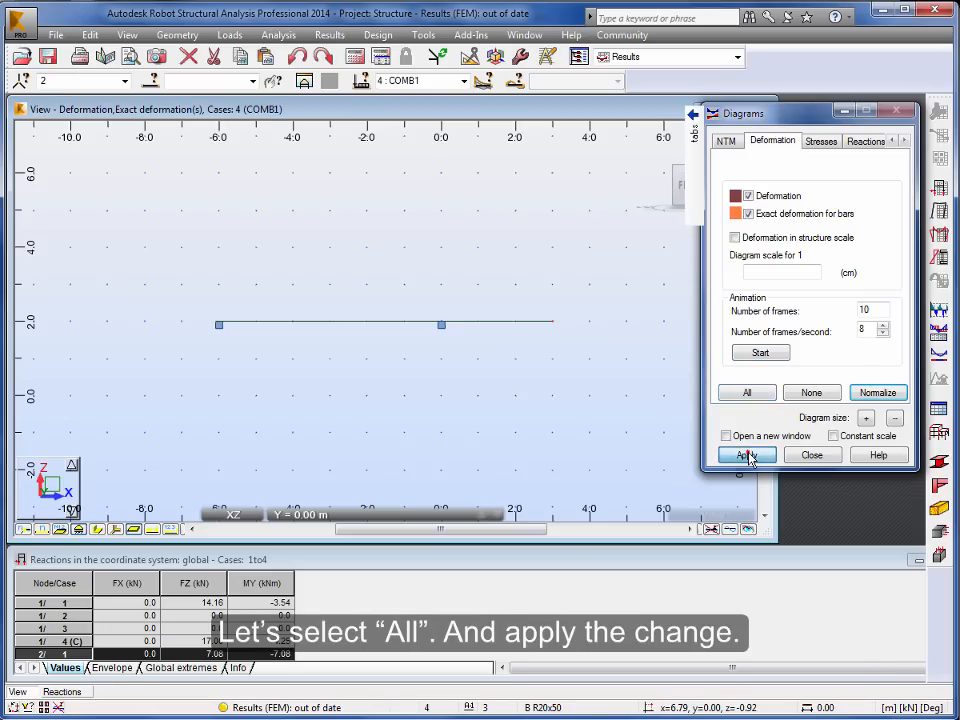
left_click(746, 454)
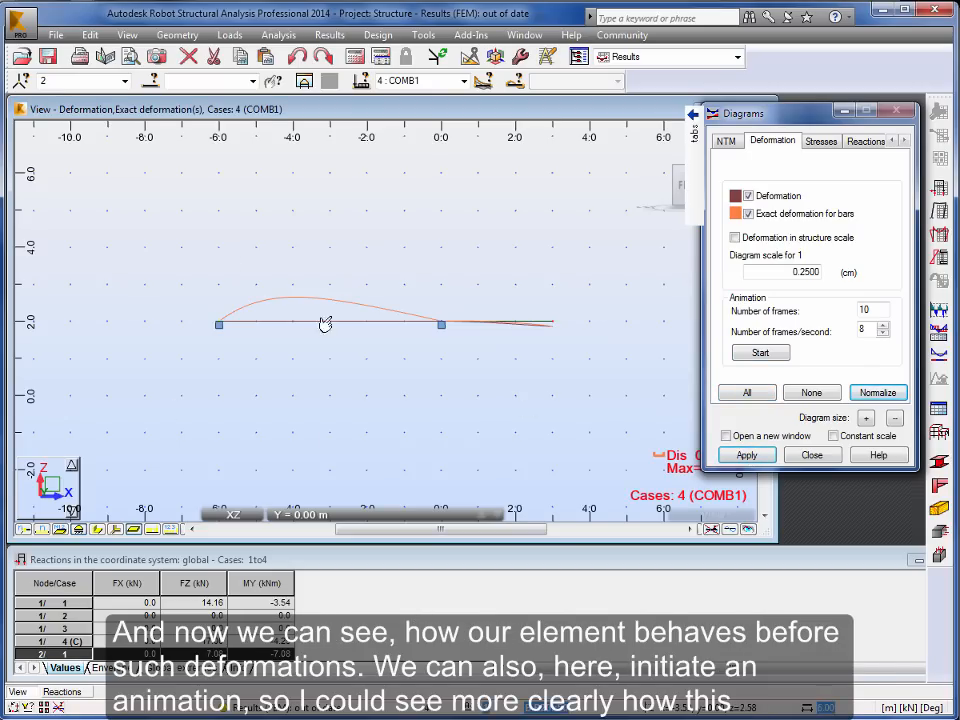
mouse_move(520, 356)
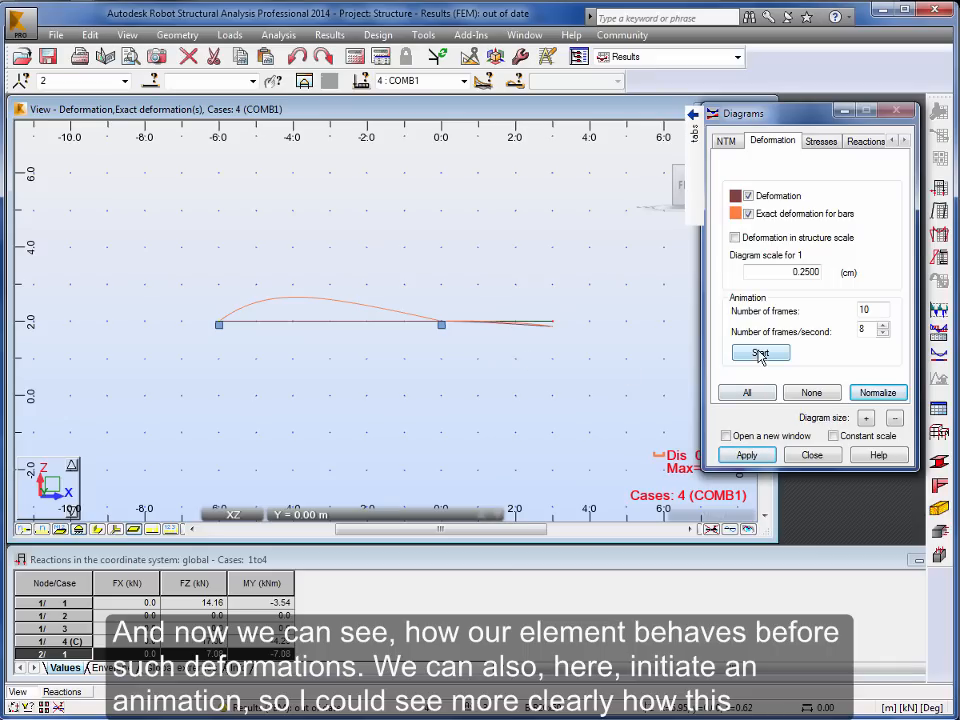
Step: Run and stop the deformation animation of the beam
left_click(760, 352)
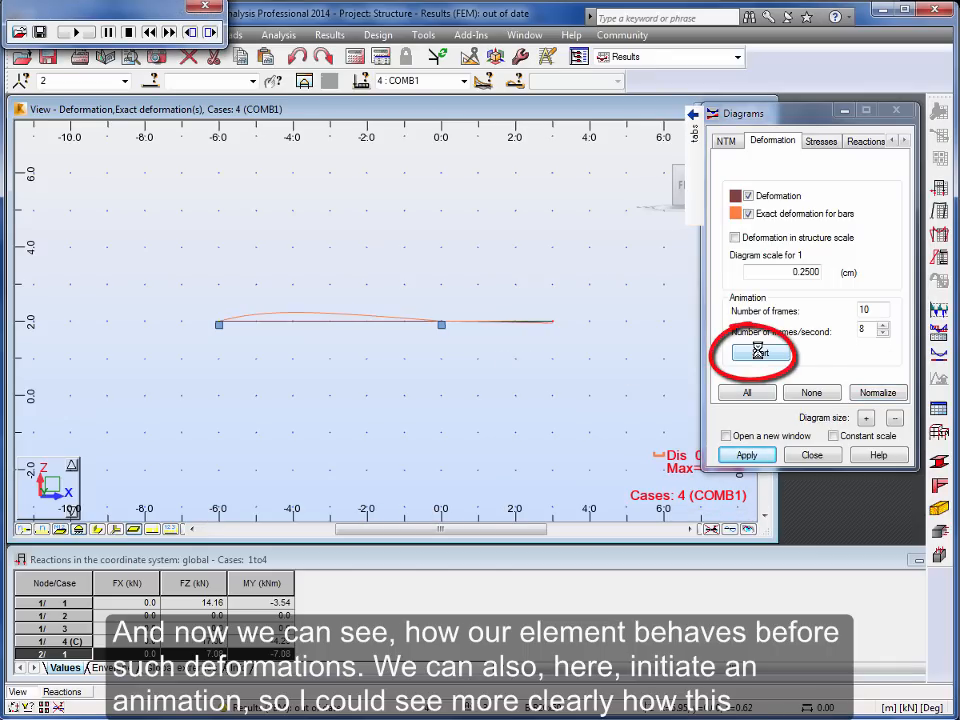
left_click(760, 352)
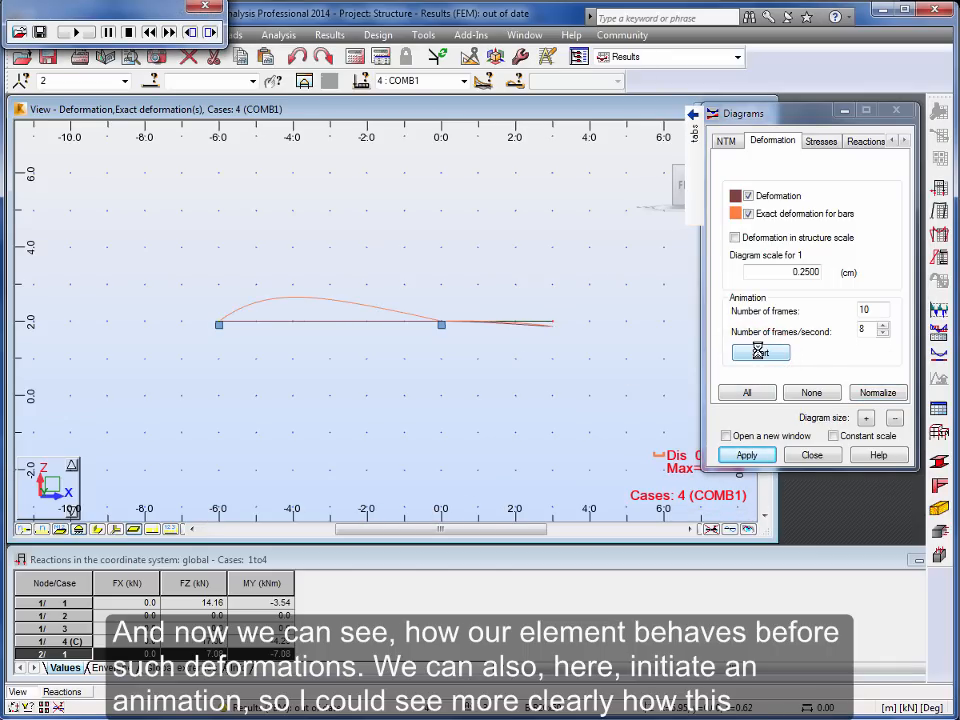
left_click(760, 352)
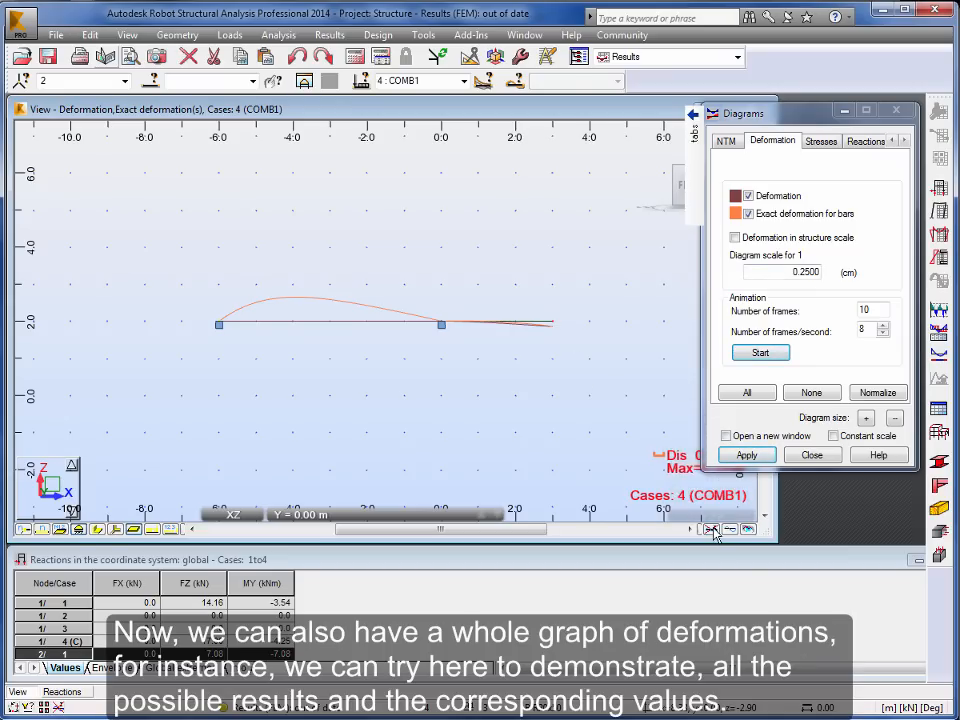
Step: Clear the deformed shape and draw the normal and shear stress diagrams on the beam
left_click(820, 140)
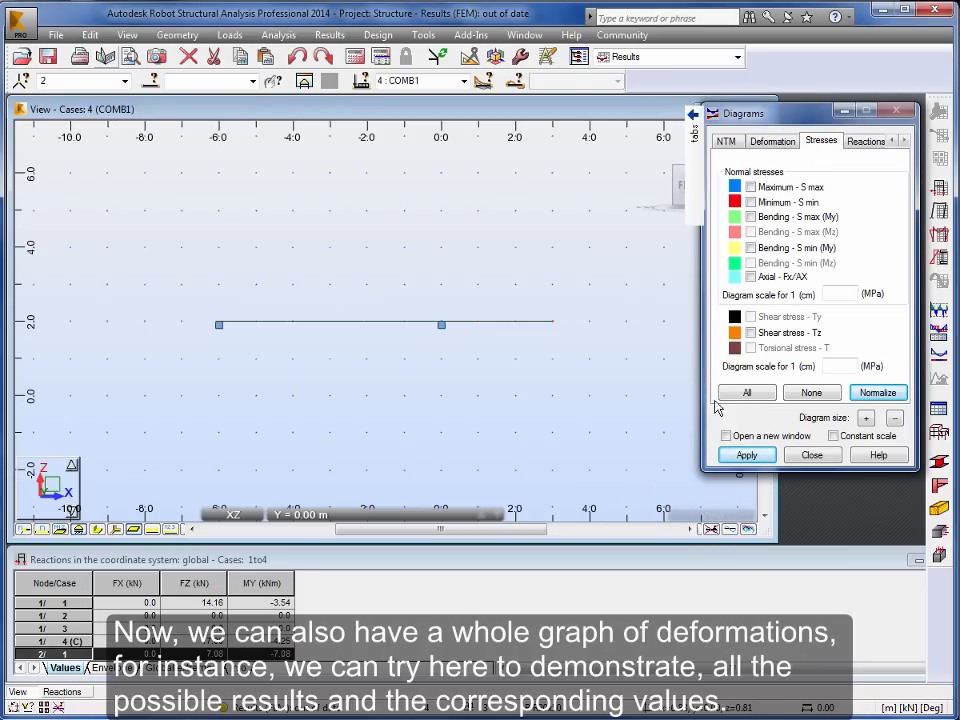
left_click(746, 392)
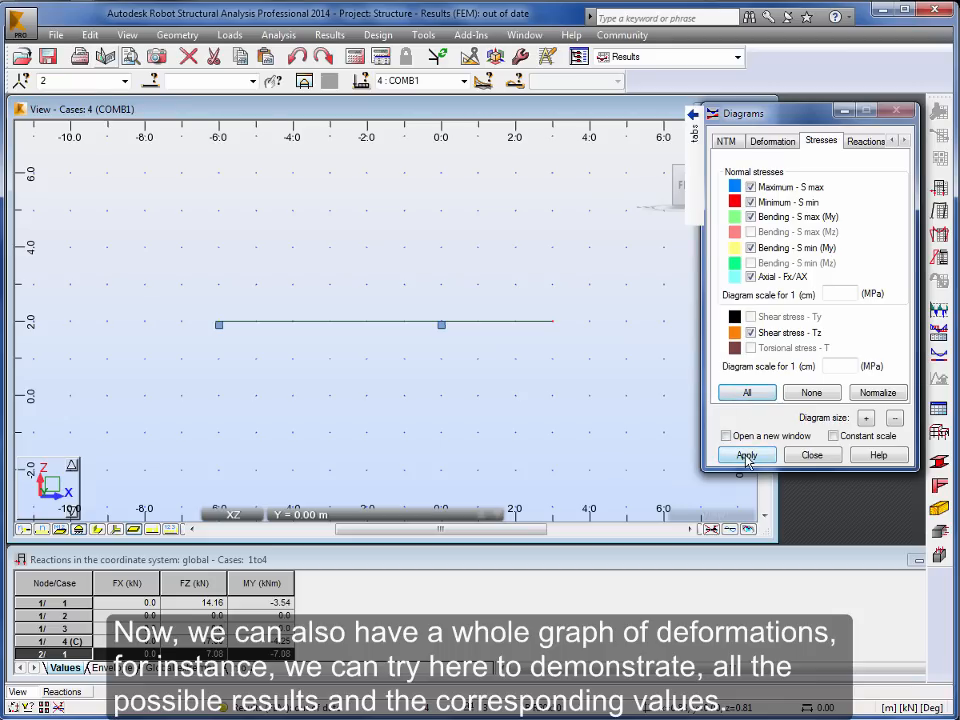
left_click(744, 456)
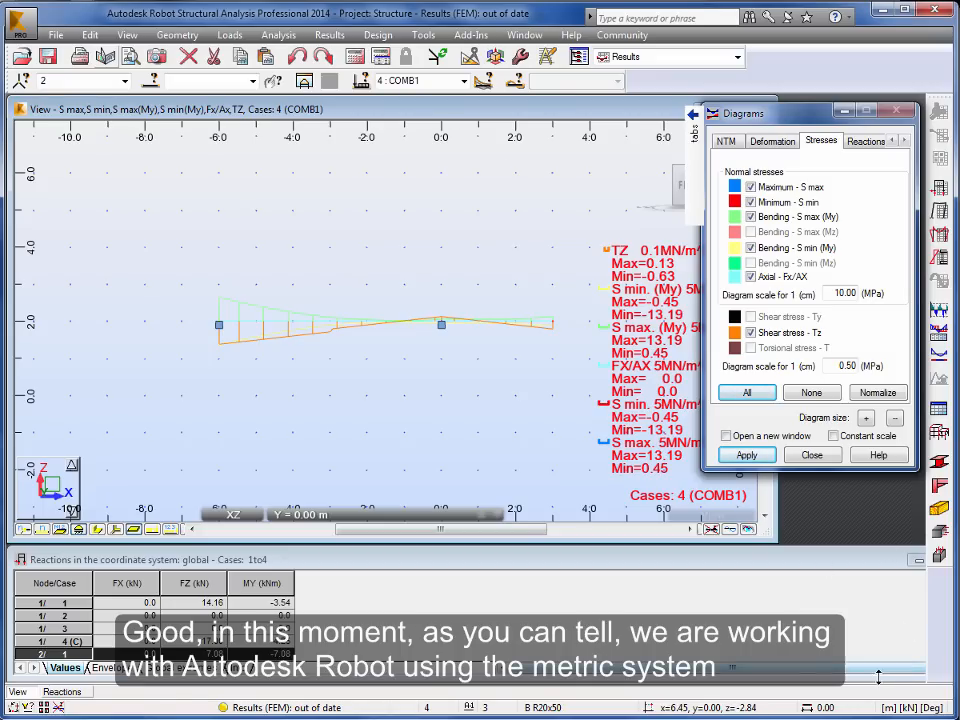
mouse_move(420, 242)
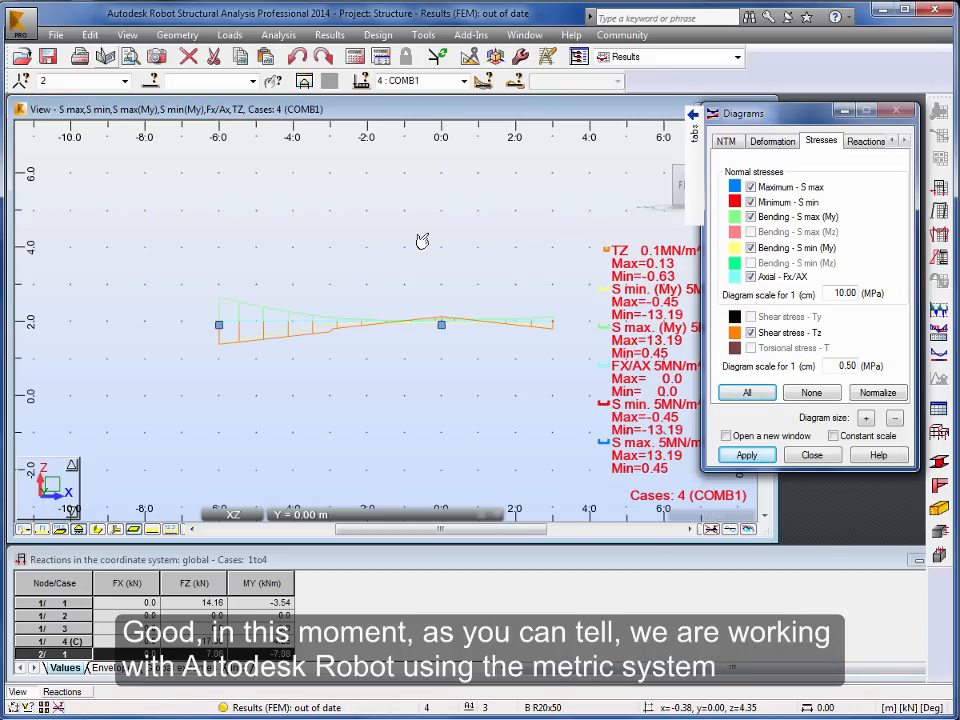
mouse_move(420, 242)
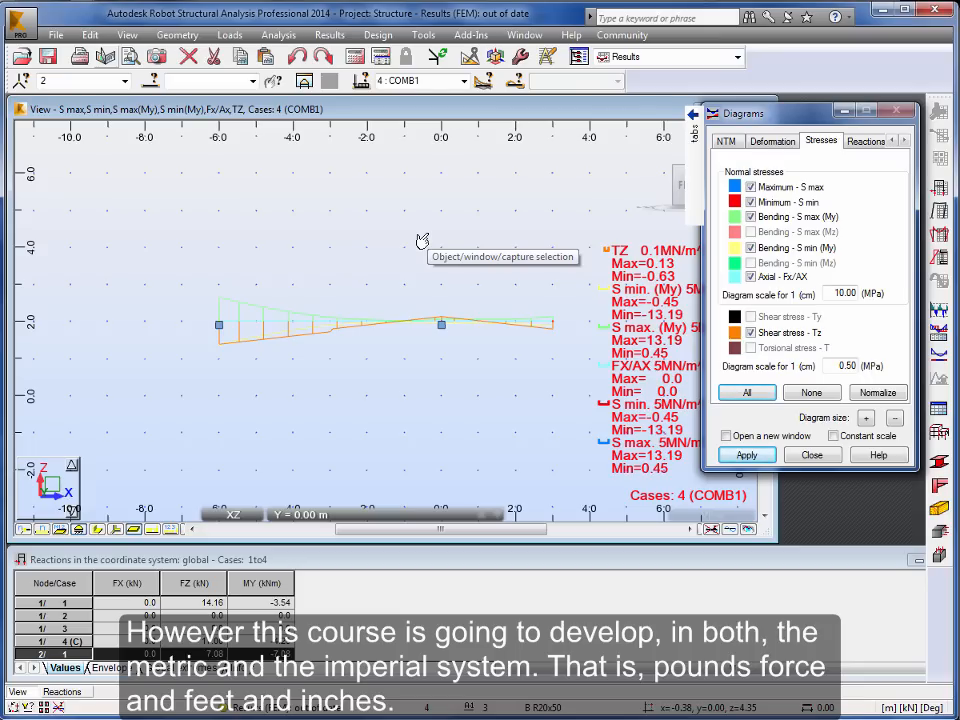
mouse_move(552, 204)
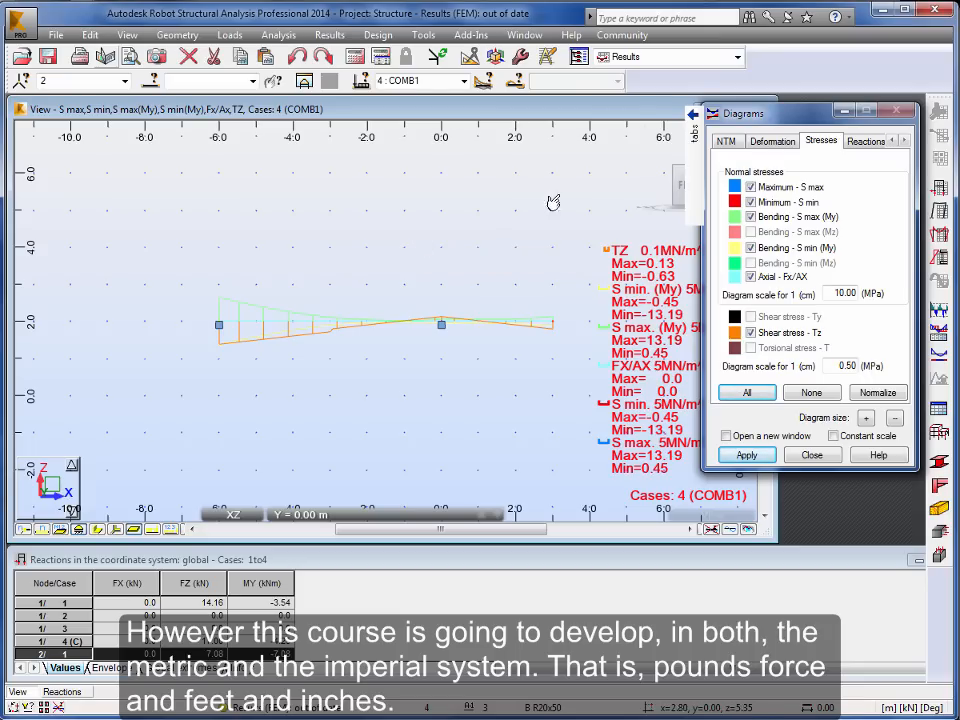
Step: Label the support reactions FZ and MY with their values for COMB1
left_click(832, 140)
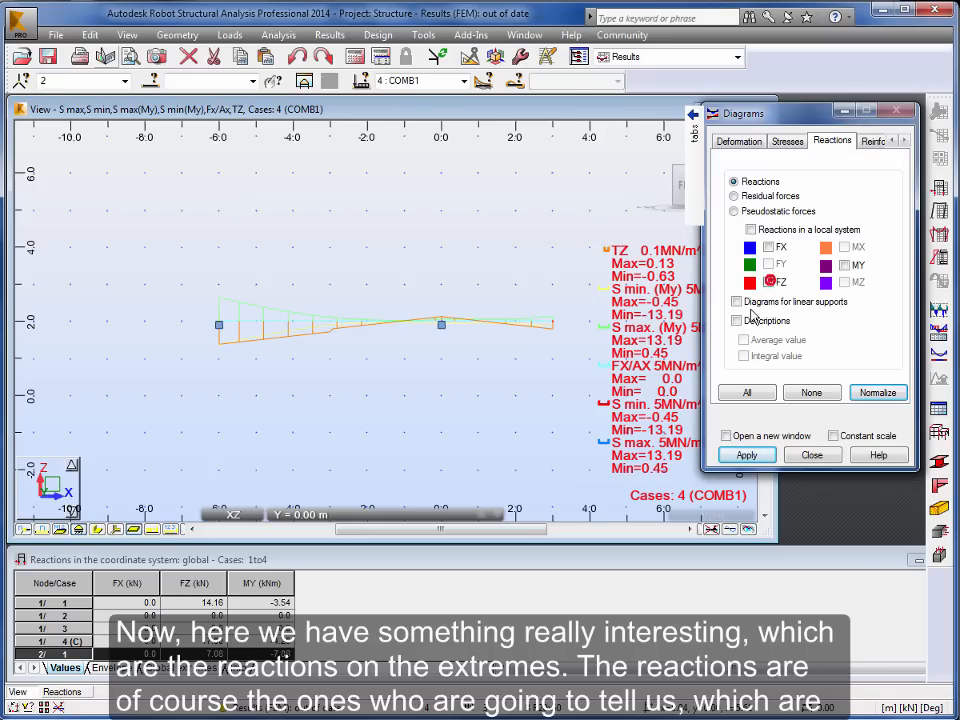
left_click(748, 392)
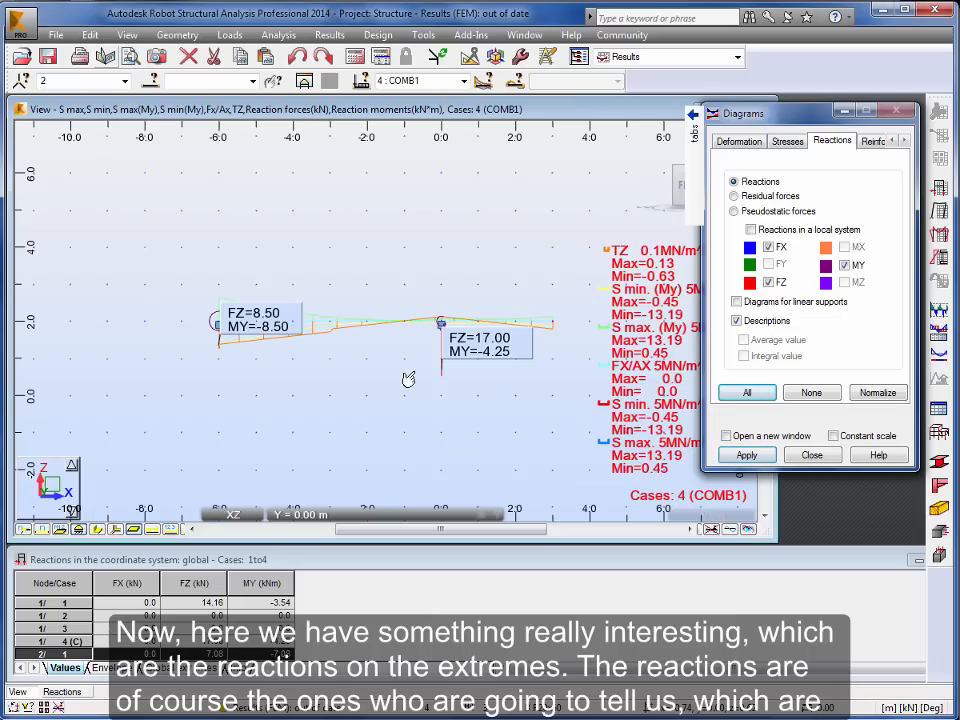
mouse_move(408, 380)
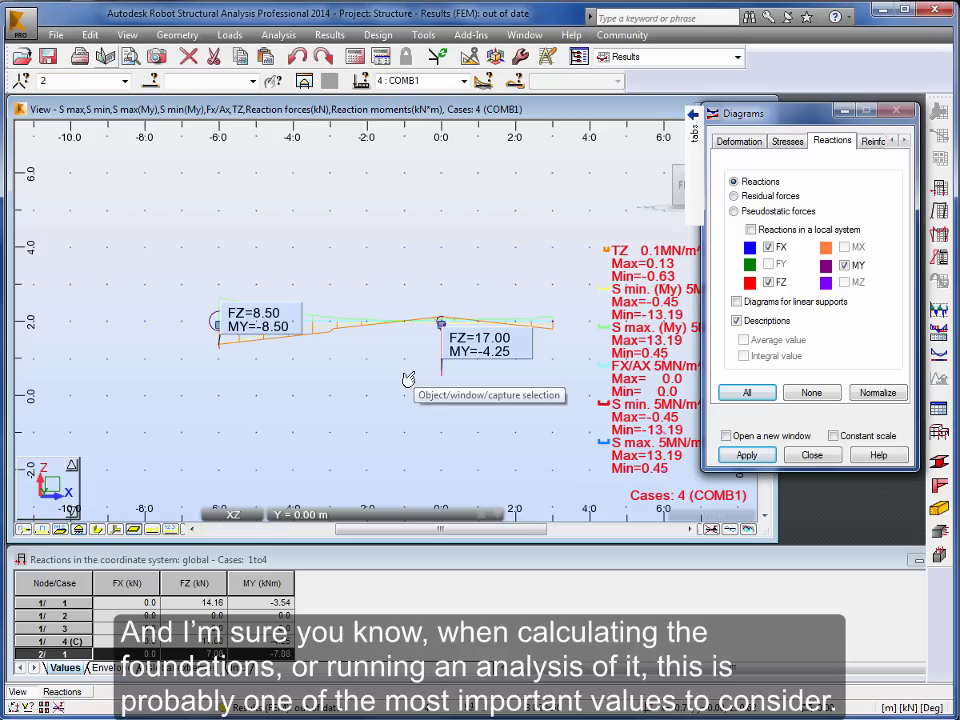
mouse_move(408, 380)
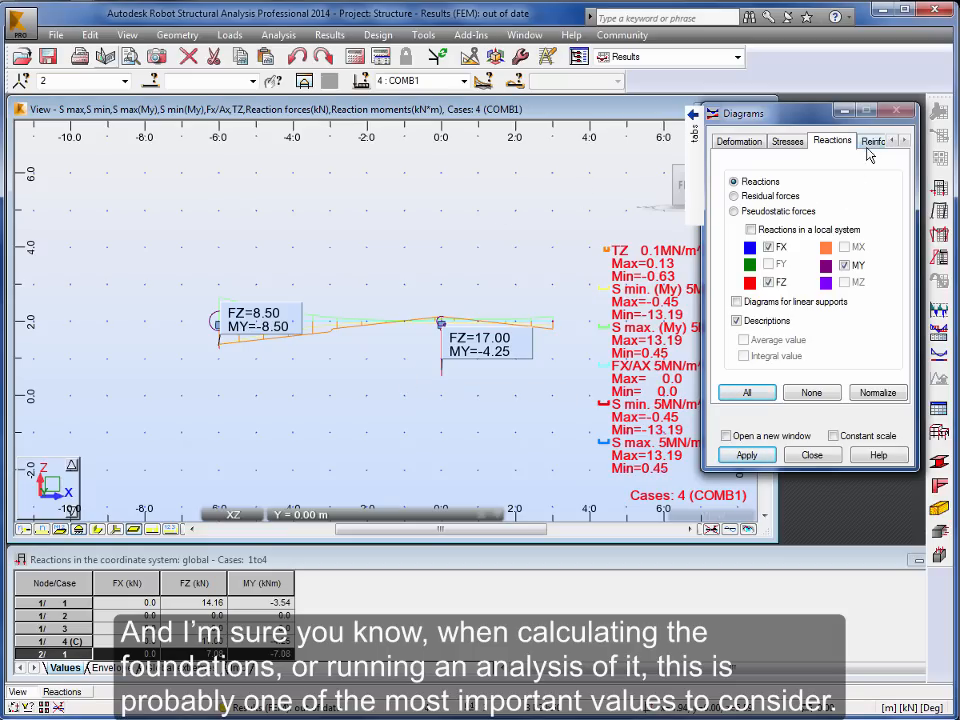
left_click(852, 140)
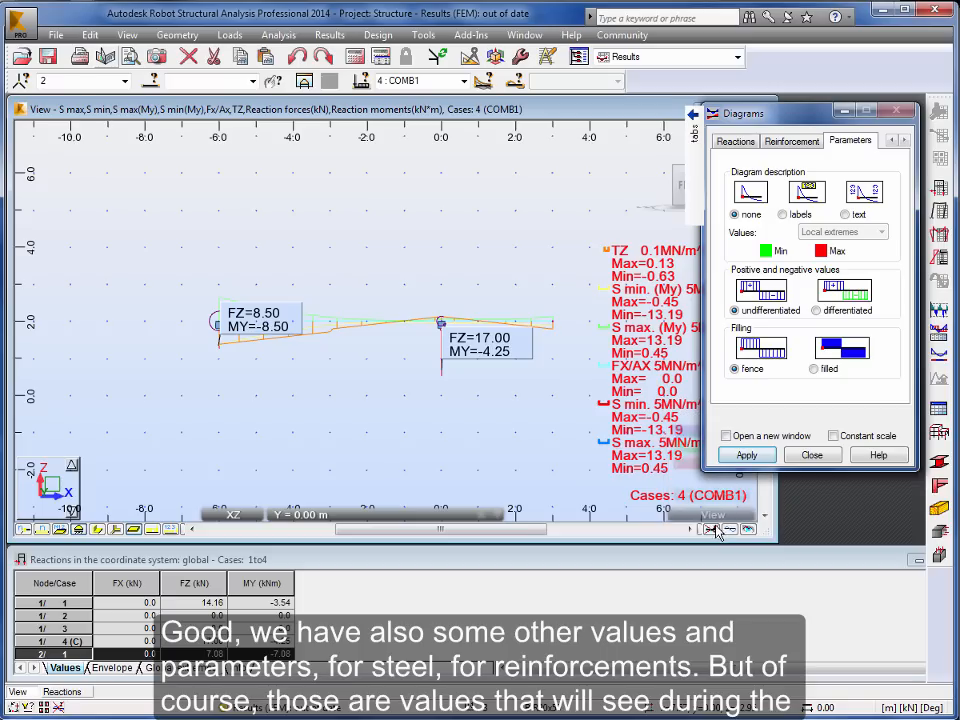
Step: Clear all result diagrams, leaving only the plain beam line
left_click(746, 454)
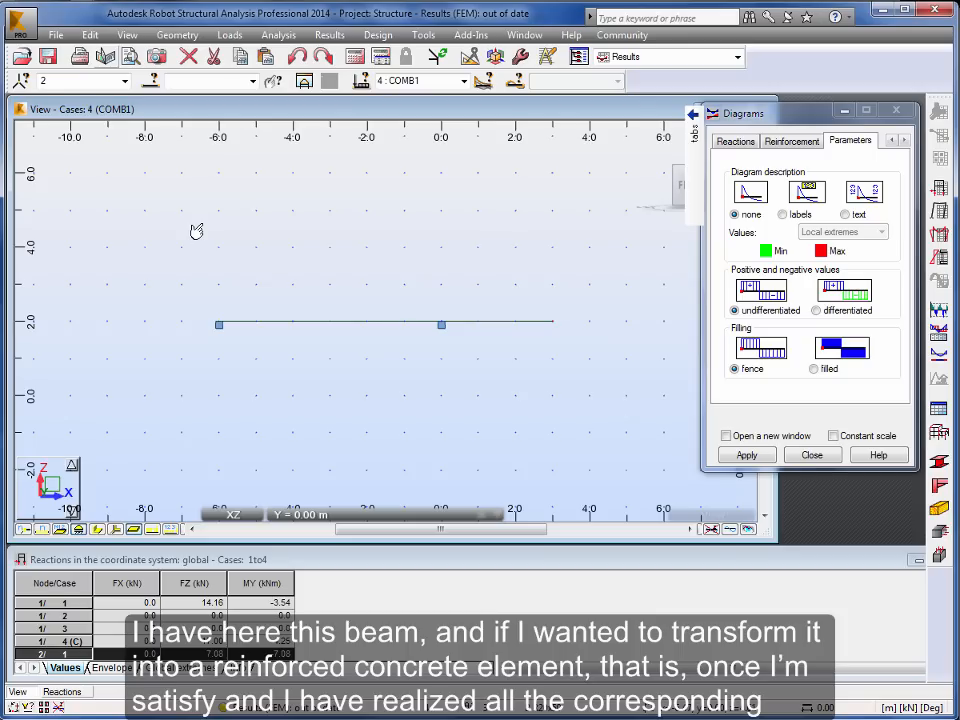
mouse_move(196, 230)
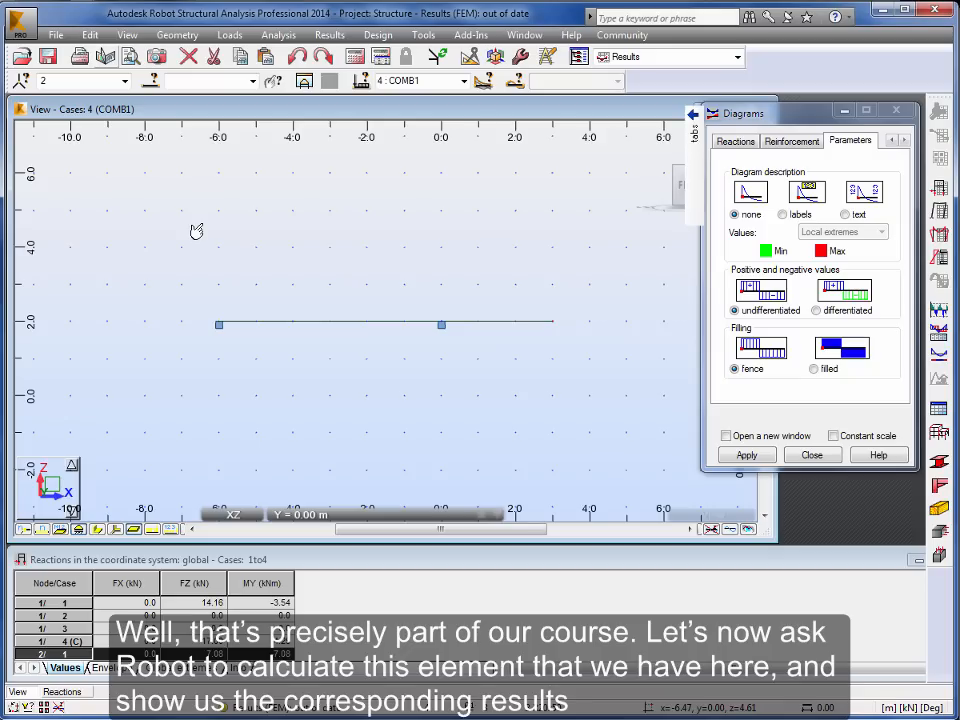
mouse_move(352, 68)
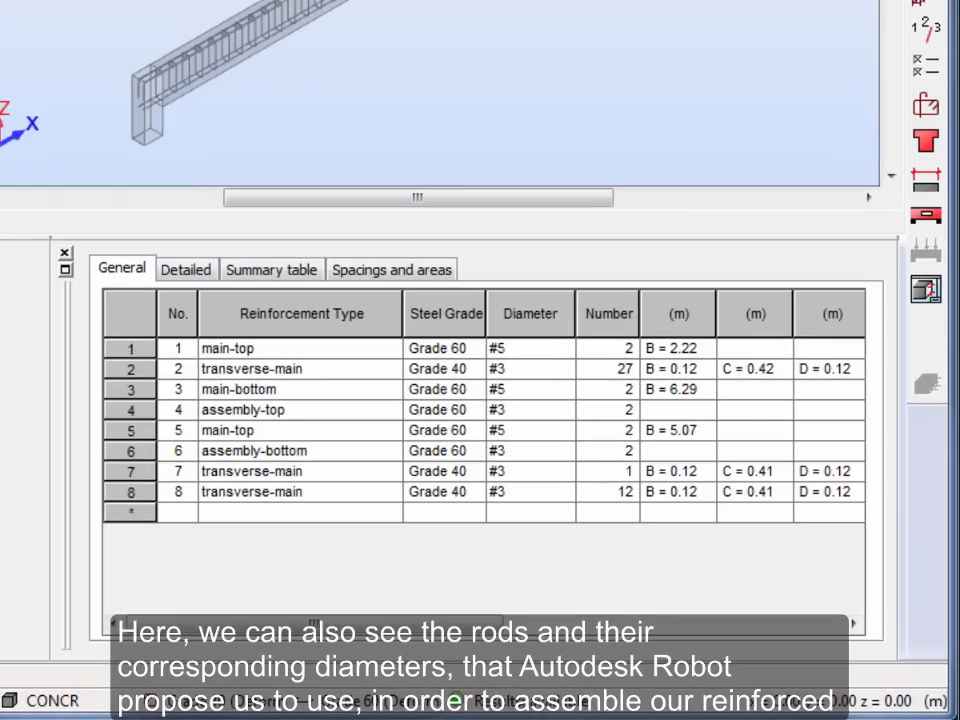
mouse_move(484, 376)
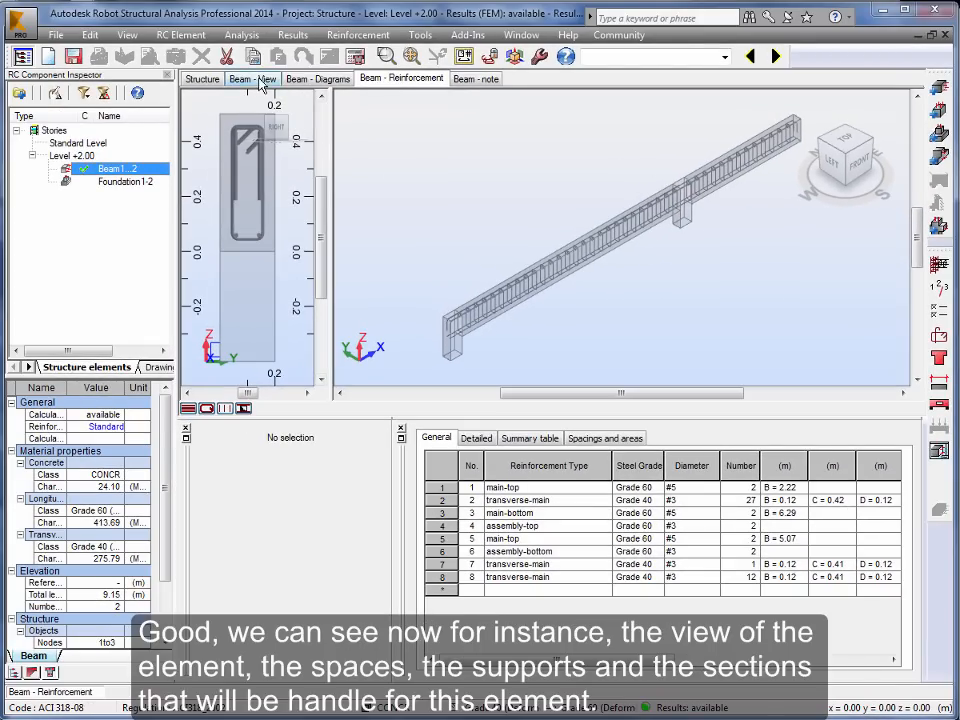
Step: View the designed RC beam's span geometry after its reinforcement bar table
left_click(252, 78)
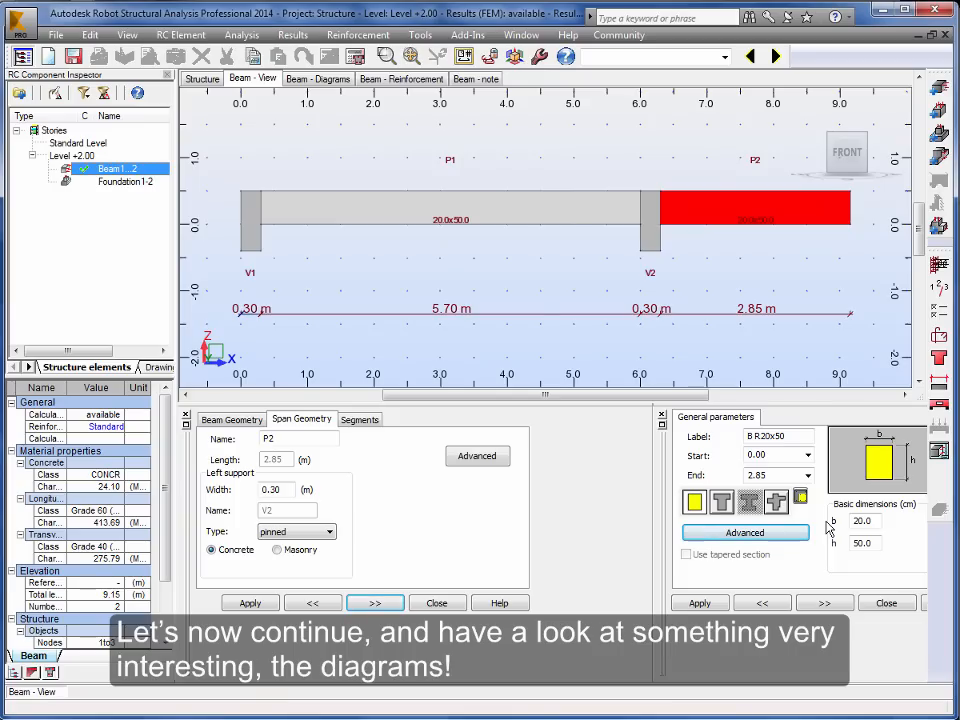
mouse_move(372, 268)
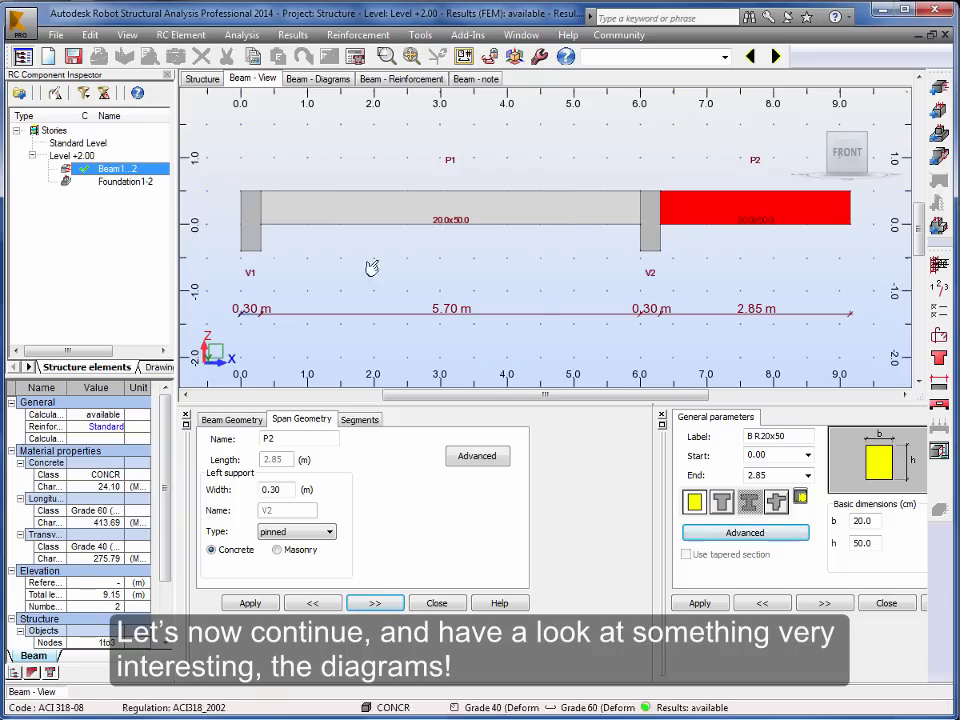
left_click(318, 78)
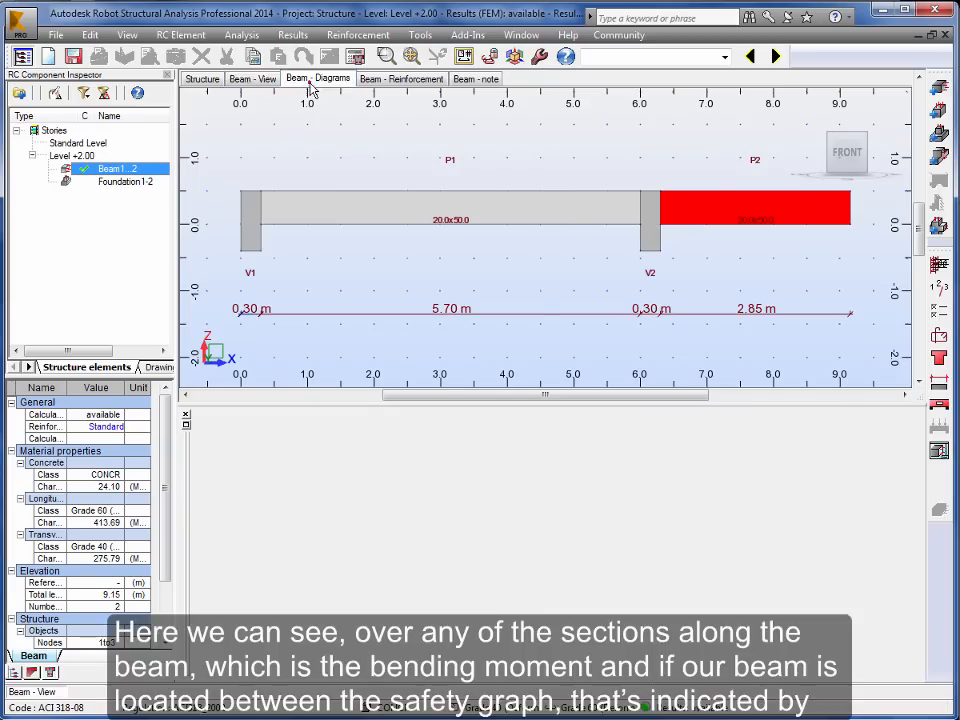
Step: Show the ULS bending moment and shear force diagrams and scroll to the results table
left_click(332, 80)
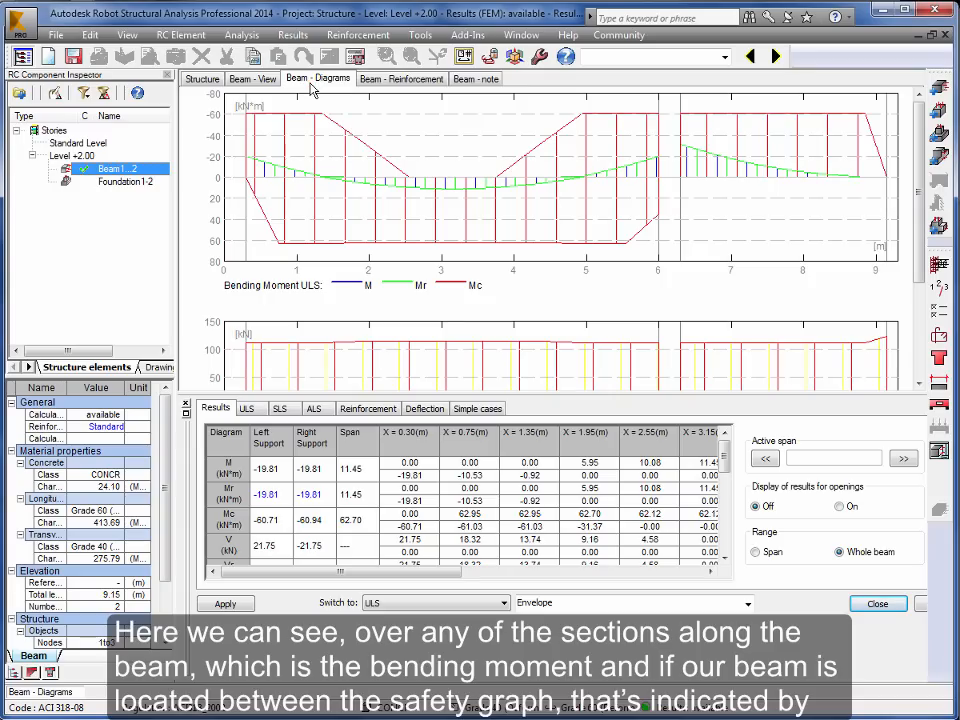
mouse_move(316, 156)
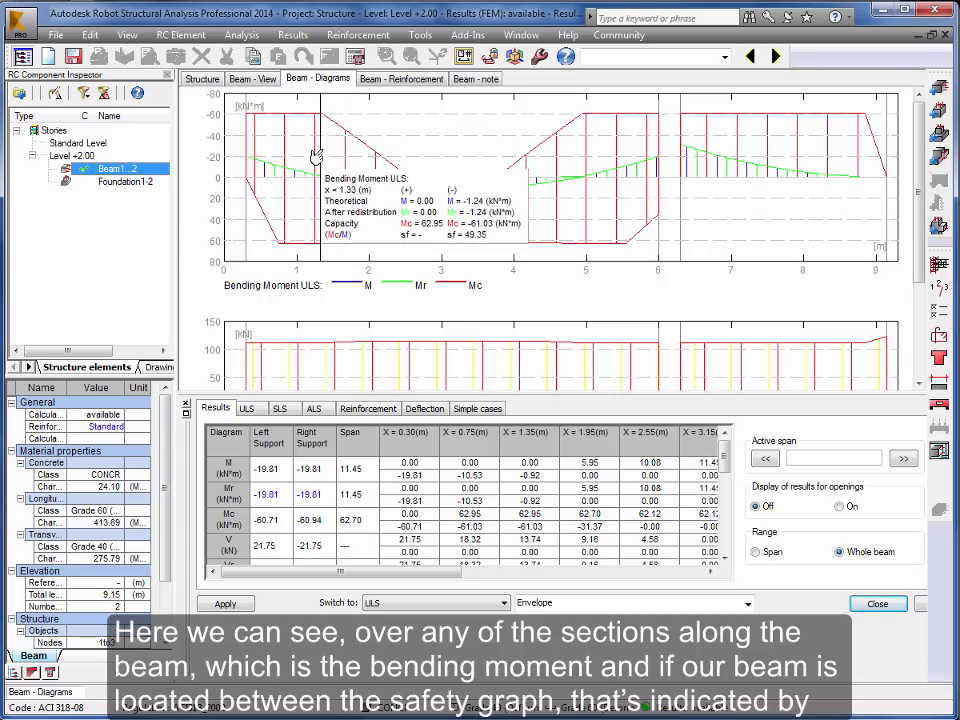
mouse_move(318, 162)
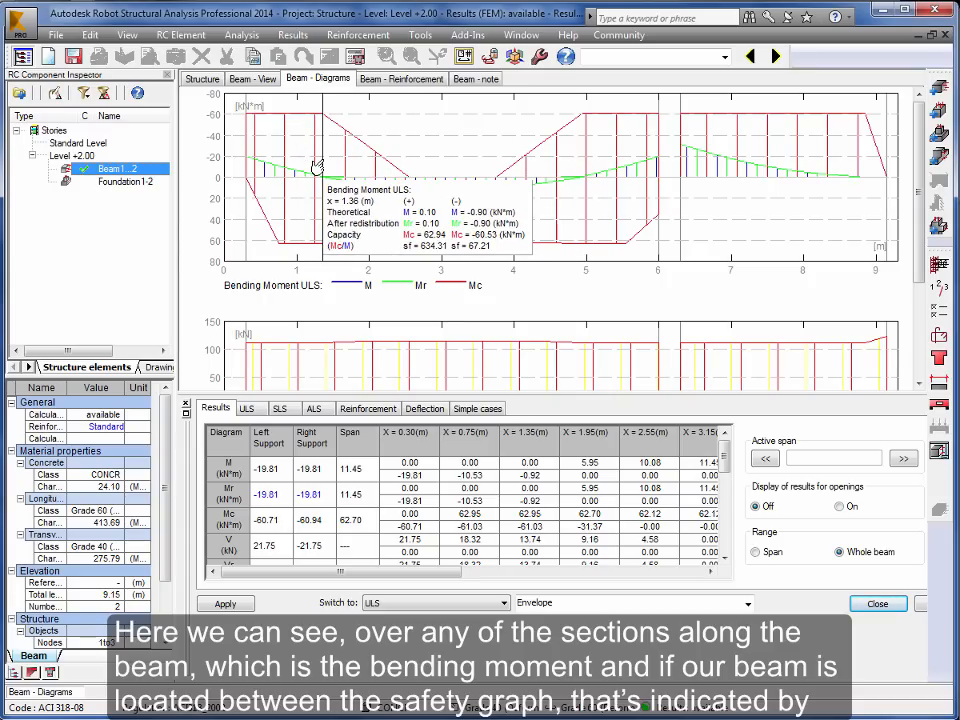
mouse_move(504, 178)
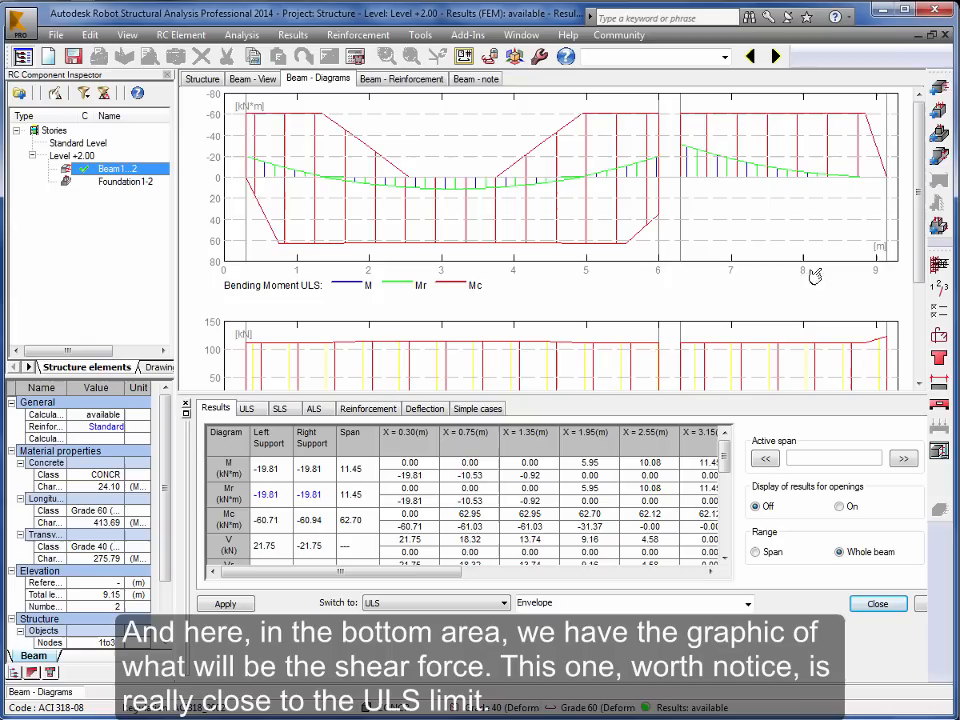
scroll("down", 3)
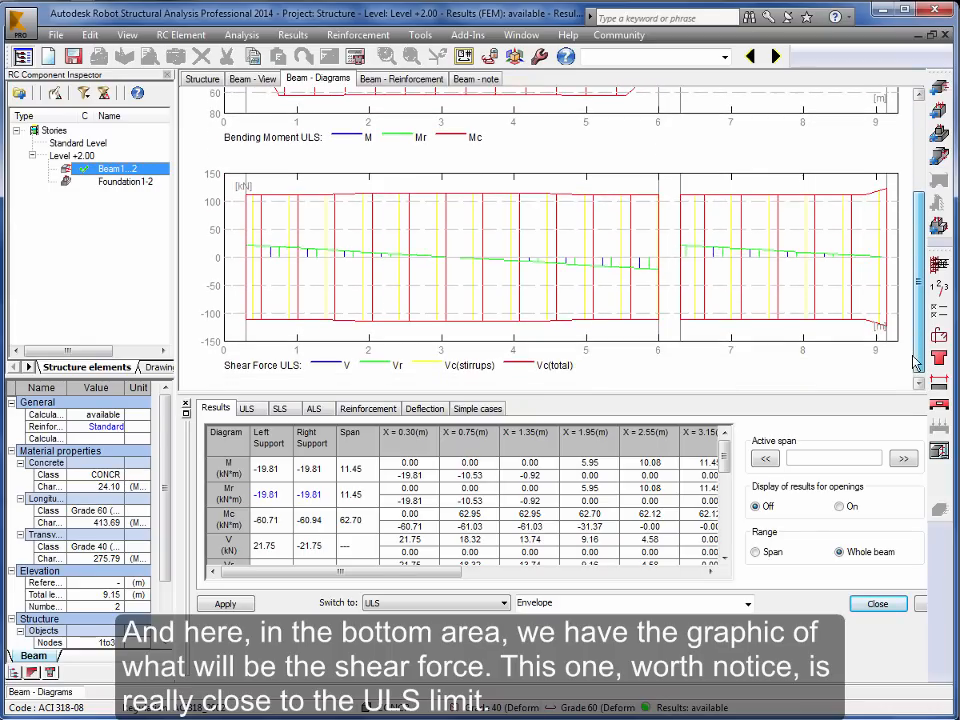
mouse_move(476, 248)
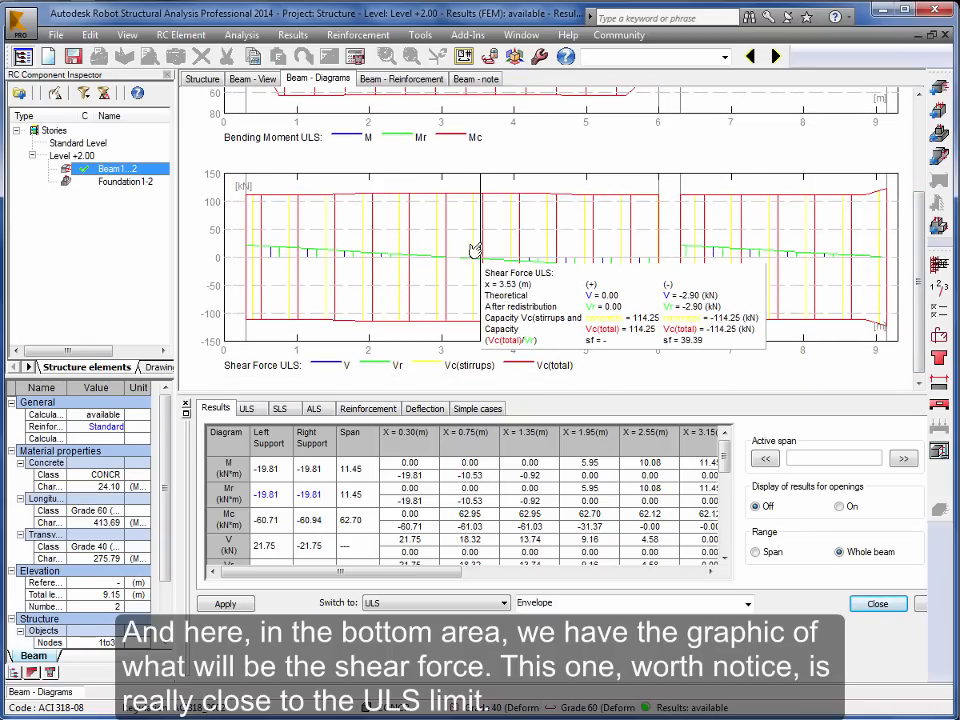
mouse_move(440, 230)
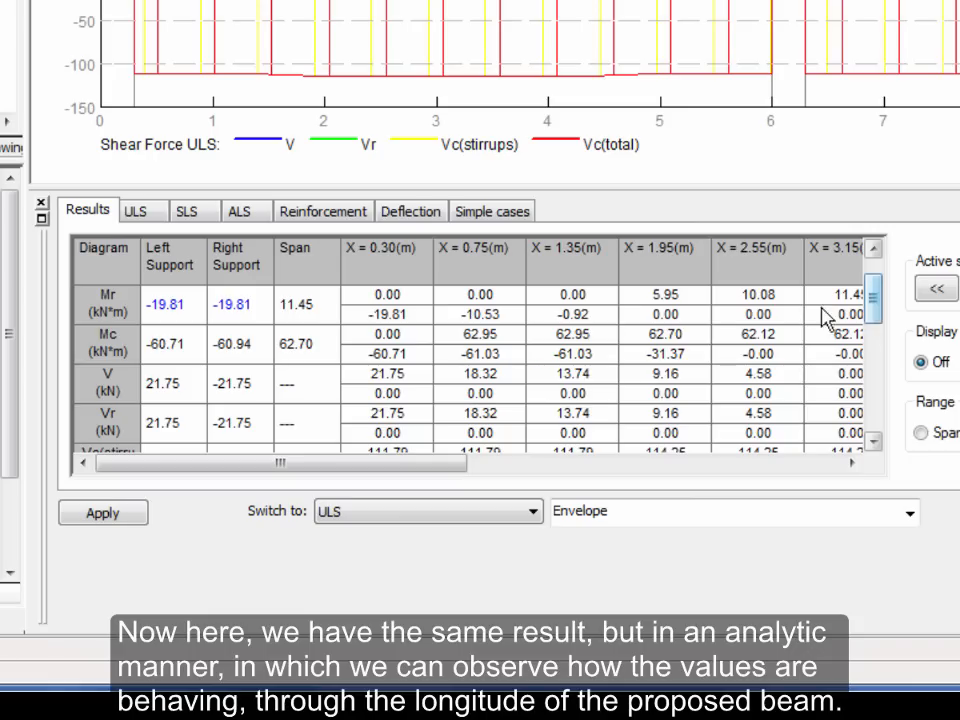
mouse_move(220, 330)
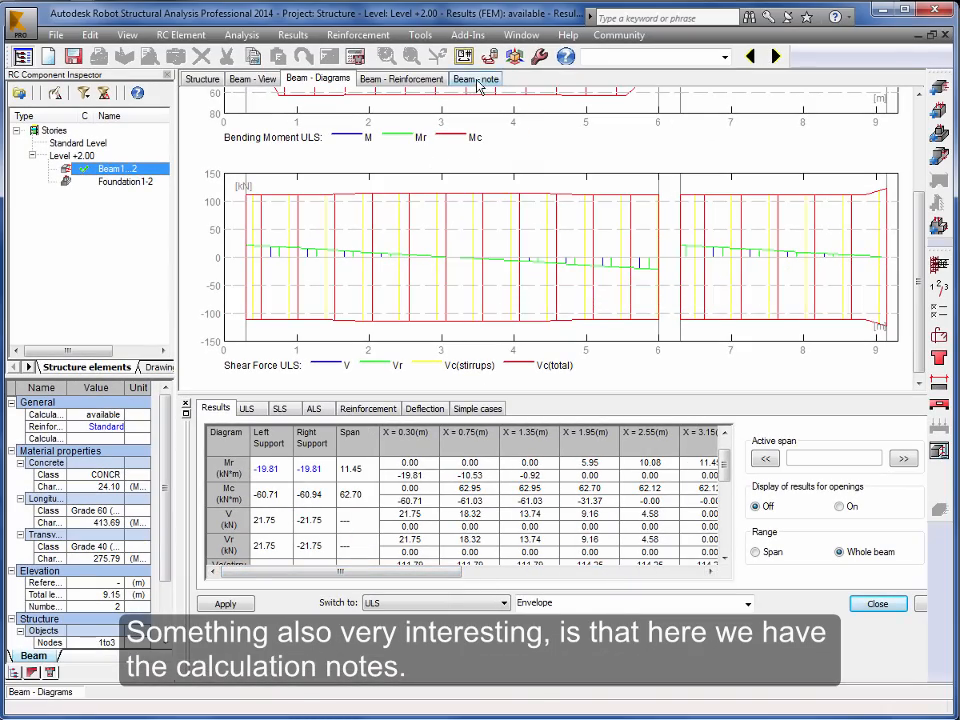
left_click(476, 80)
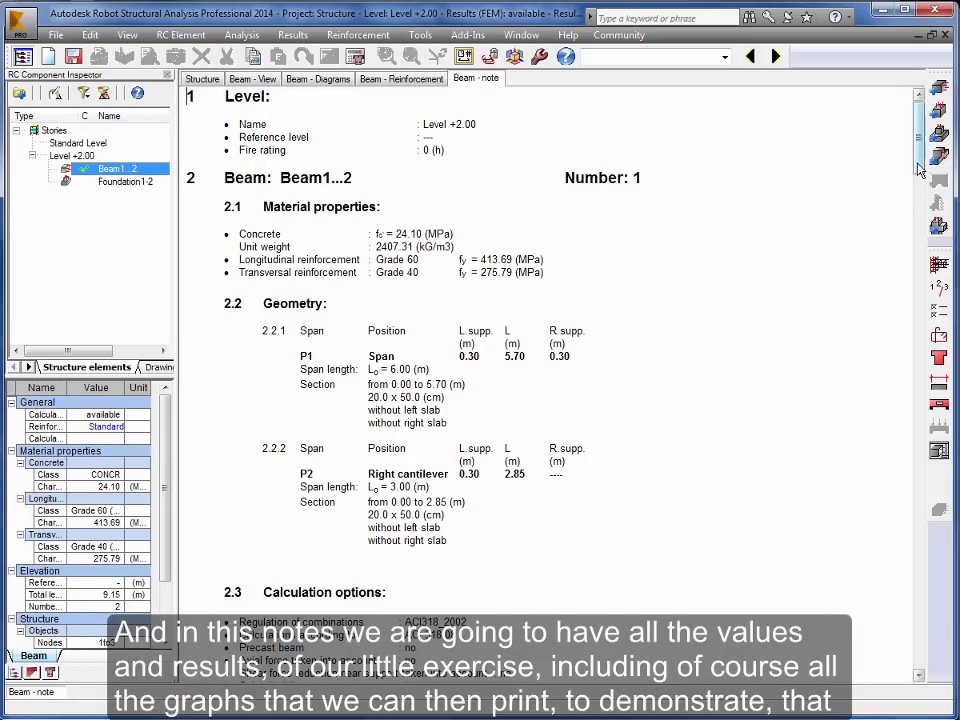
scroll("down", 3)
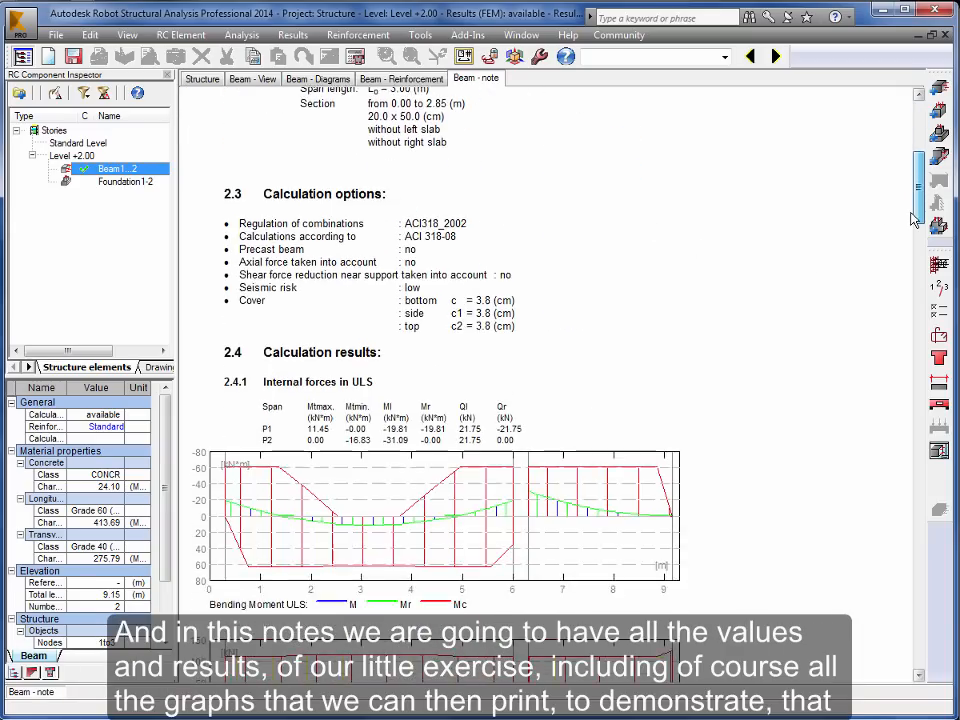
scroll("down", 3)
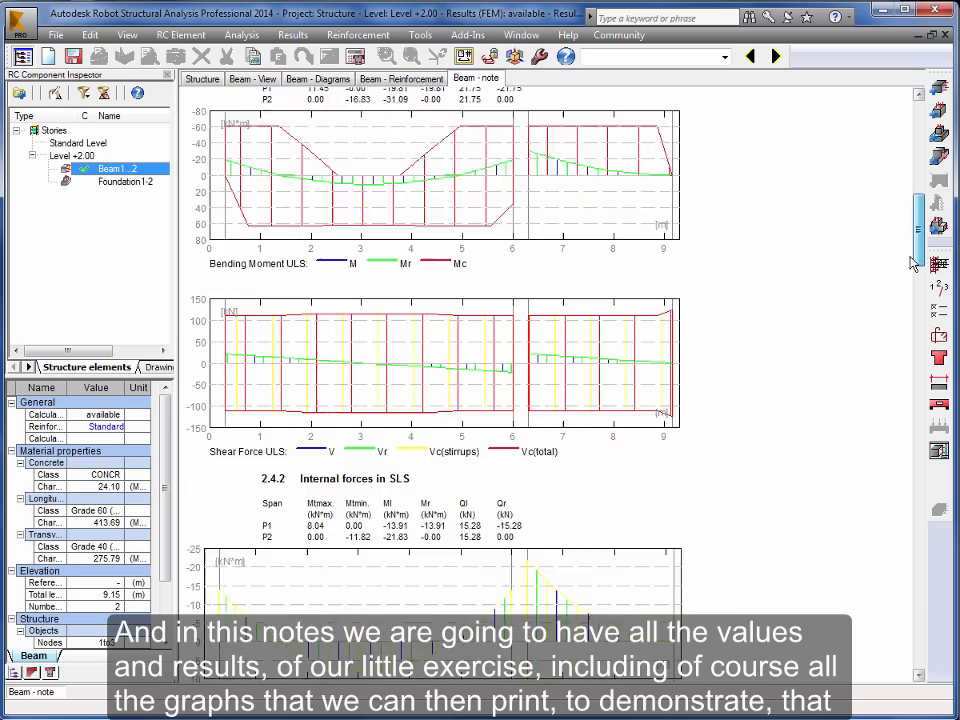
scroll("down", 3)
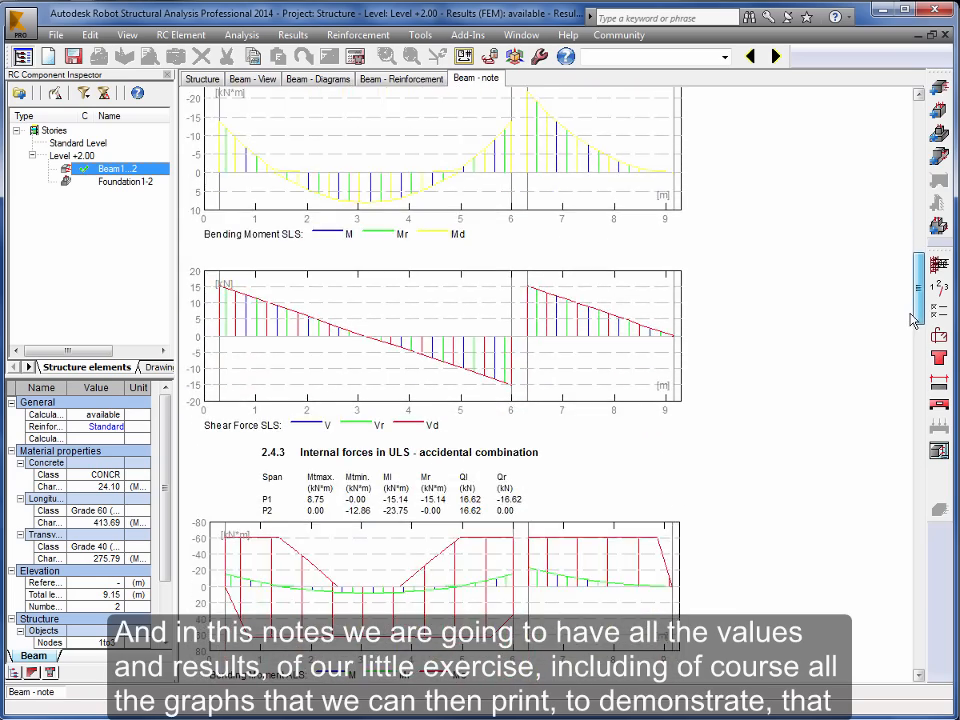
scroll("down", 3)
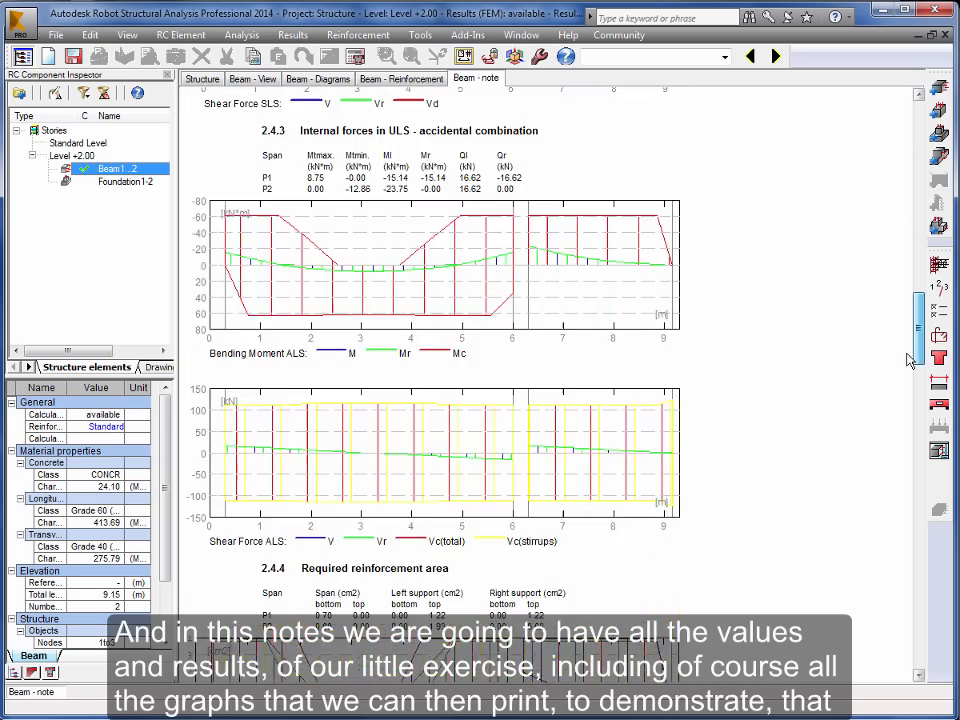
scroll("down", 3)
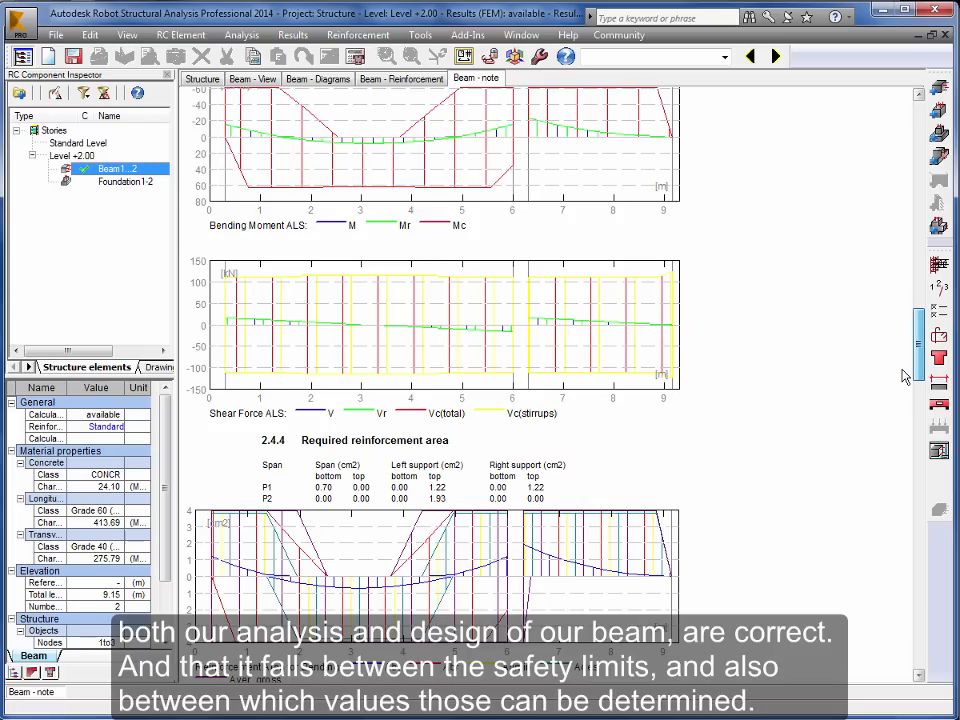
scroll("down", 3)
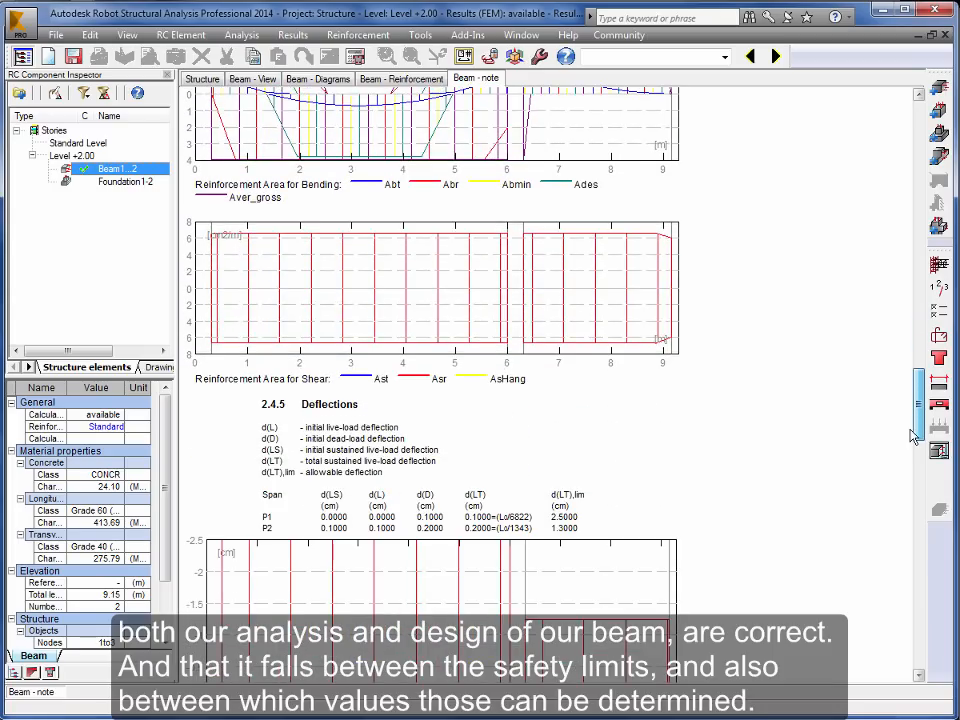
scroll("down", 3)
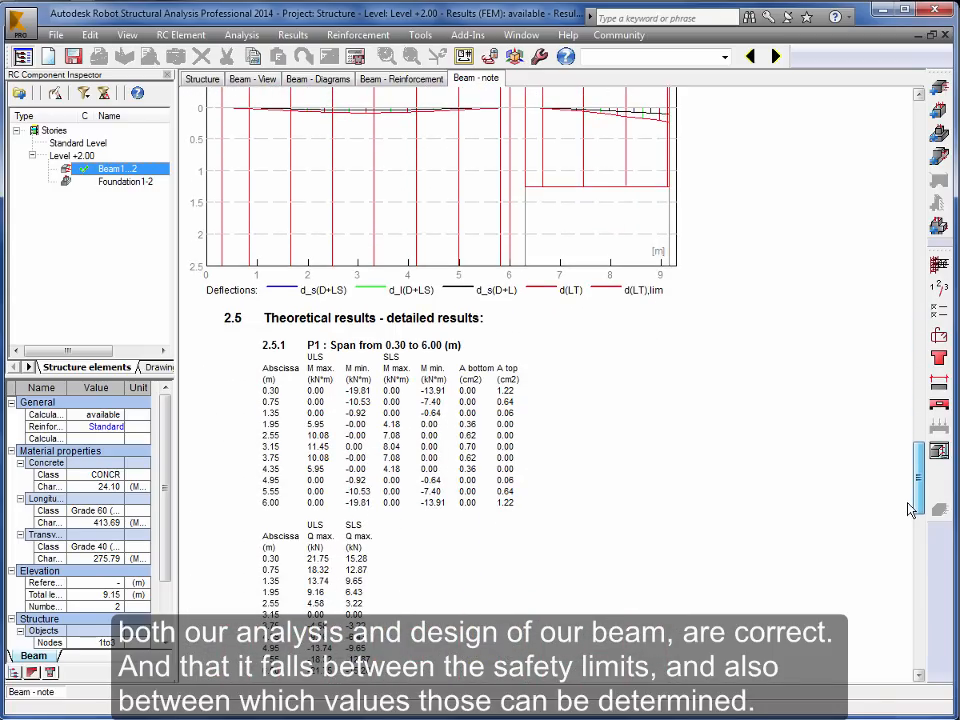
scroll("down", 3)
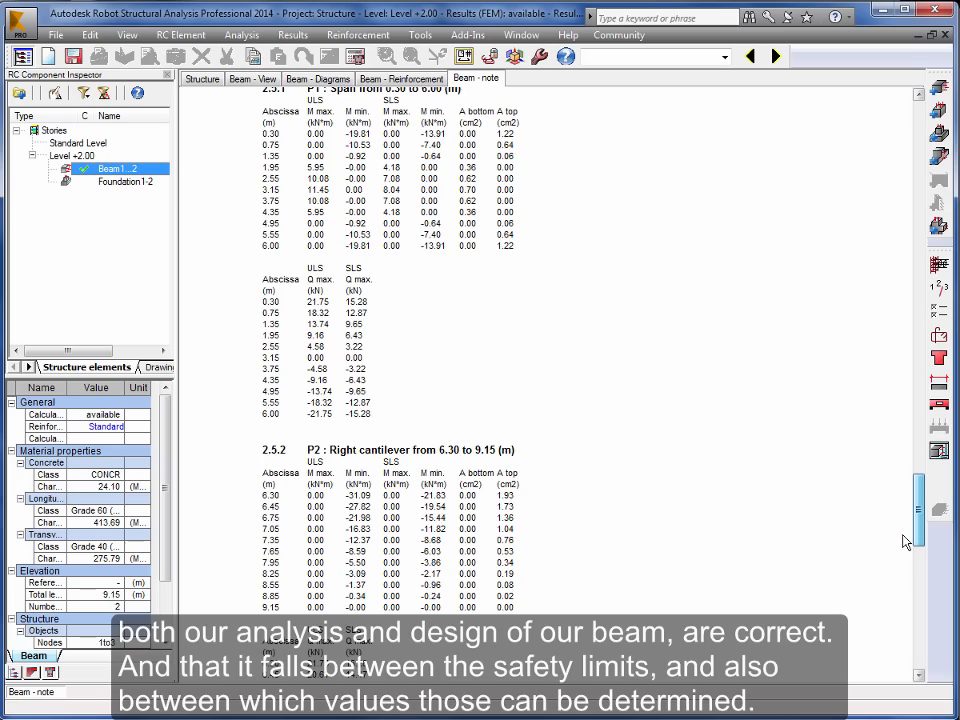
scroll("down", 3)
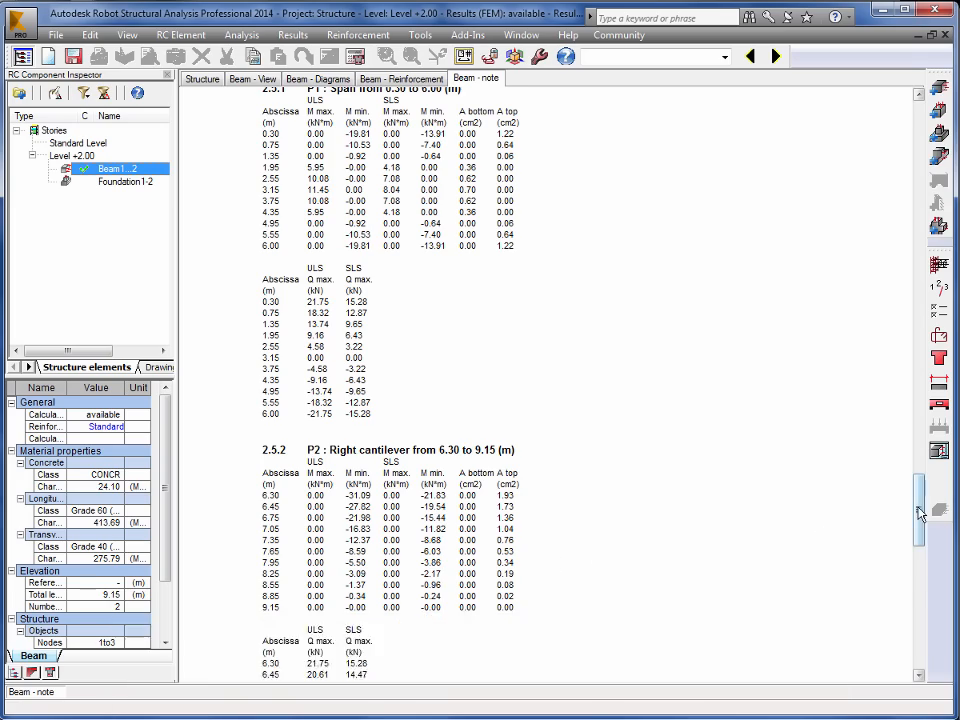
scroll("up", 3)
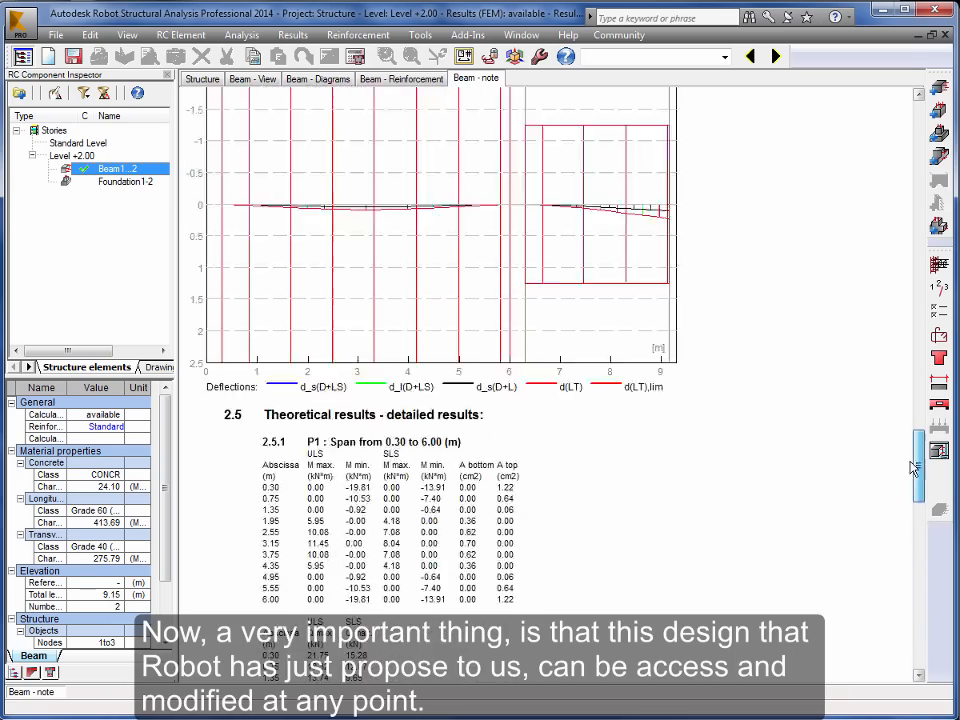
scroll("up", 3)
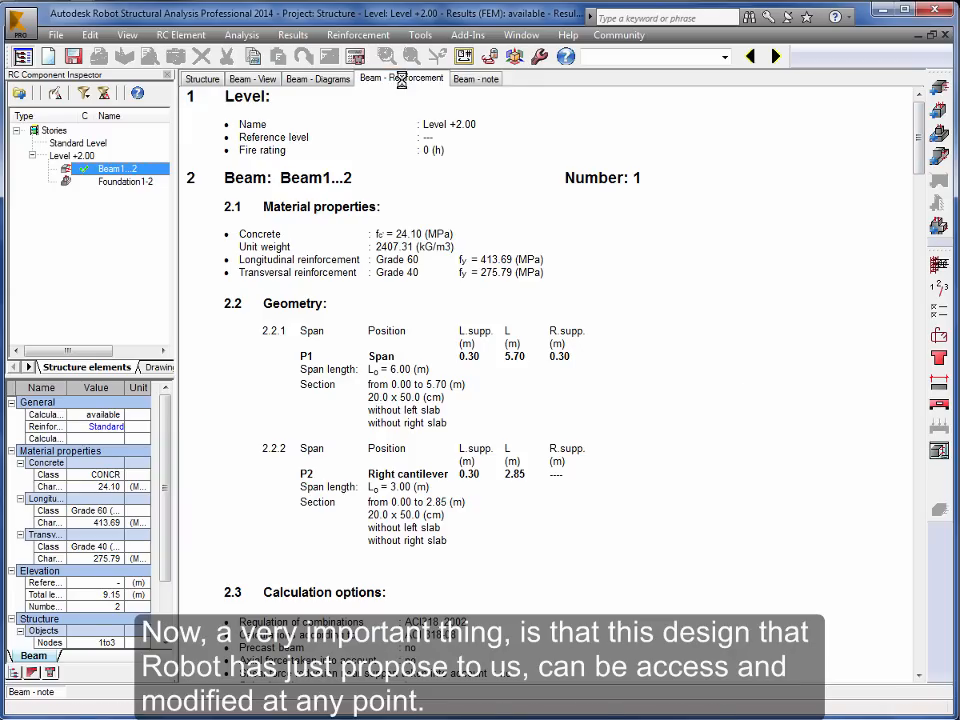
left_click(400, 78)
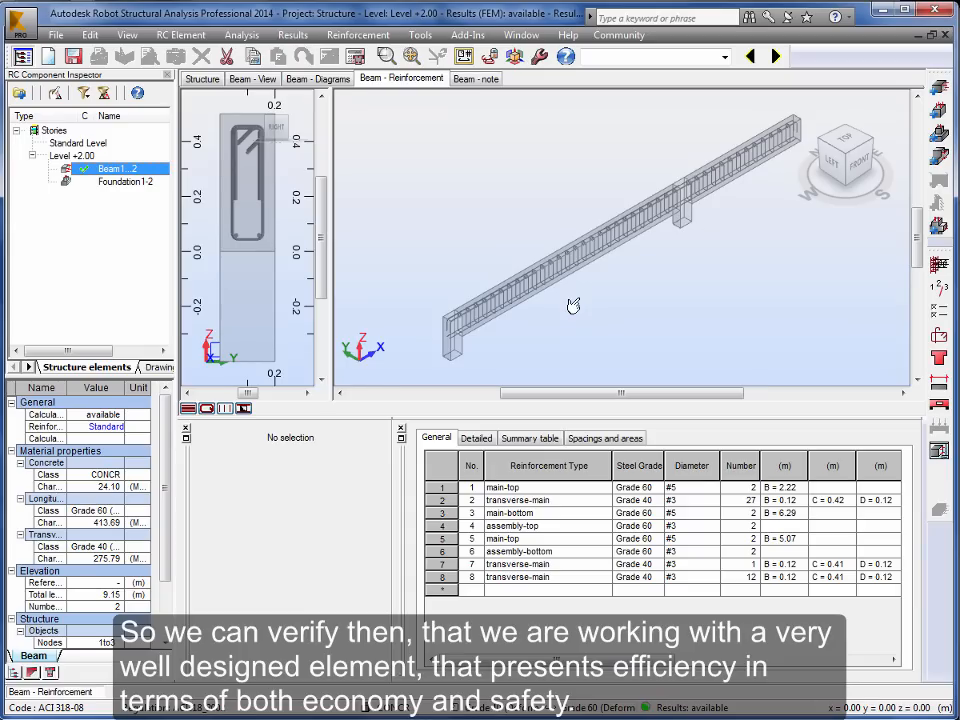
mouse_move(544, 272)
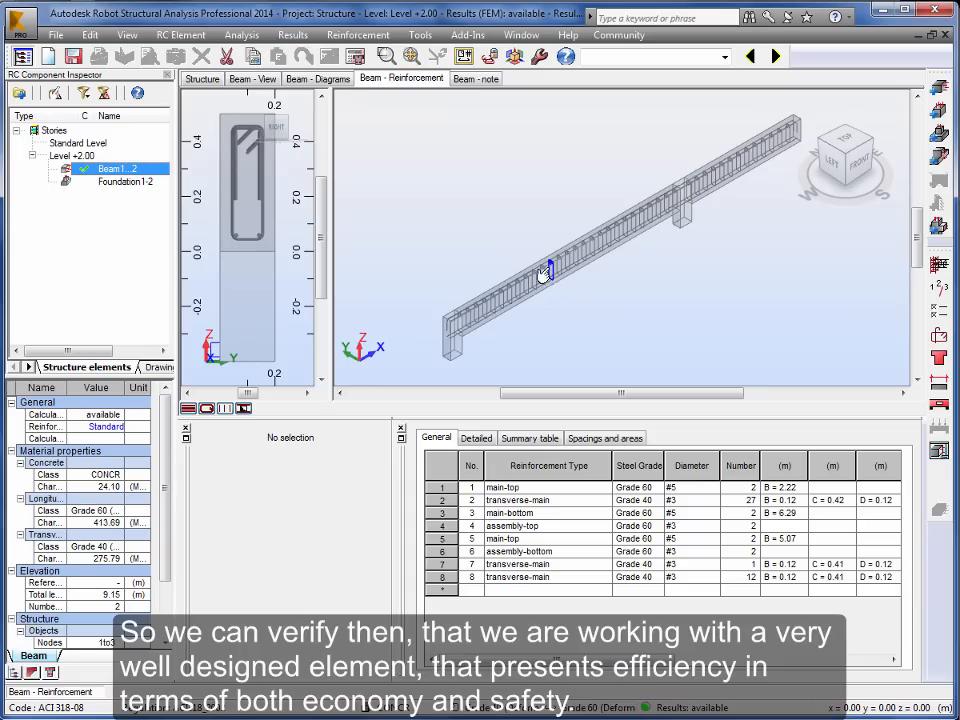
mouse_move(516, 290)
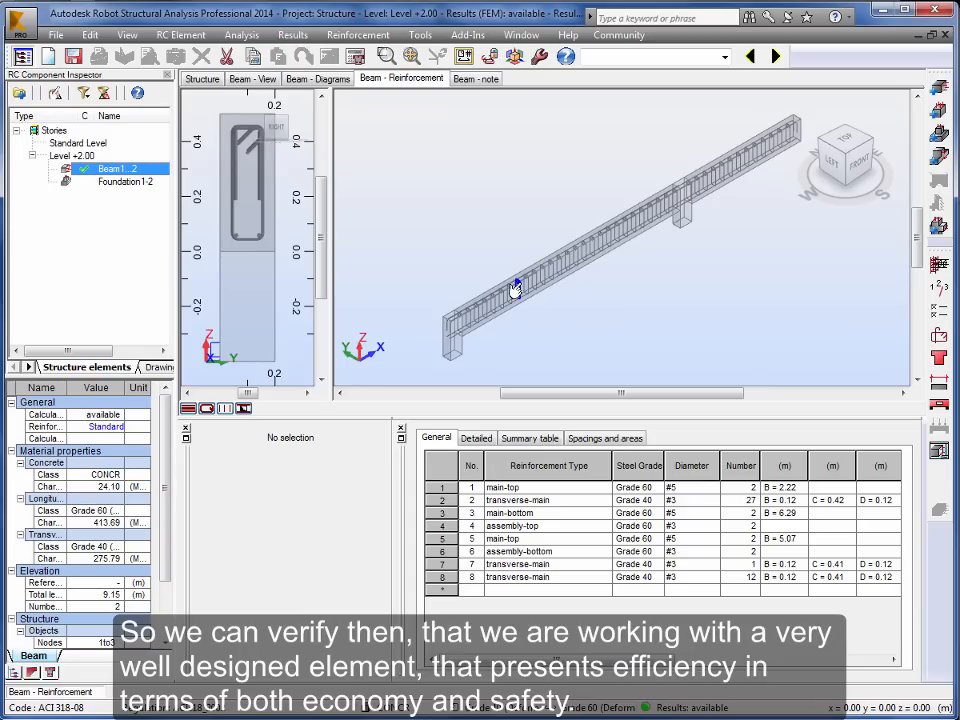
mouse_move(658, 296)
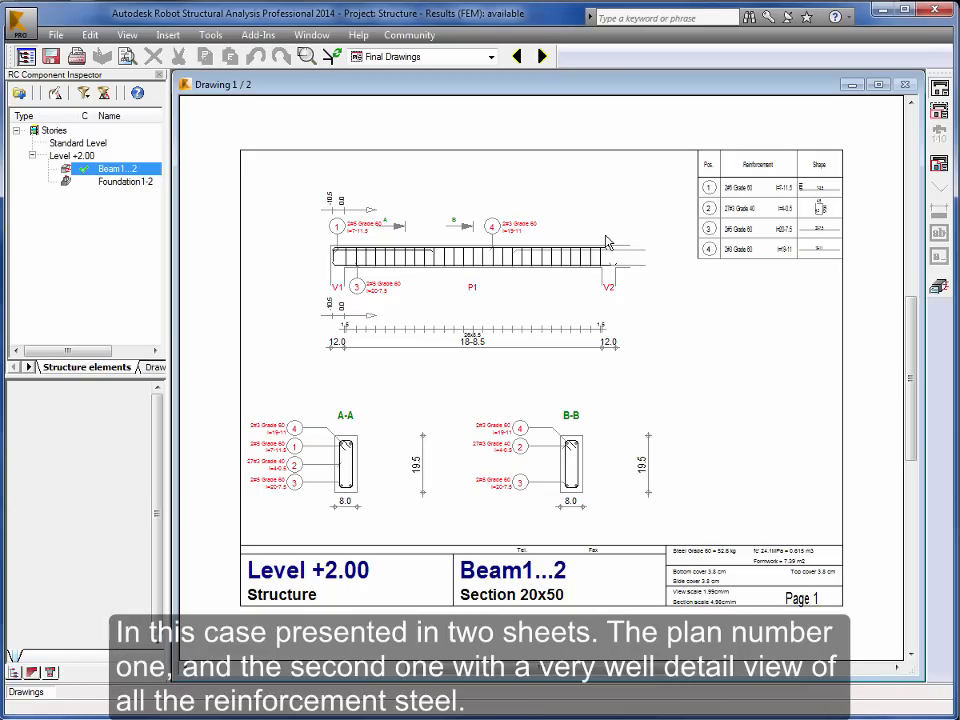
mouse_move(268, 104)
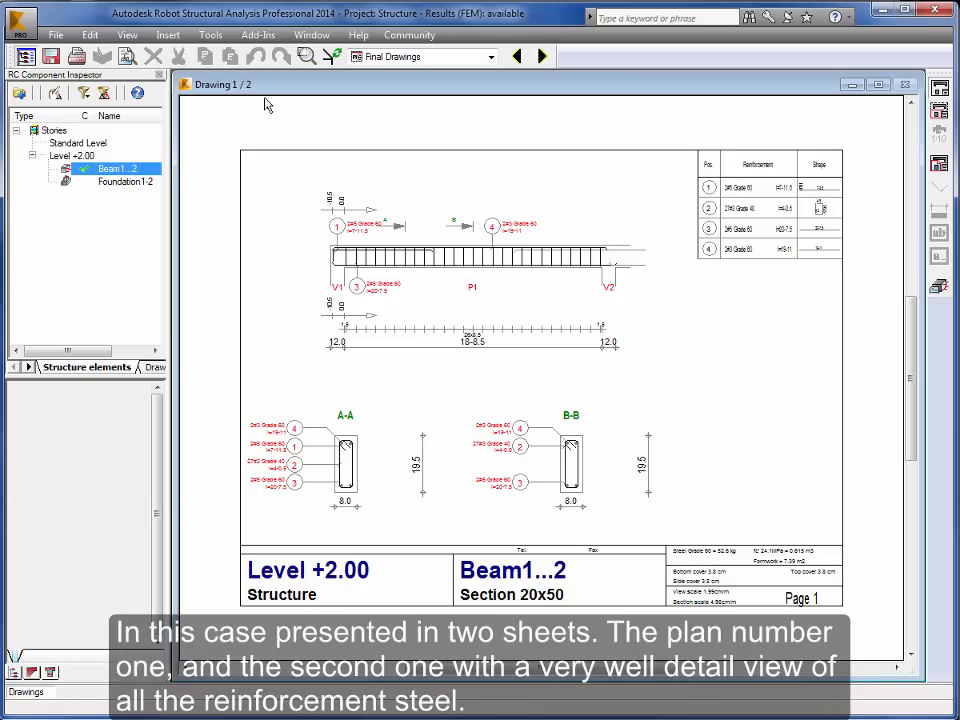
Step: Switch to the other multi-storey building project showing its 3D frame with floors and walls
left_click(540, 56)
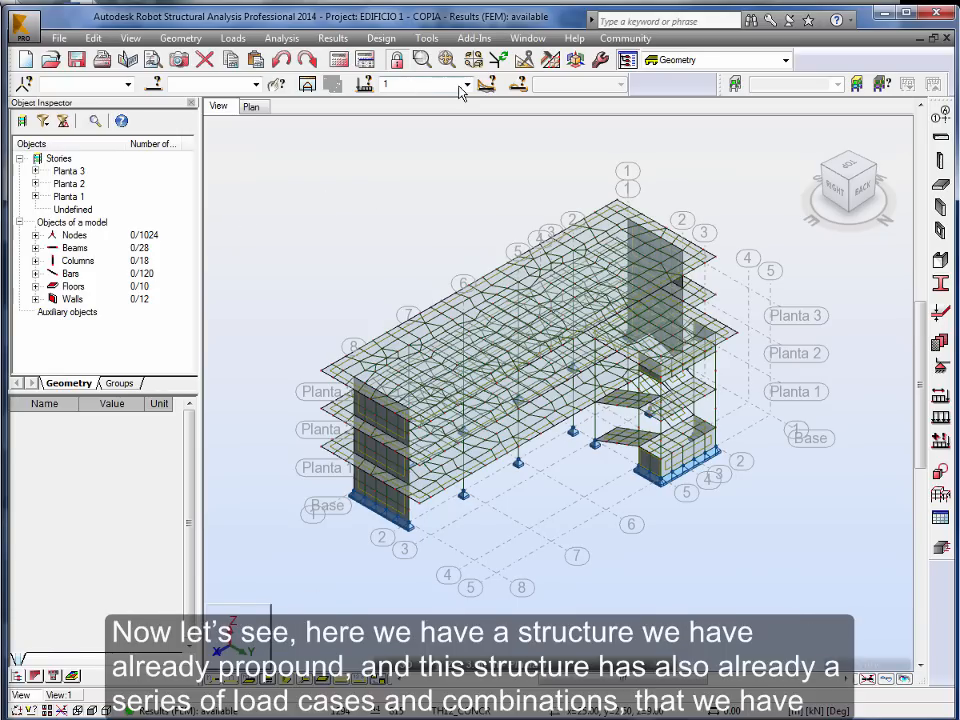
Step: Display the COMB2 combination loads on the building and bring up the ACI 318-08 design settings
left_click(464, 84)
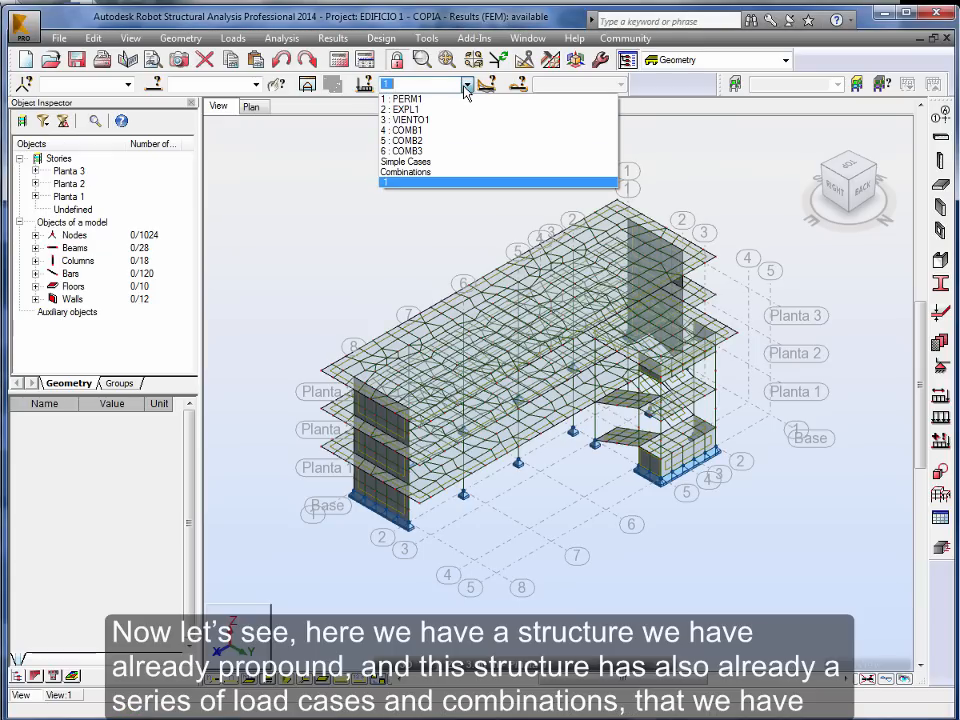
left_click(406, 140)
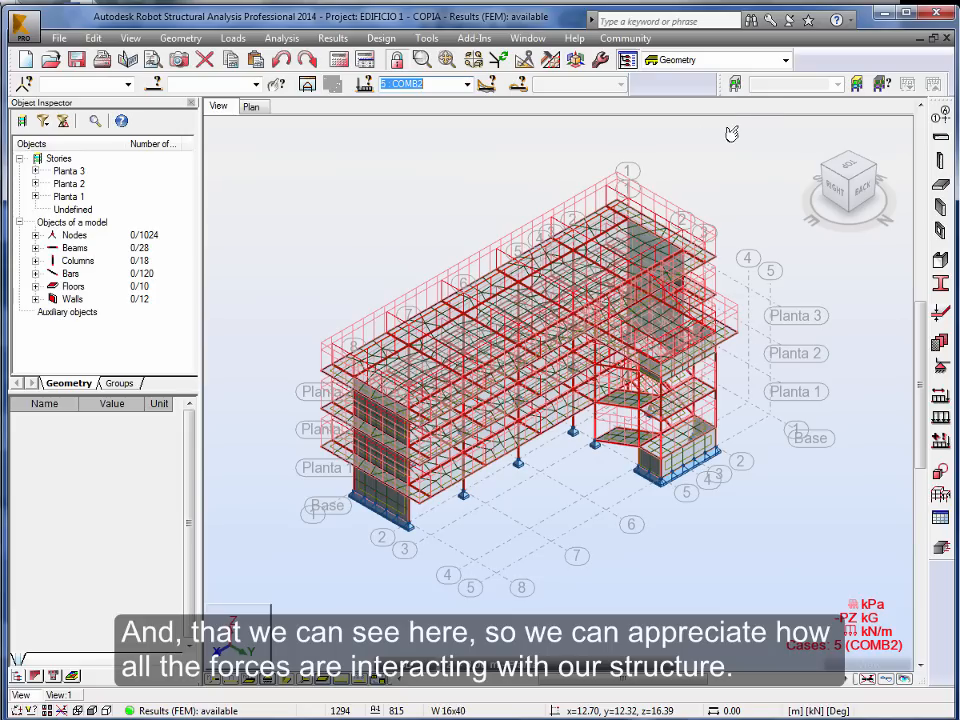
left_click(784, 60)
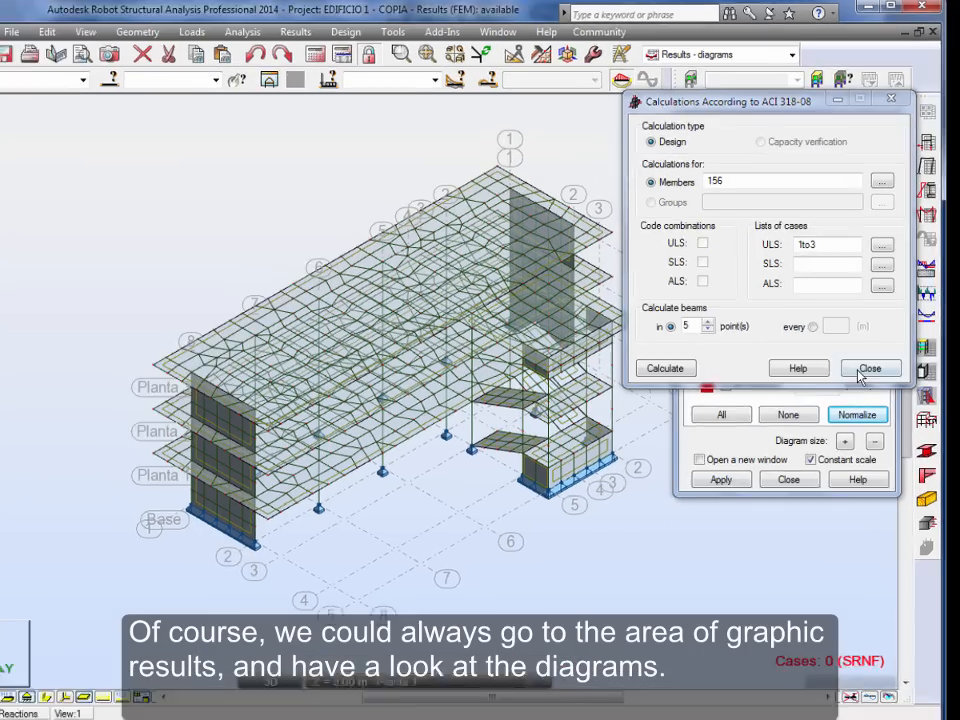
Step: Close the calculations dialog and isolate the frame on axis 5 in its own view
left_click(870, 368)
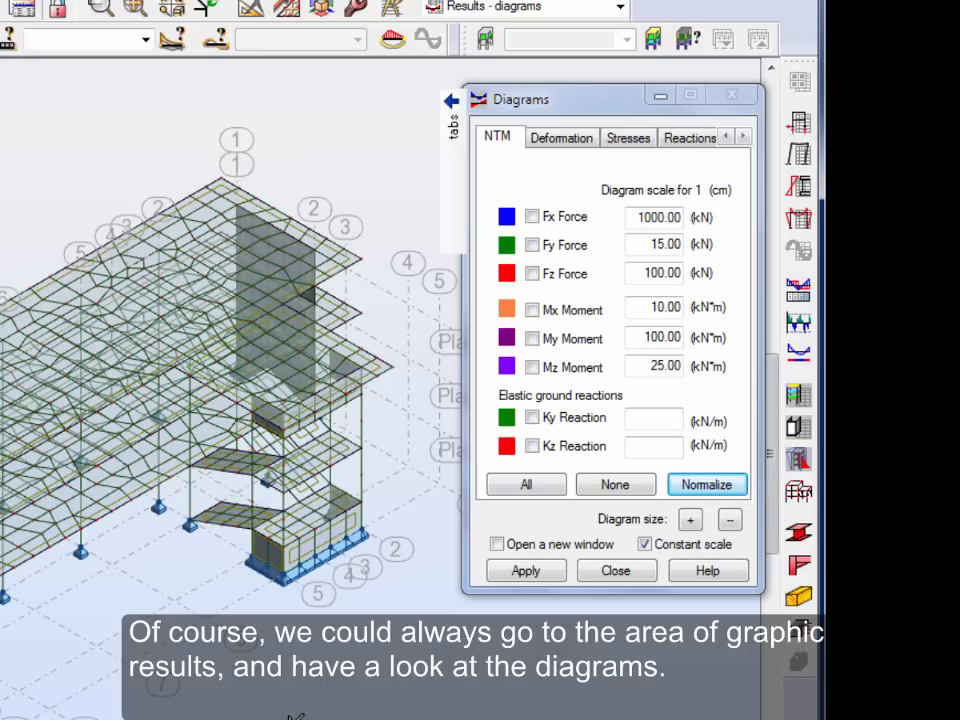
left_click(318, 592)
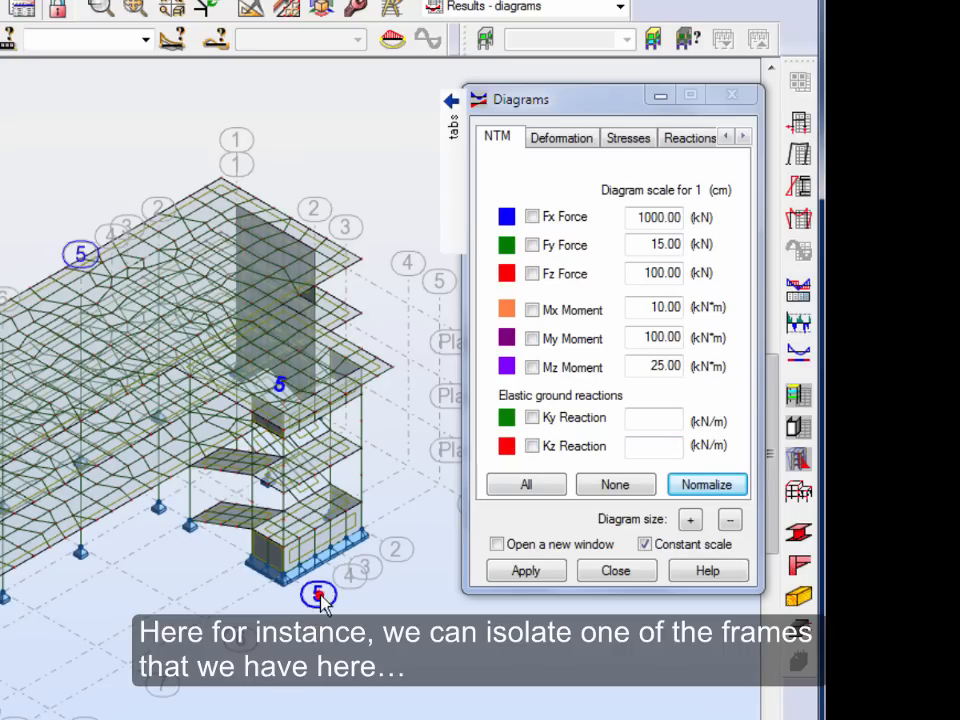
left_click(318, 592)
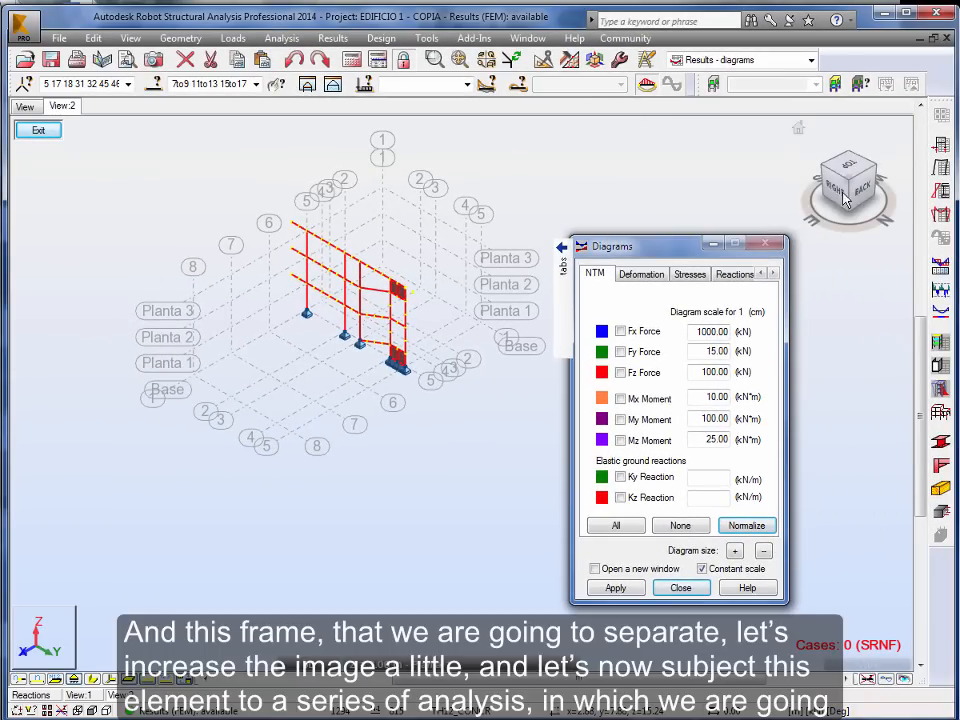
Step: Show the isolated frame in elevation, enlarged, with every diagram type ticked
left_click(848, 180)
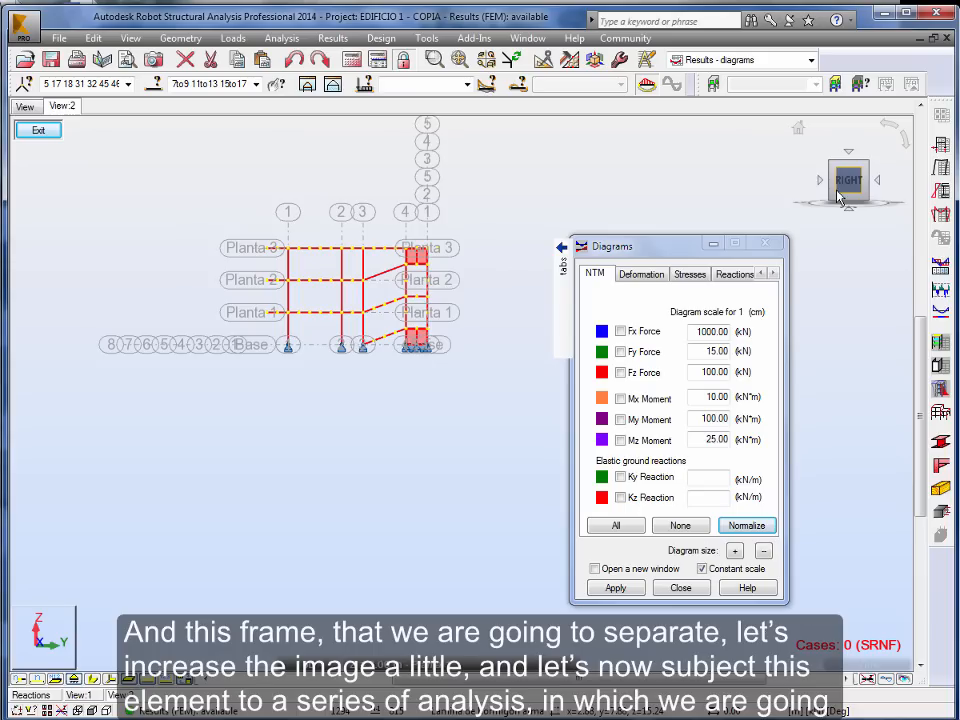
left_click(458, 60)
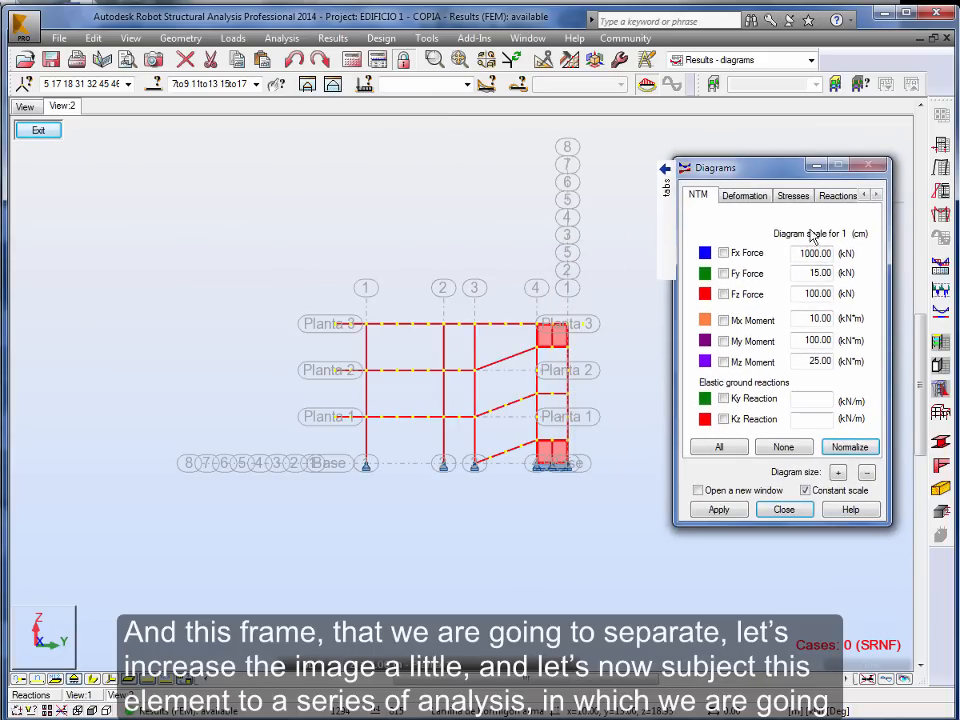
left_click(718, 448)
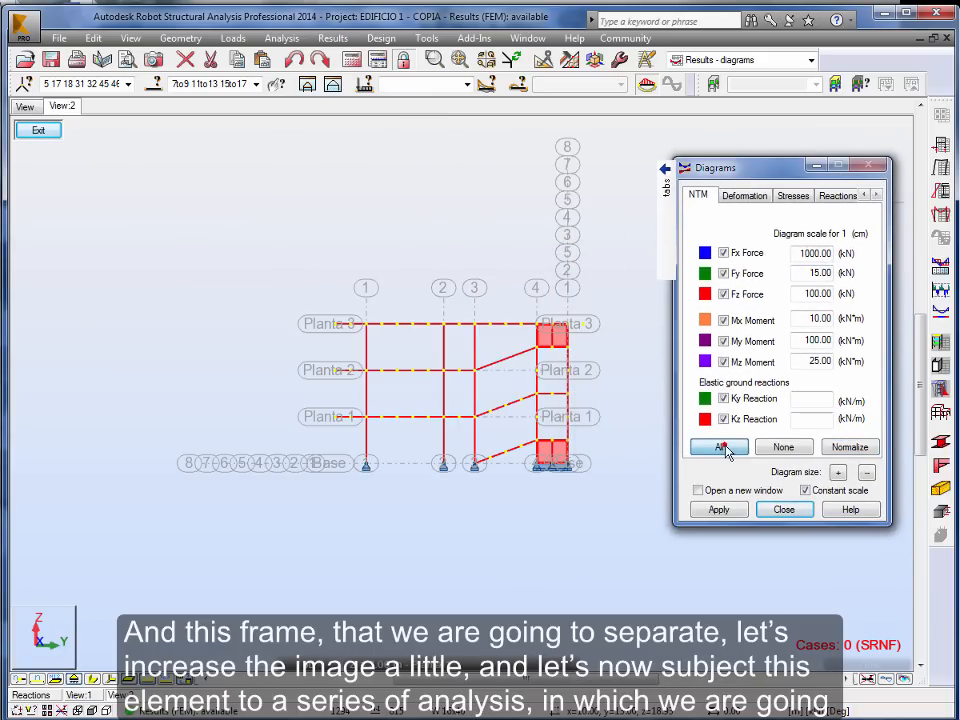
left_click(718, 448)
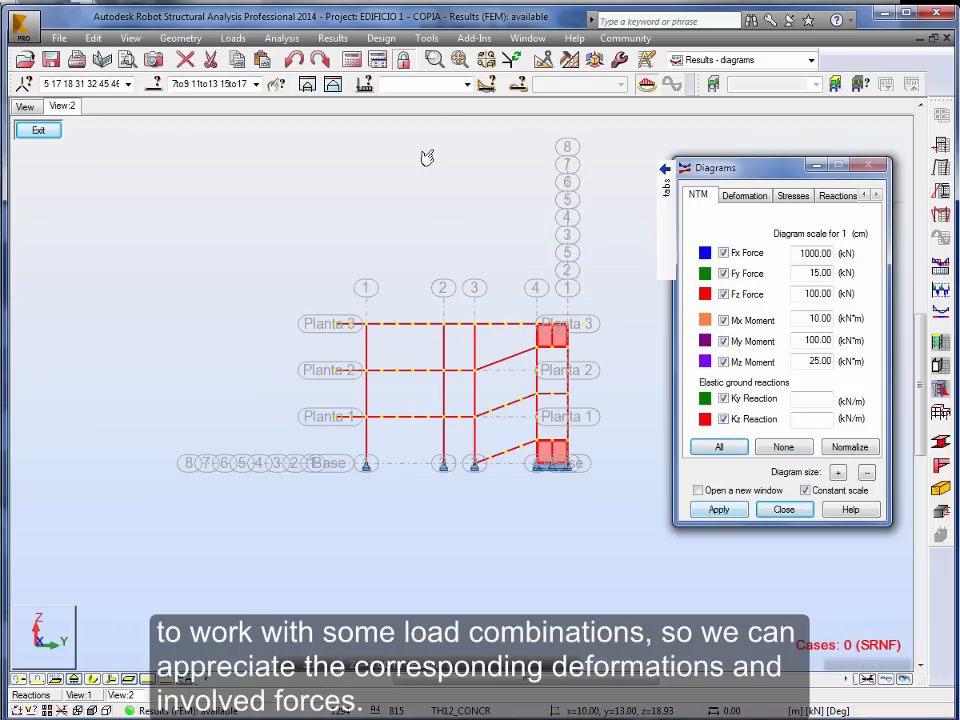
Step: Apply all force, moment and reaction diagrams for case 5: COMB2 to the frame
left_click(464, 84)
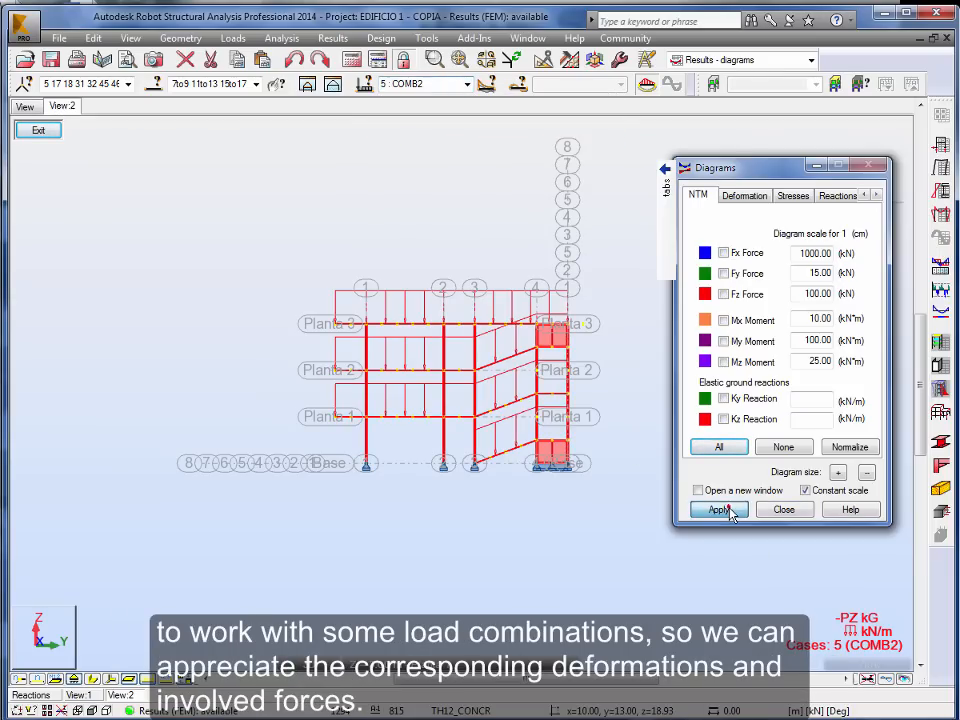
left_click(718, 510)
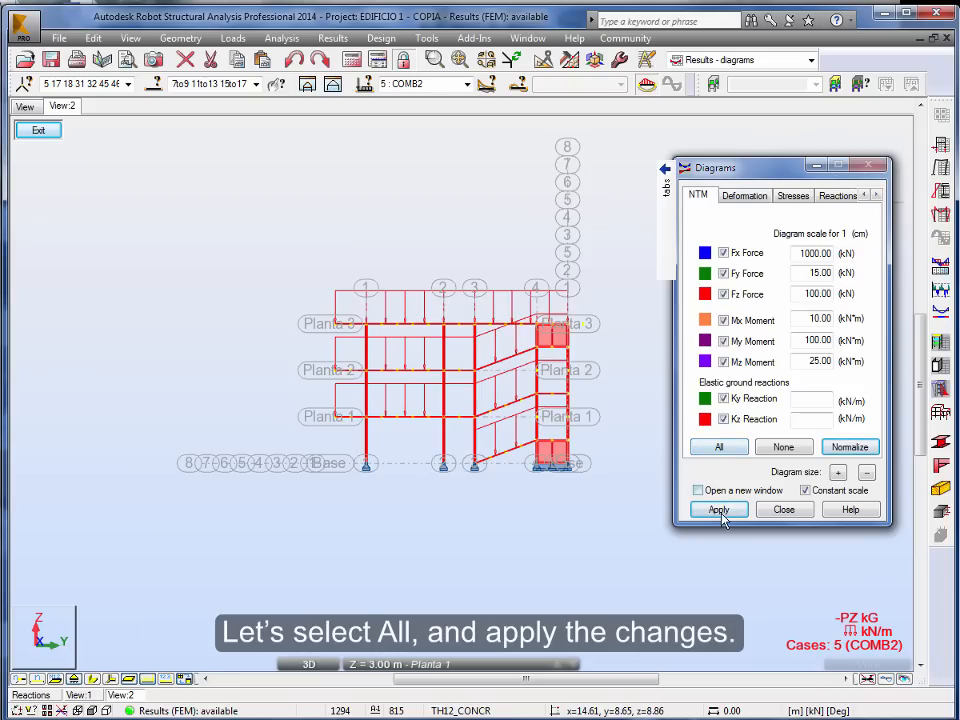
left_click(718, 510)
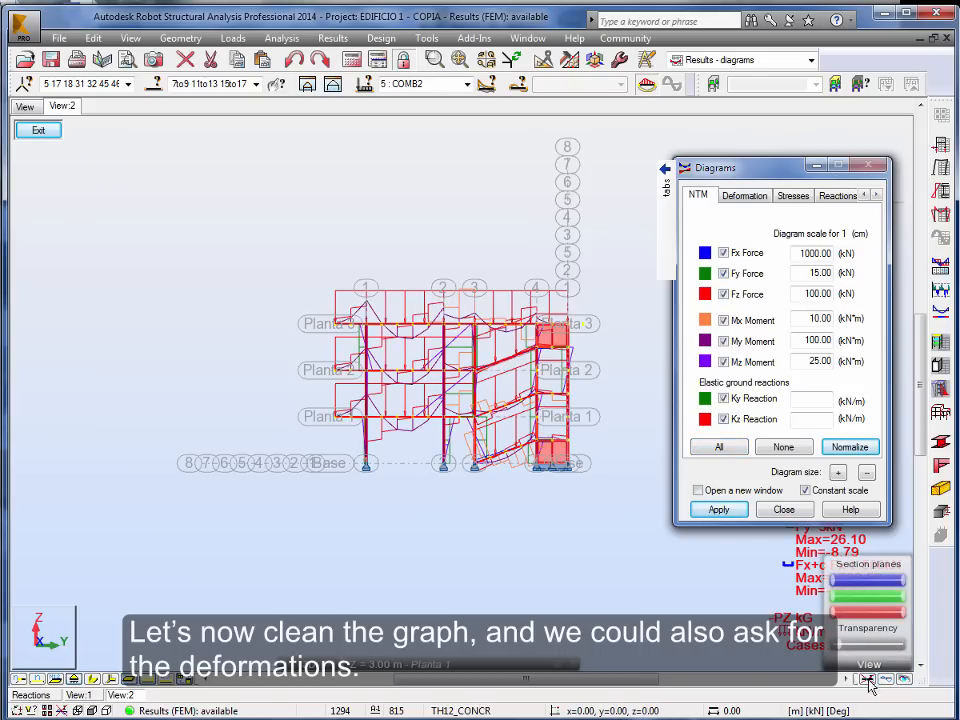
left_click(744, 196)
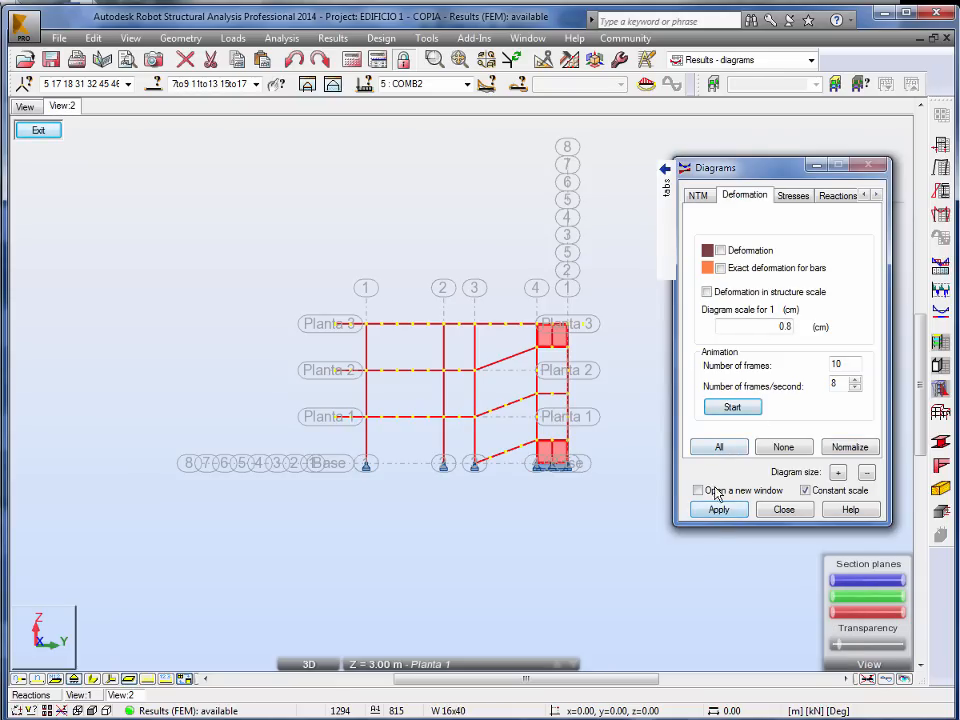
Step: Toggle the deformation options for all elements and pick a column to examine
left_click(718, 448)
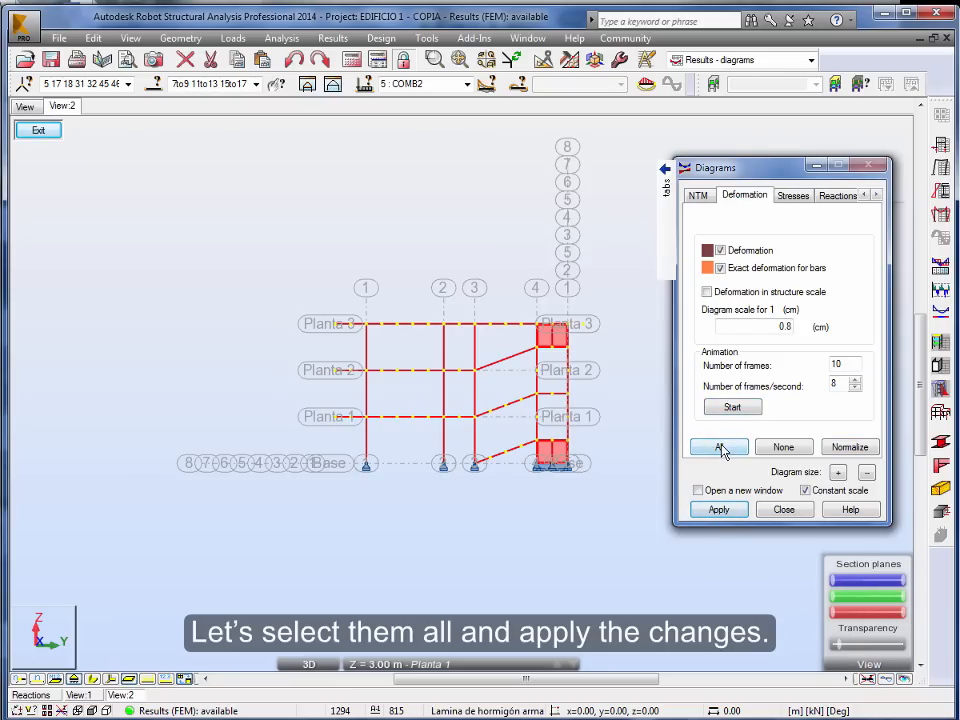
left_click(718, 448)
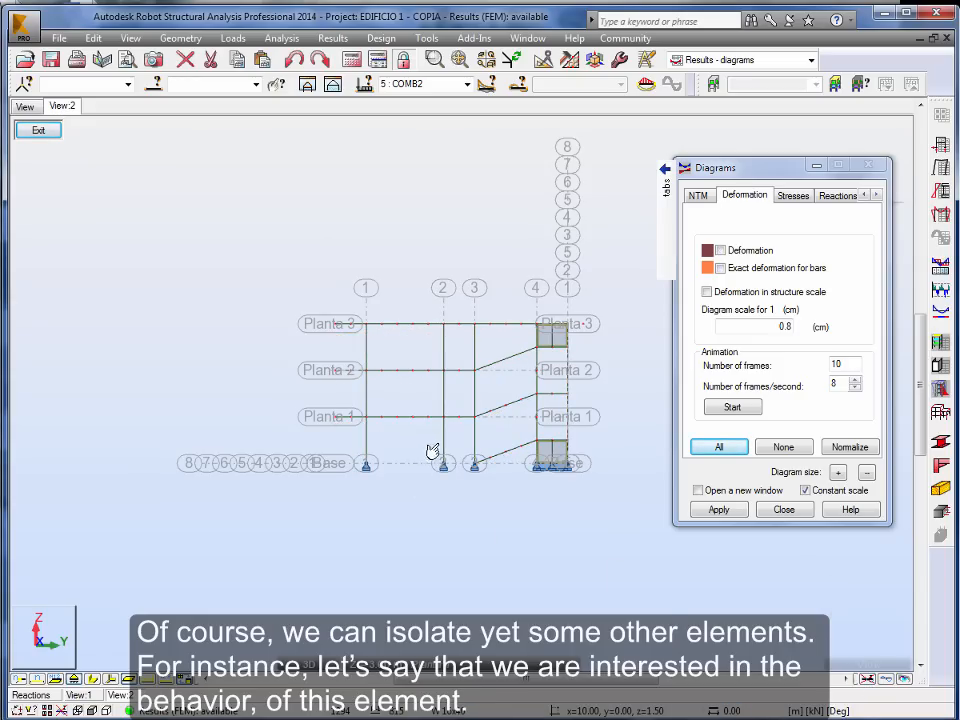
left_click(440, 448)
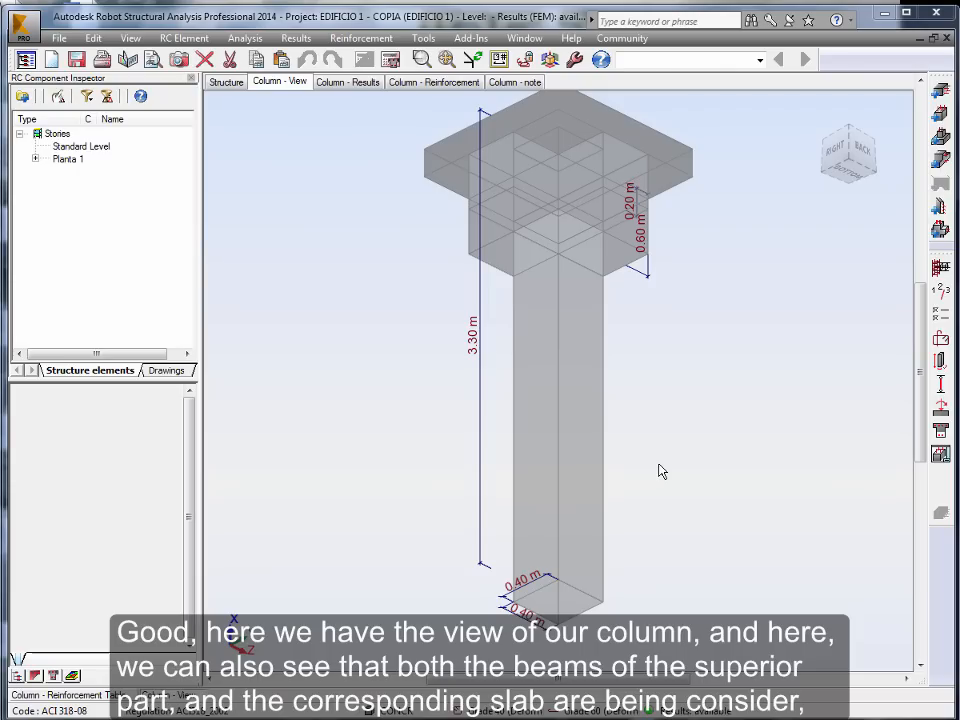
mouse_move(486, 252)
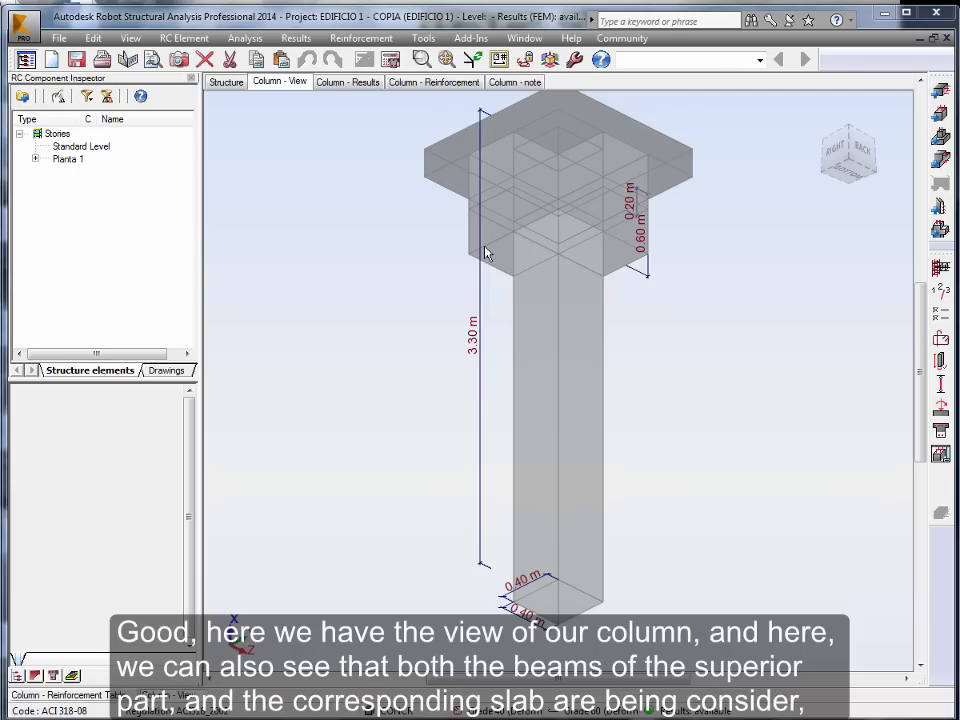
mouse_move(436, 180)
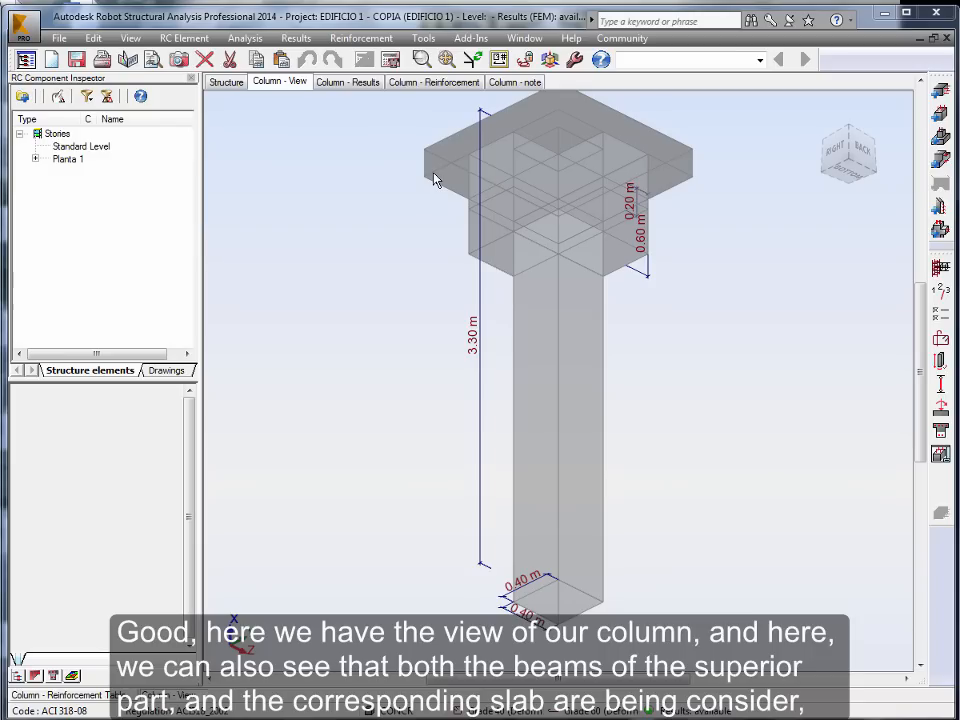
mouse_move(488, 476)
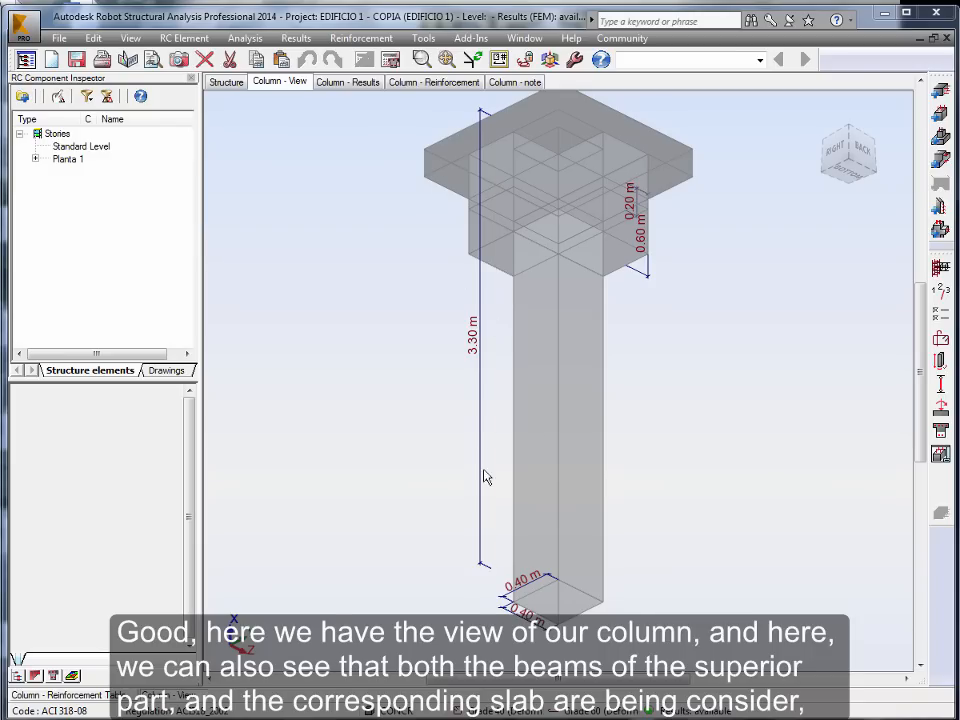
mouse_move(376, 356)
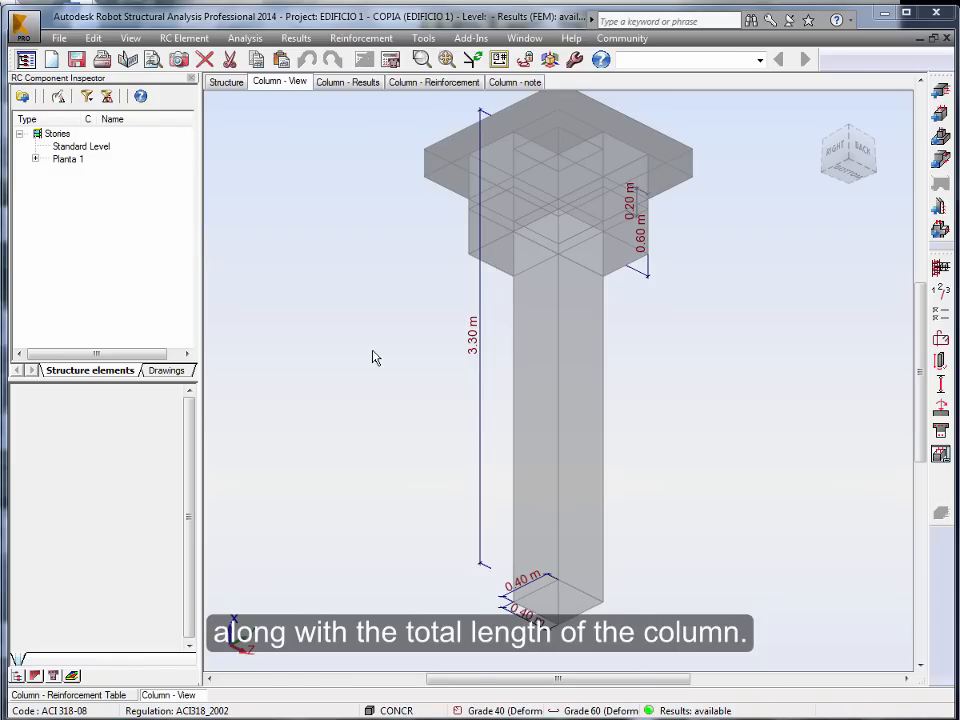
Step: Show the column's interaction results page
left_click(348, 82)
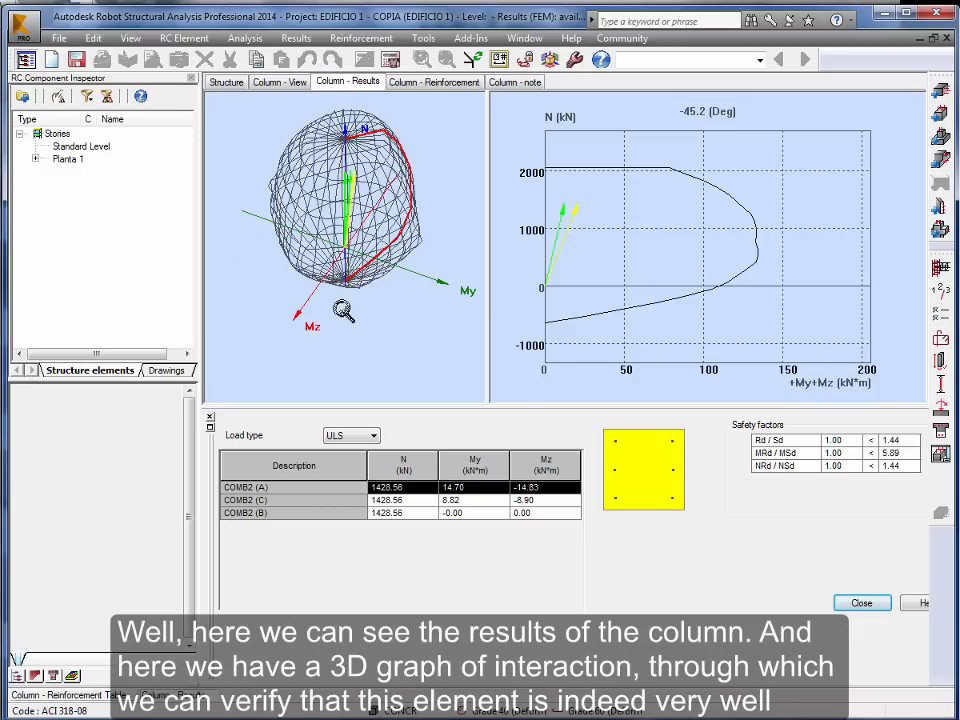
mouse_move(510, 280)
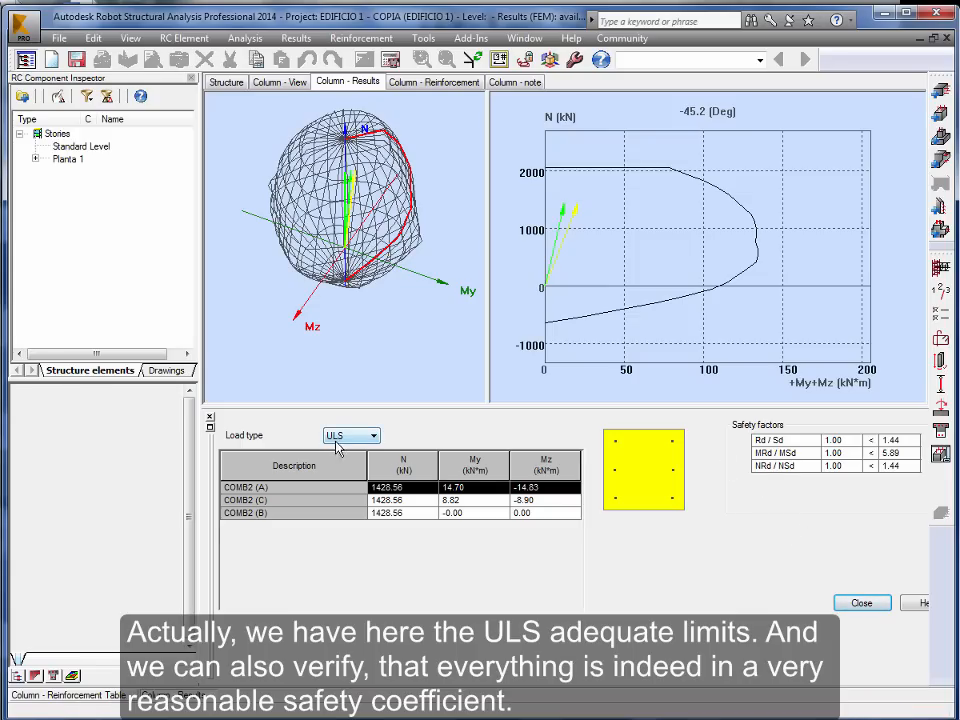
mouse_move(780, 472)
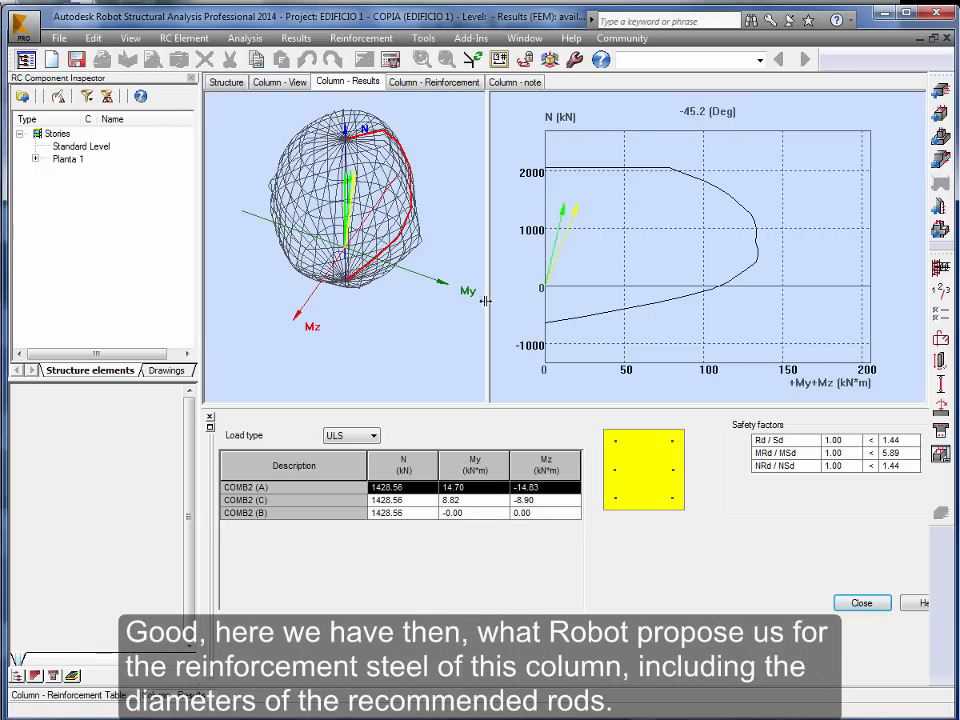
Step: View the column's proposed reinforcement cage and bar table
left_click(434, 82)
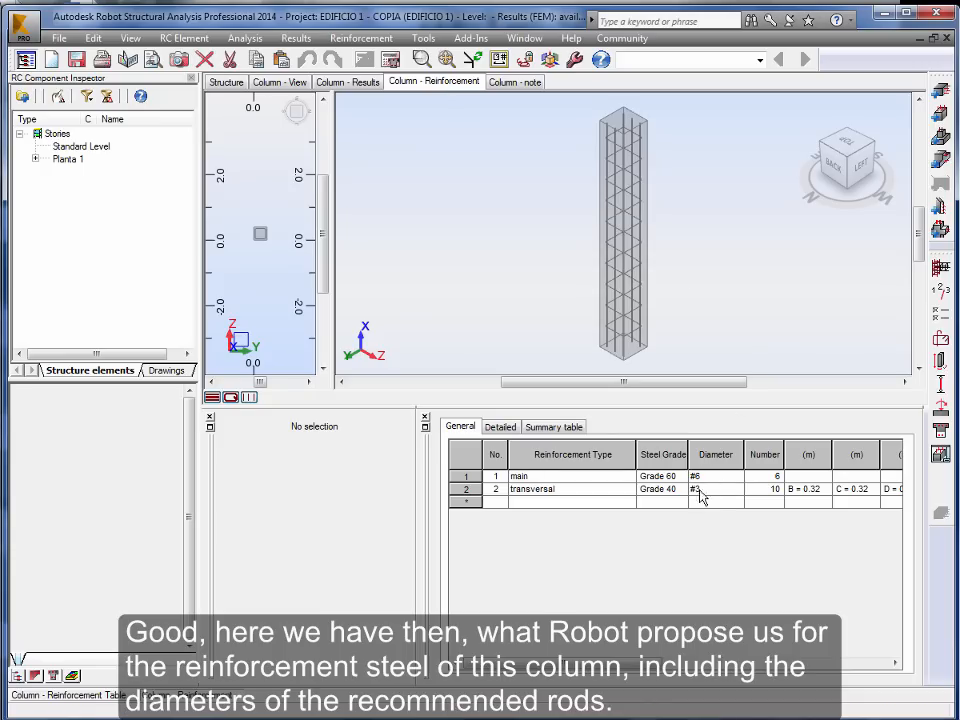
mouse_move(694, 508)
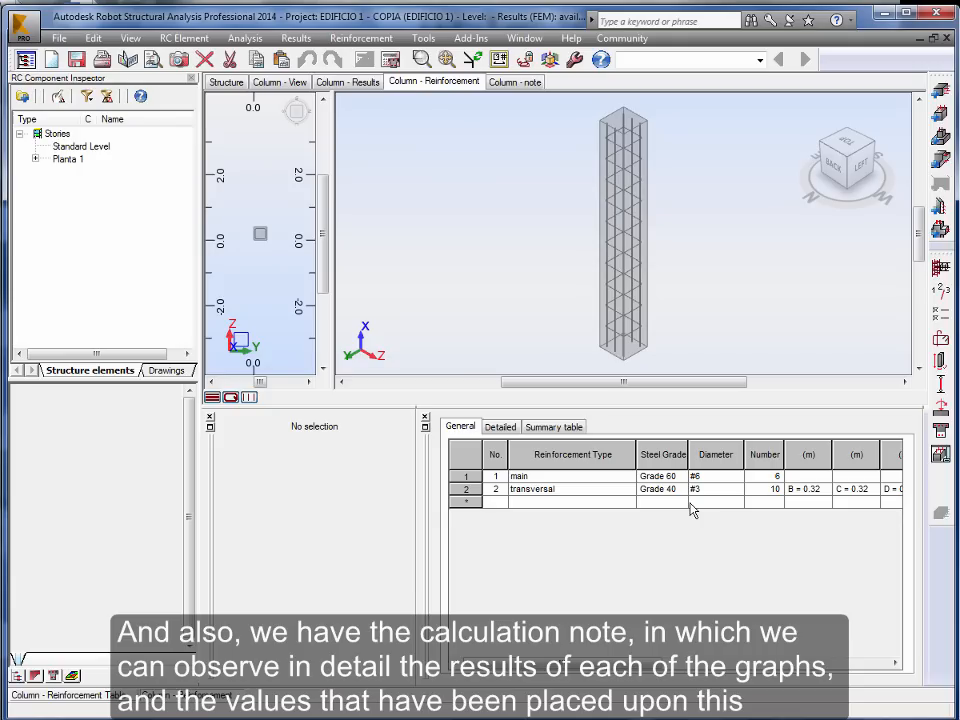
Step: Open the column's calculation note
left_click(516, 82)
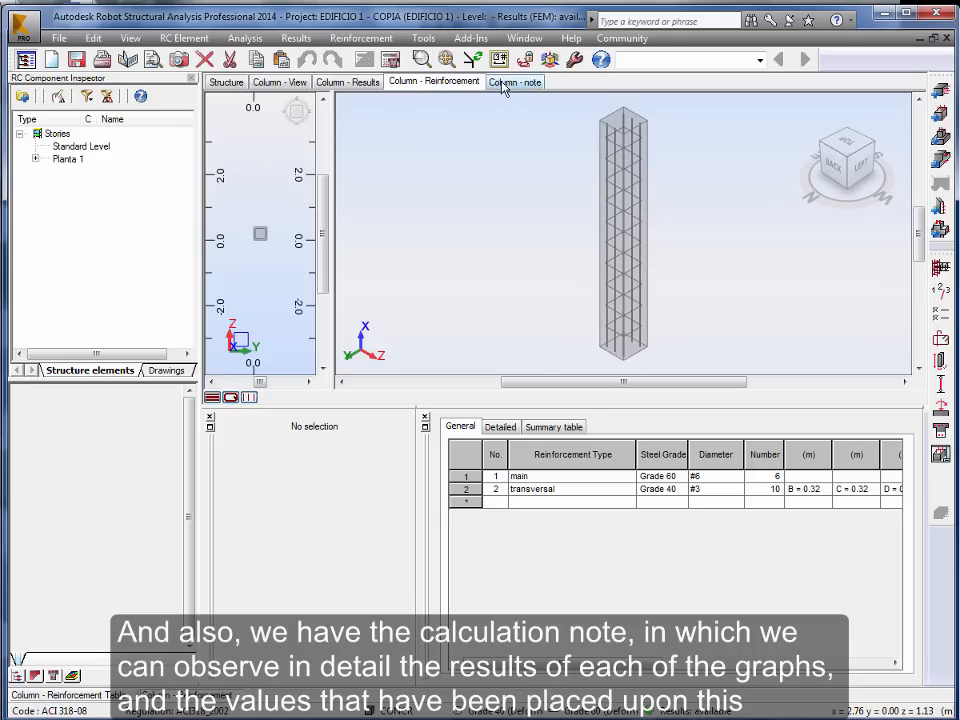
left_click(514, 82)
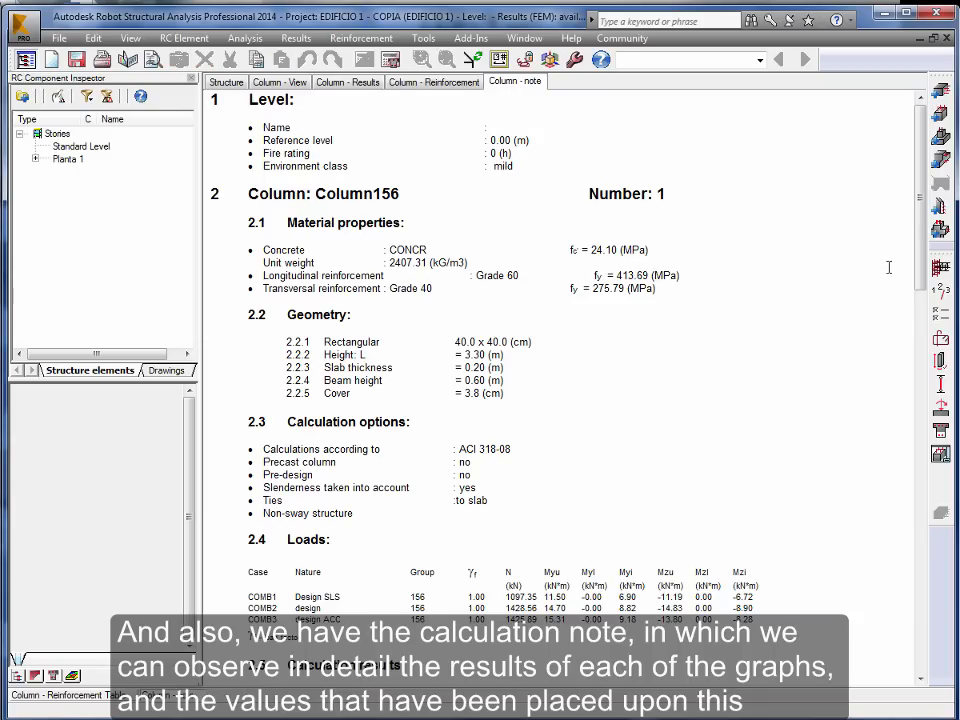
scroll("down", 3)
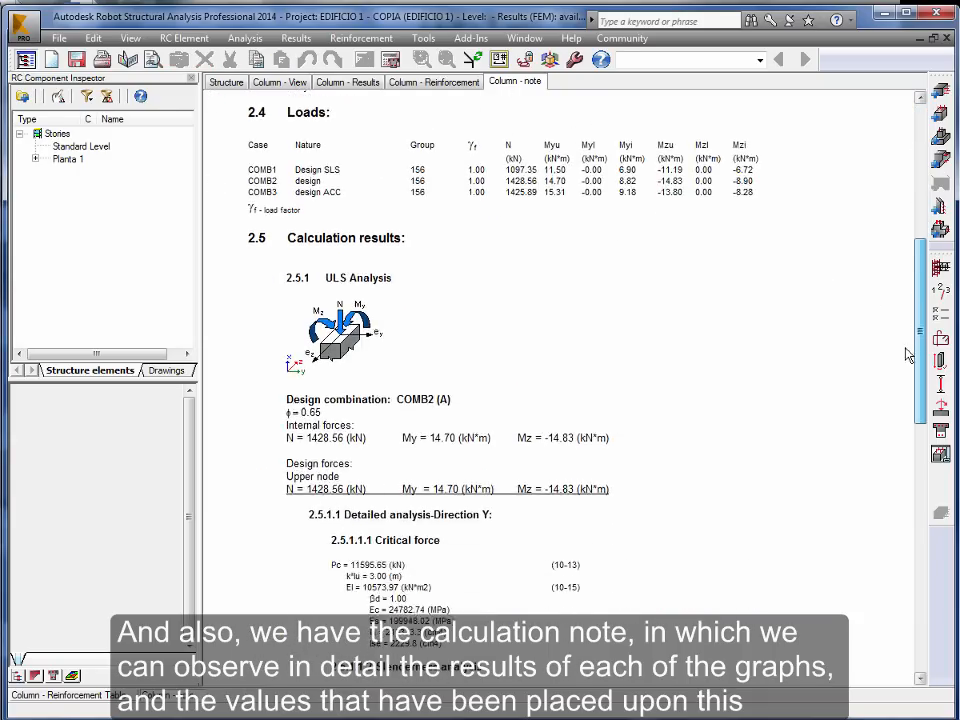
scroll("down", 3)
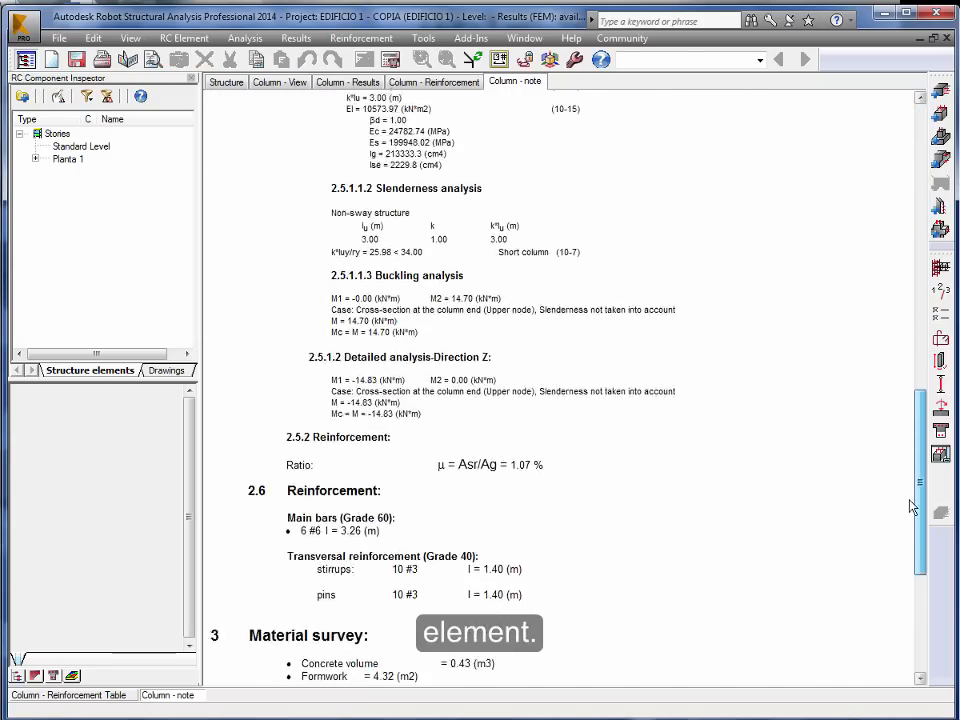
scroll("down", 3)
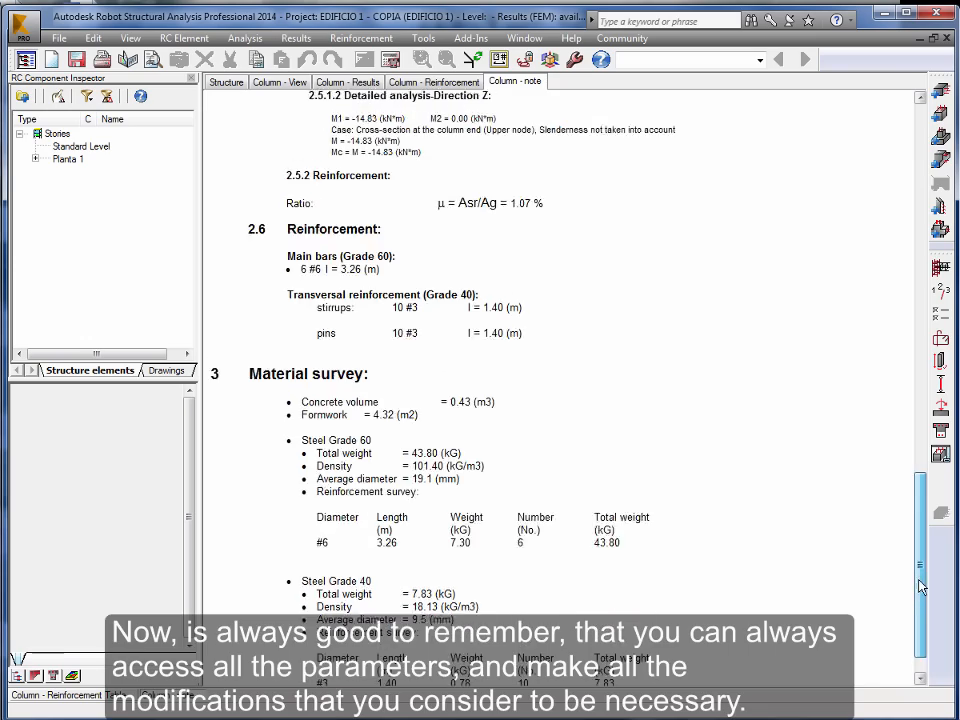
scroll("up", 3)
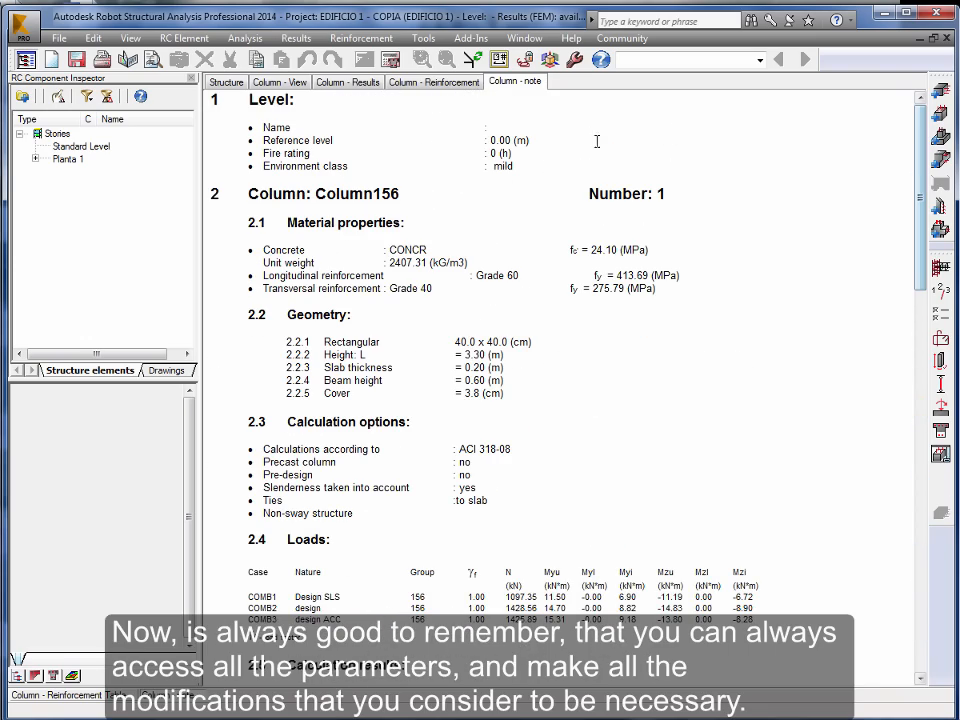
left_click(434, 80)
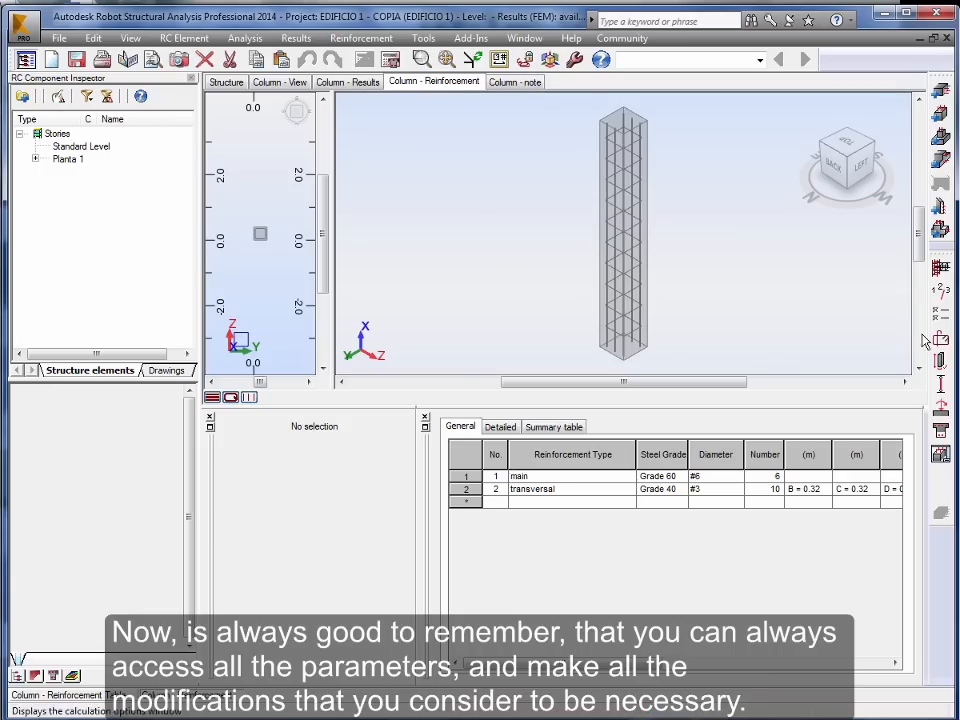
mouse_move(736, 288)
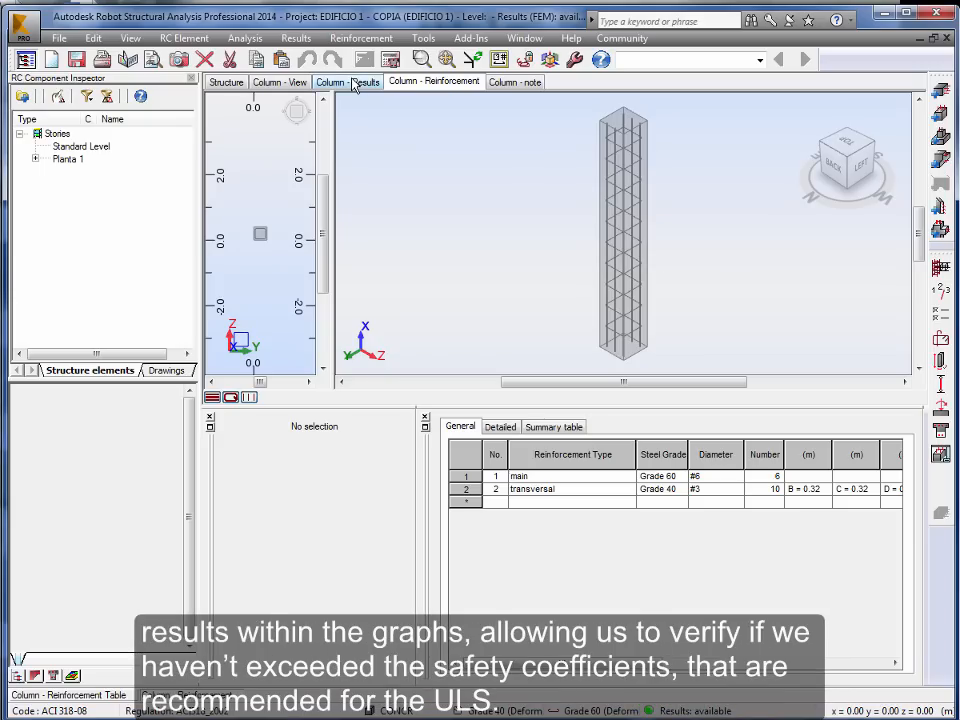
Step: Revisit the column's ULS interaction results, then return to its calculation note
left_click(348, 80)
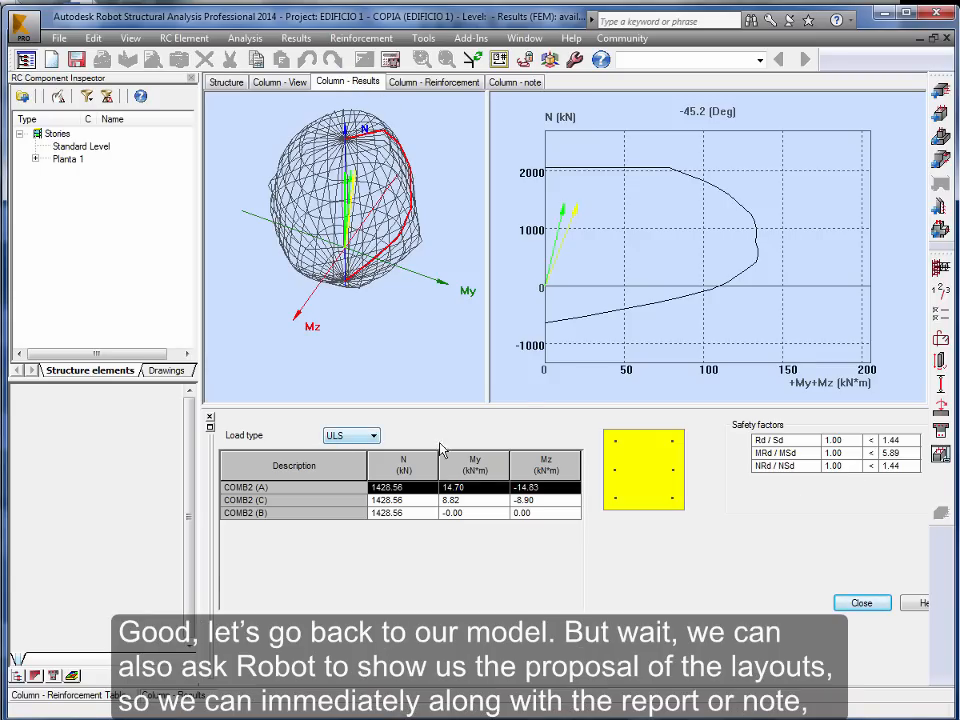
left_click(758, 60)
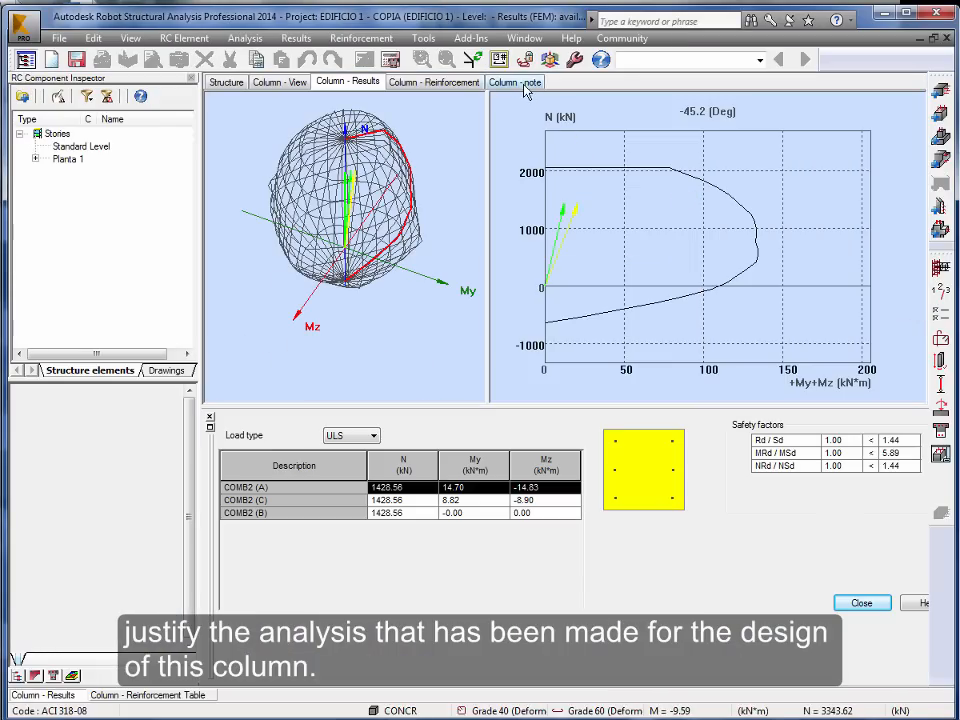
left_click(516, 82)
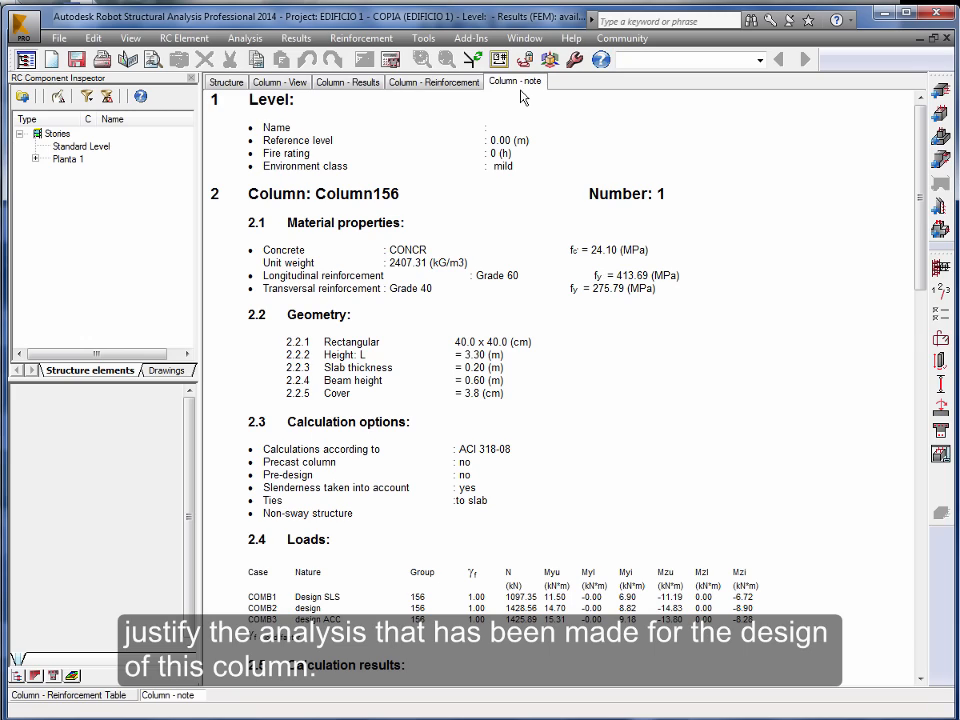
Step: Scroll the note to its ULS results and bring up the workspace list
scroll("down", 3)
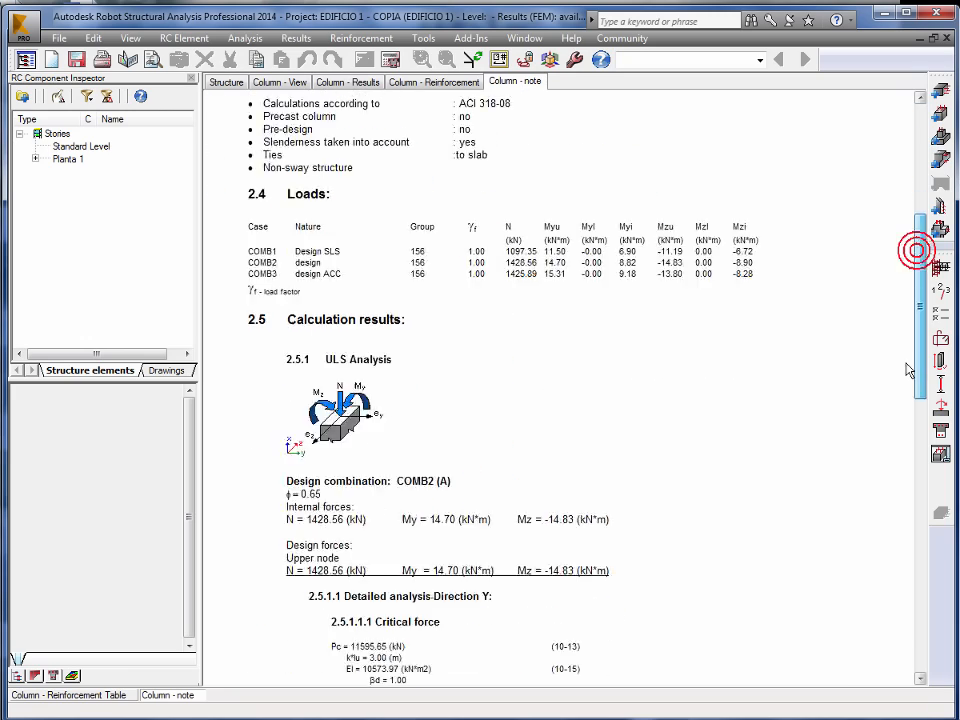
scroll("down", 3)
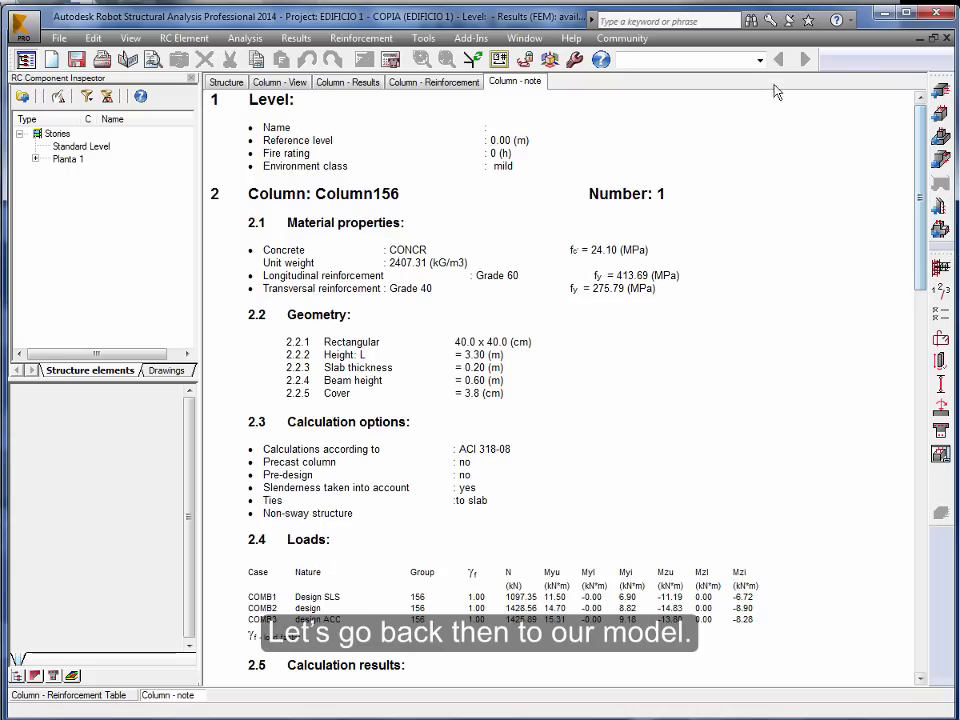
left_click(758, 60)
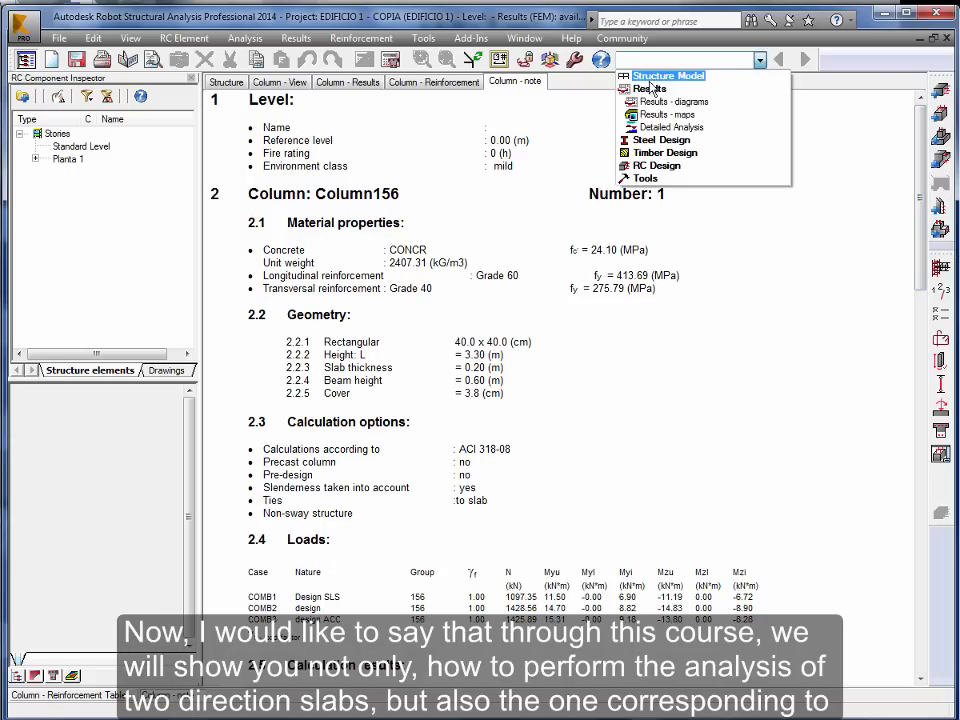
Step: Return to the Structure Model layout showing the full multi-storey building in 3D
left_click(664, 76)
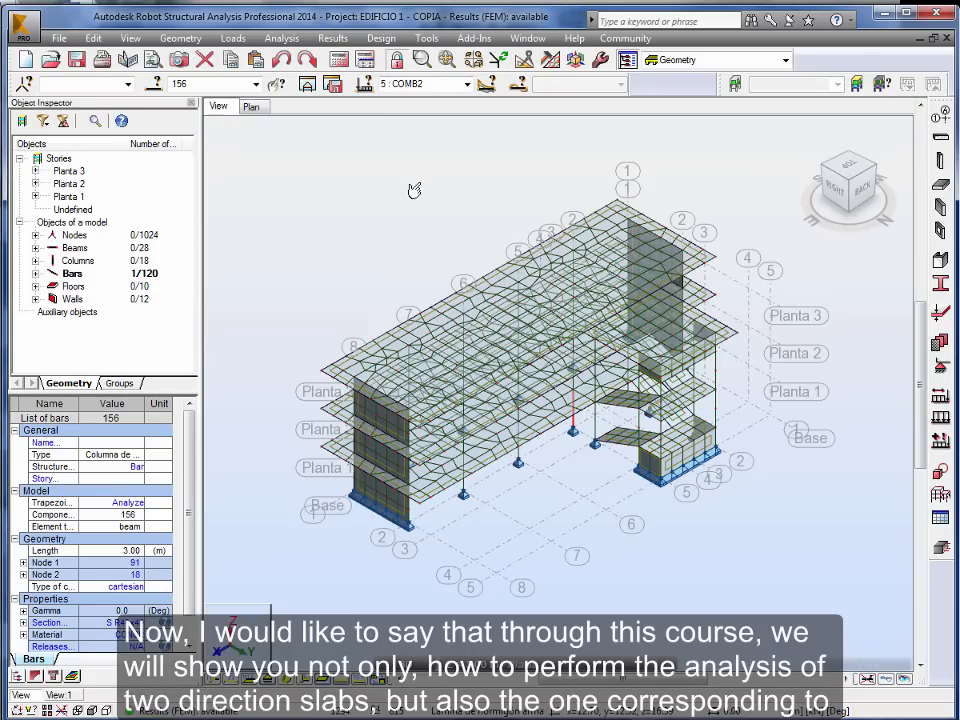
mouse_move(356, 360)
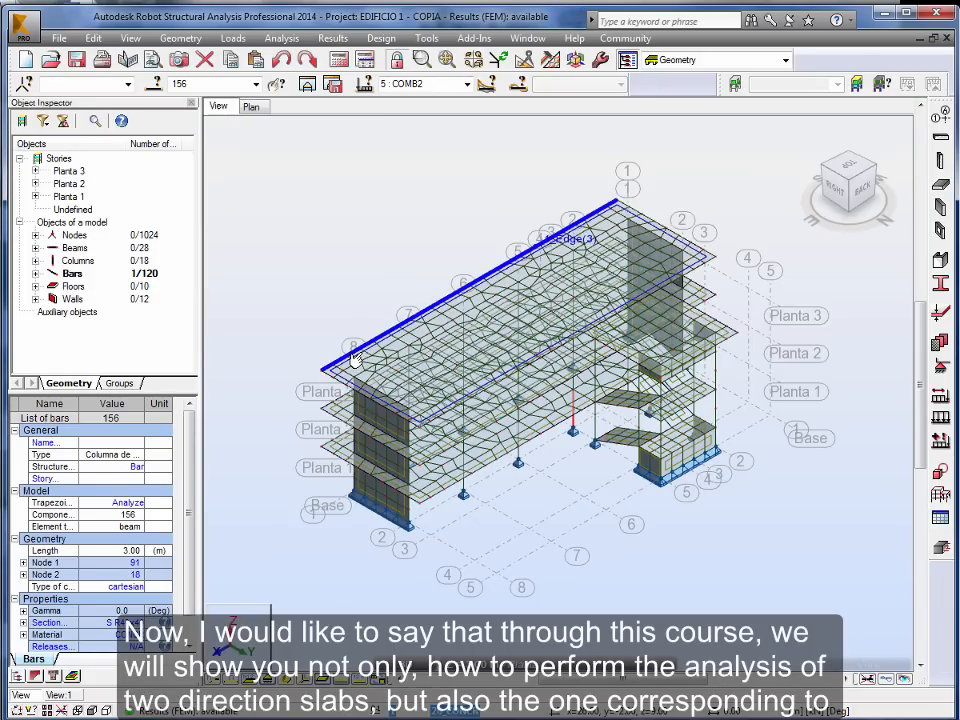